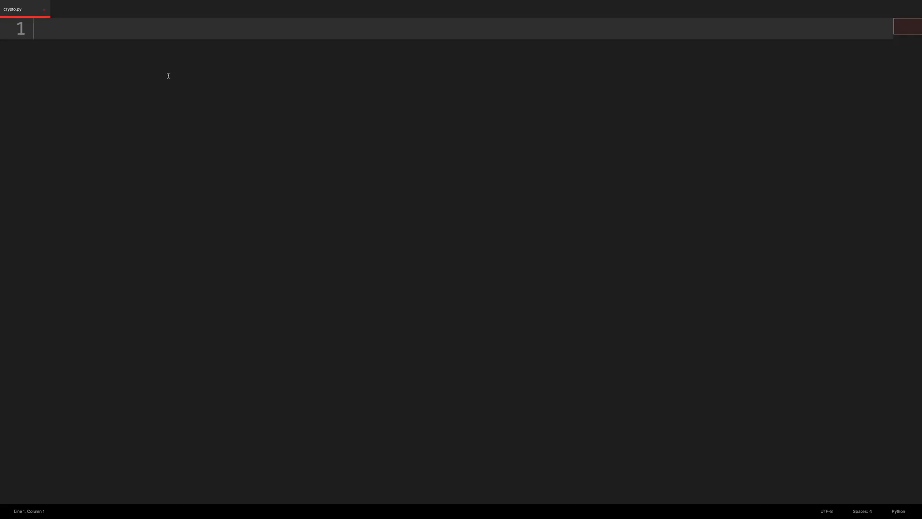
# Step: Start crypto.py with 'import requests', then run 'pip3 install requests' and 'python3 -m pip --version' in the terminal
pyautogui.write('import requests')
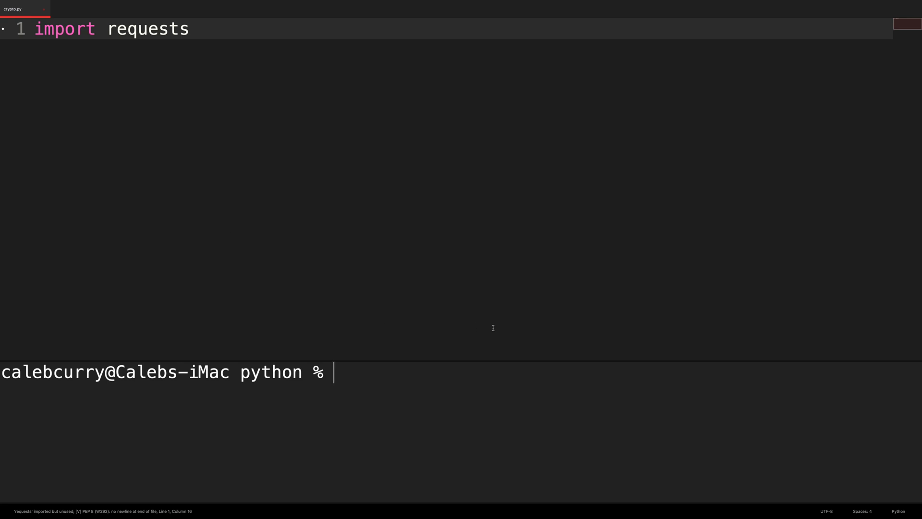
pyautogui.write('pip3 inst')
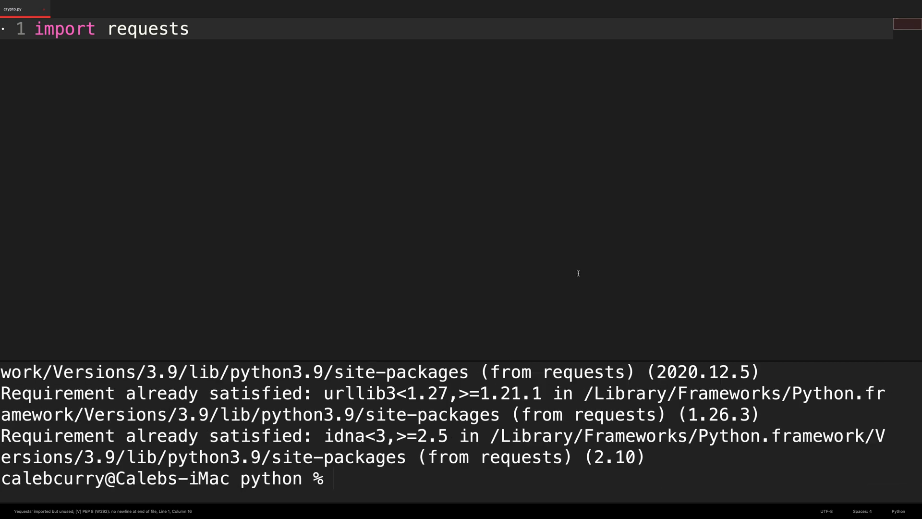
pyautogui.write('python3')
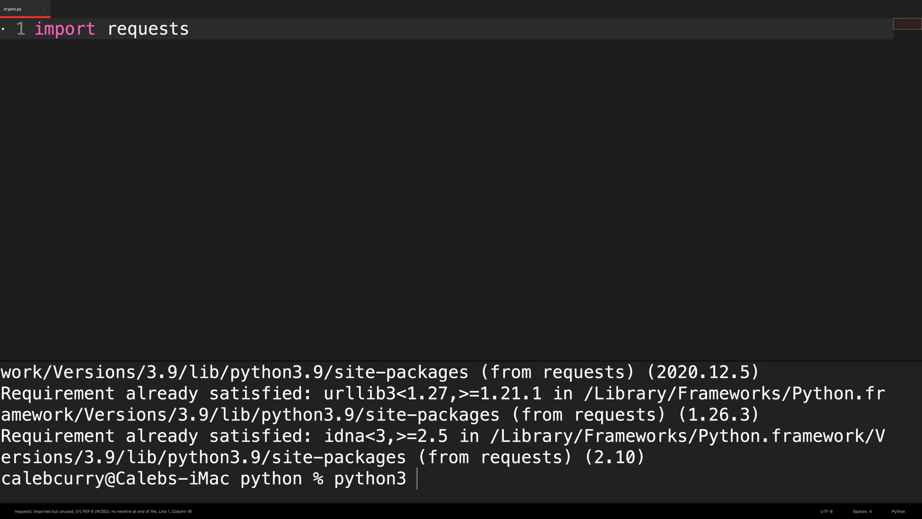
pyautogui.write('-m pip --v')
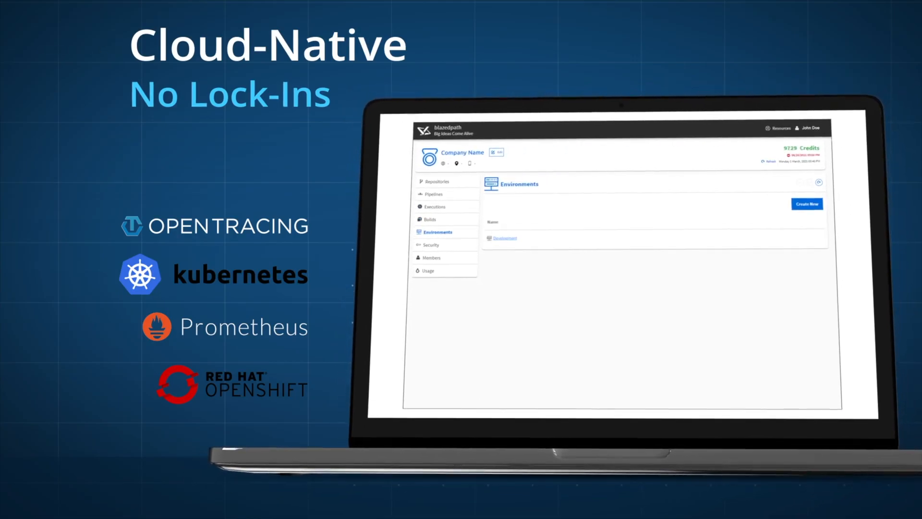
pyautogui.click(431, 257)
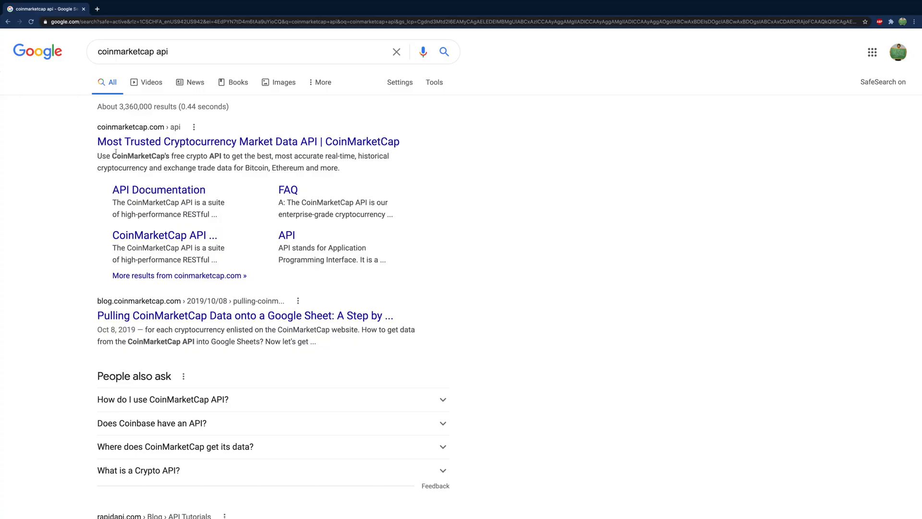
# Step: Go to the CoinMarketCap API search result and choose GET YOUR API KEY NOW on the developer site
pyautogui.click(248, 141)
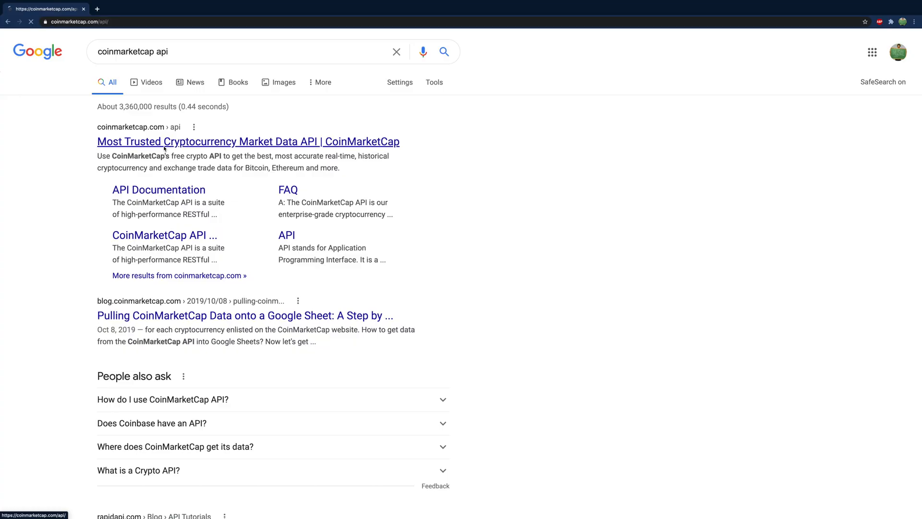
pyautogui.click(248, 141)
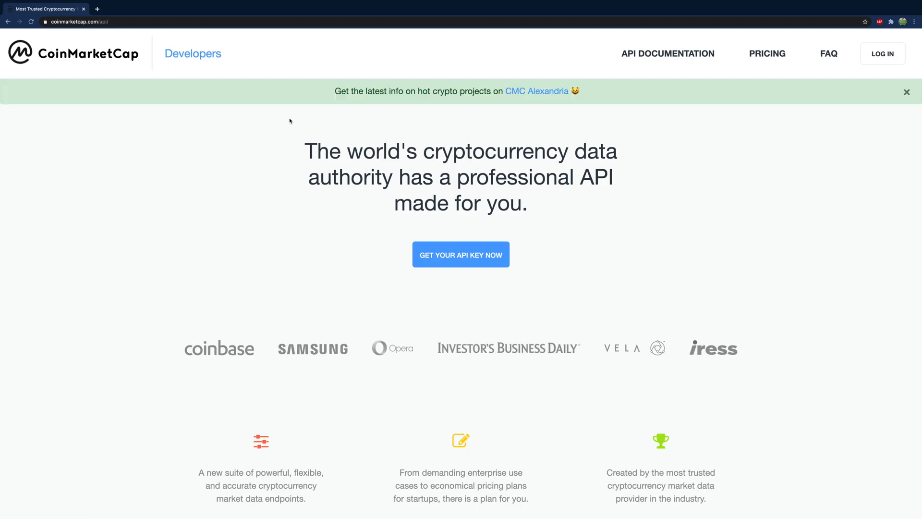
pyautogui.click(460, 255)
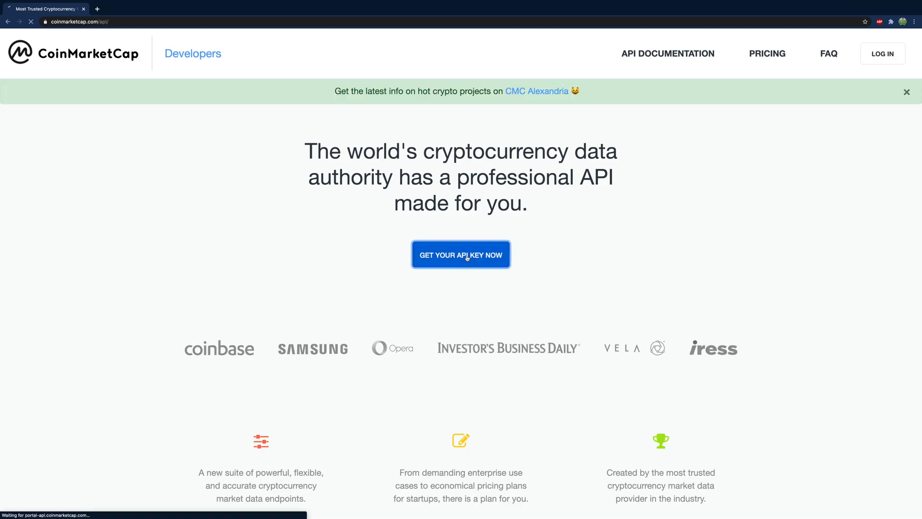
pyautogui.click(460, 255)
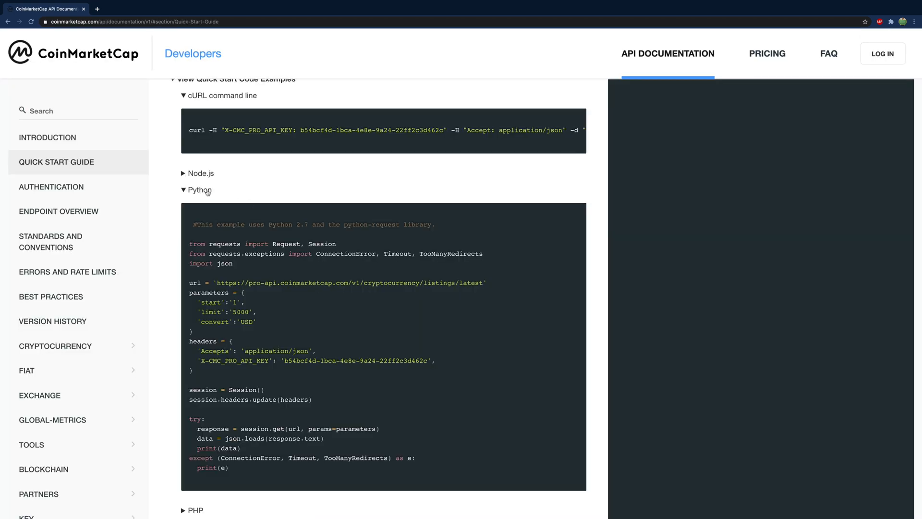
# Step: Search the docs for 'quotes' and navigate Cryptocurrency to the /v1/cryptocurrency/quotes/latest endpoint reference
pyautogui.moveTo(189, 282); pyautogui.dragTo(476, 282)
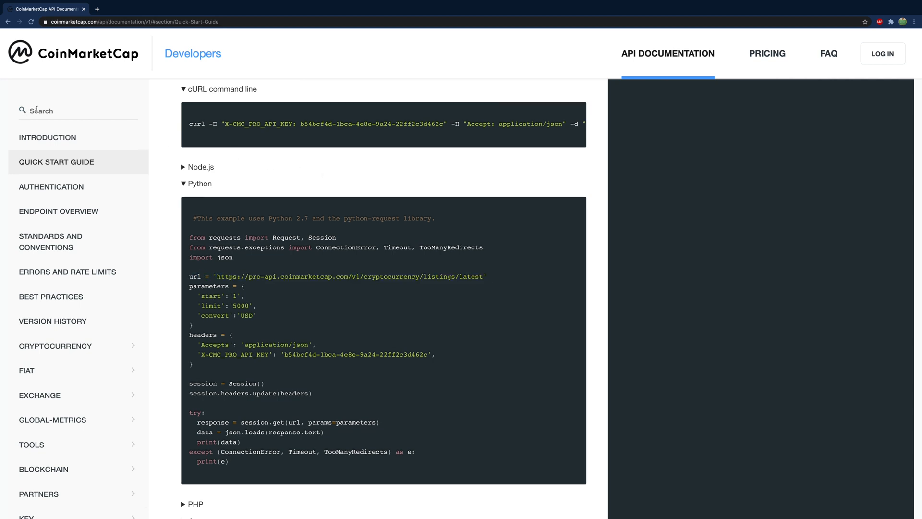
pyautogui.write('quotes')
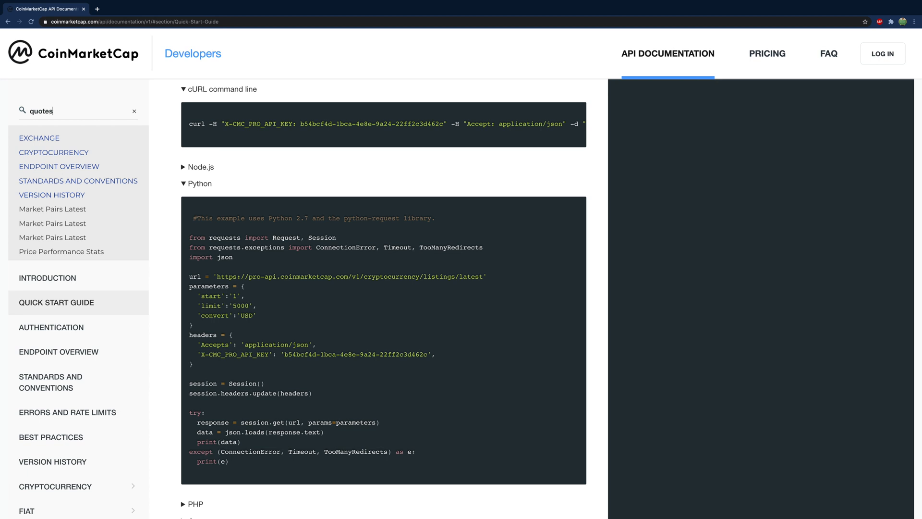
pyautogui.click(54, 153)
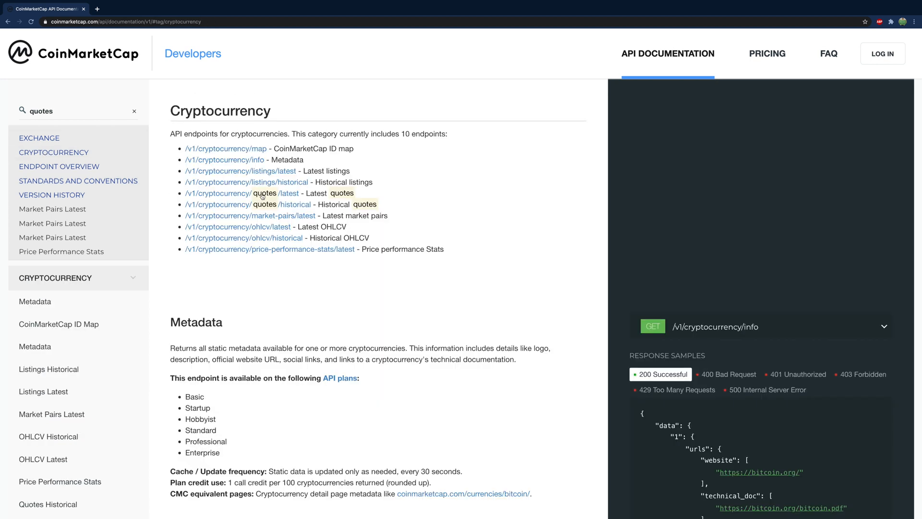
pyautogui.click(241, 193)
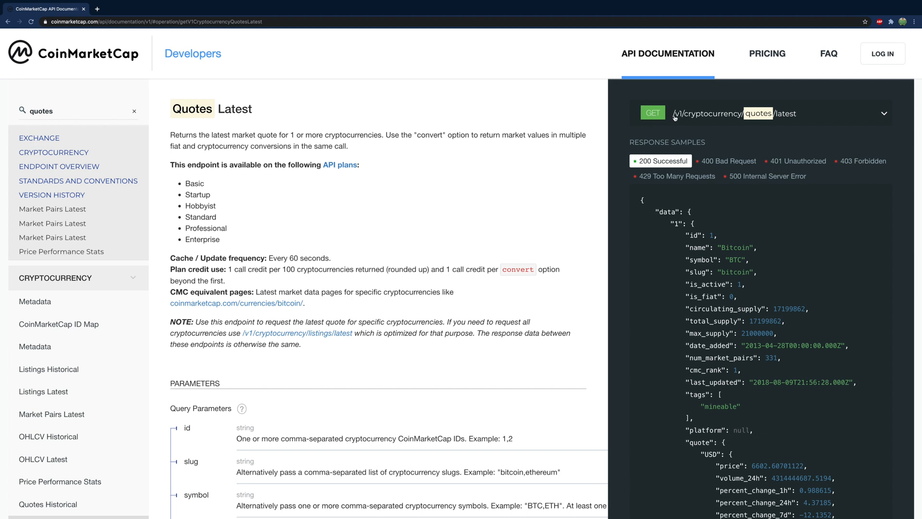
pyautogui.moveTo(679, 119)
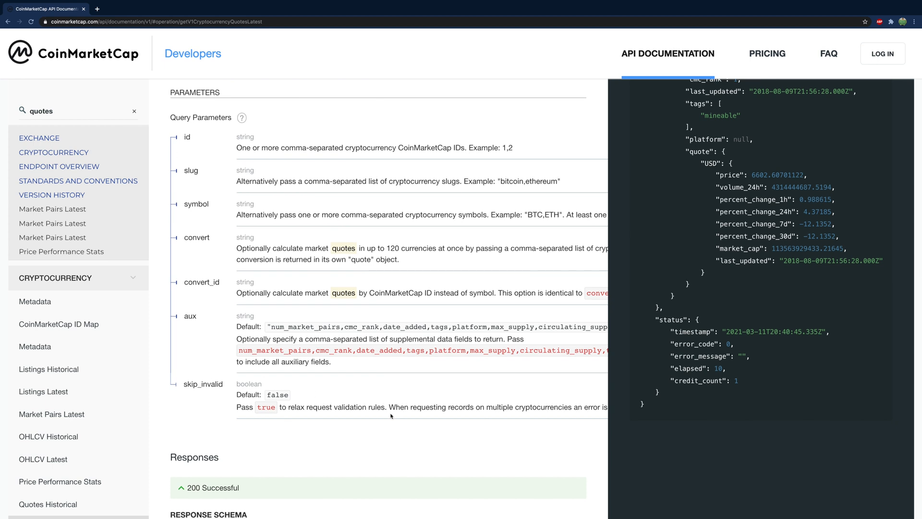
pyautogui.moveTo(438, 452)
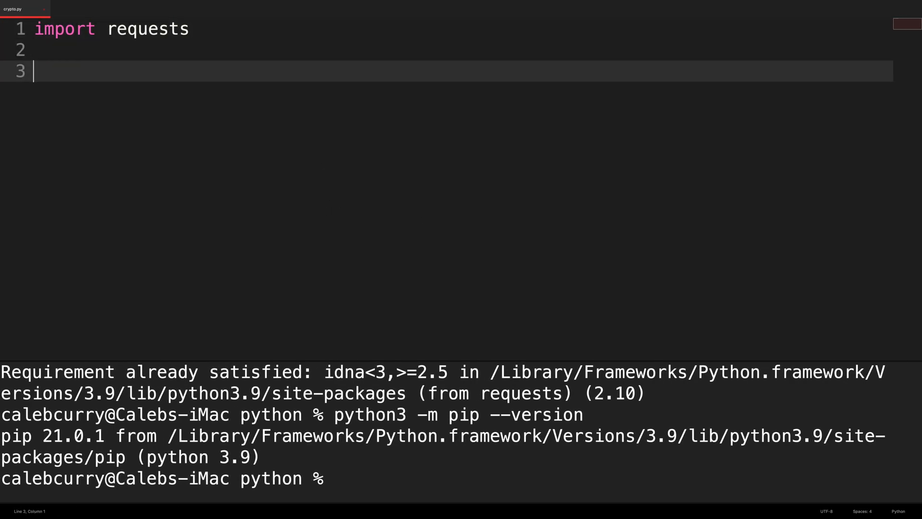
pyautogui.write('url')
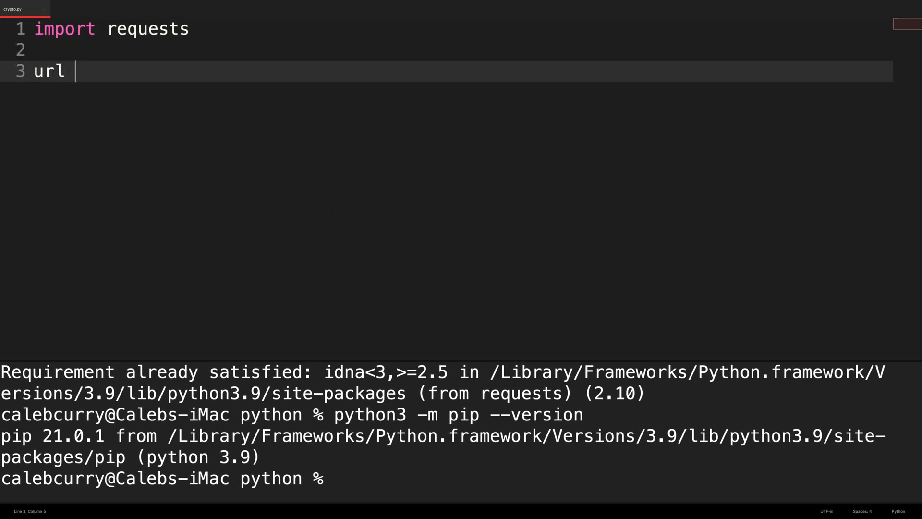
pyautogui.write("= ''")
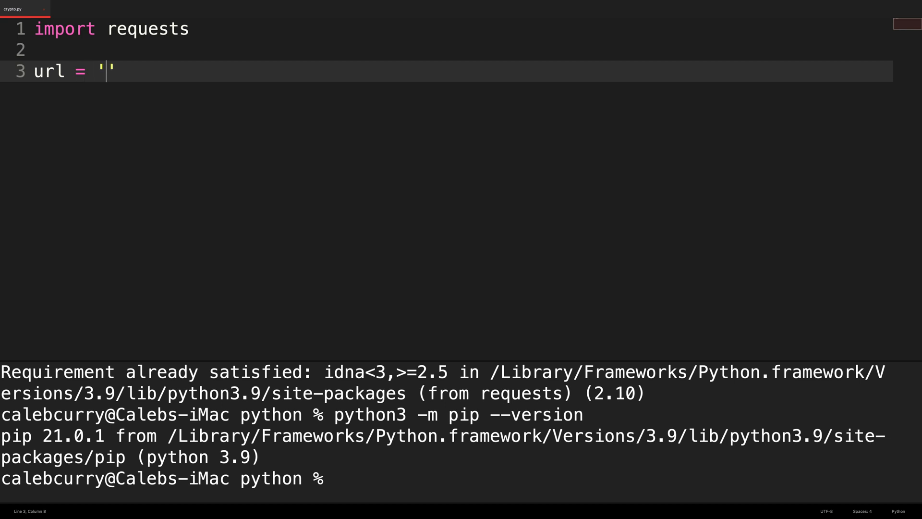
pyautogui.write('https')
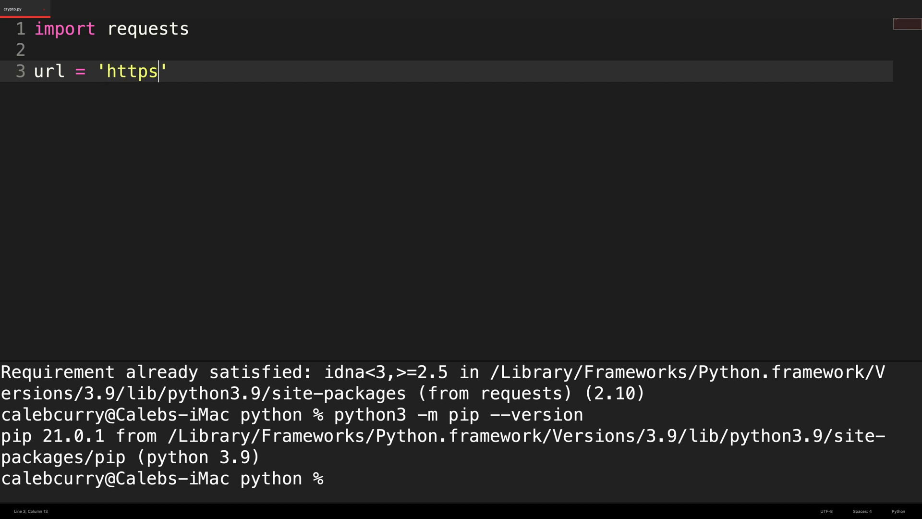
pyautogui.write('://')
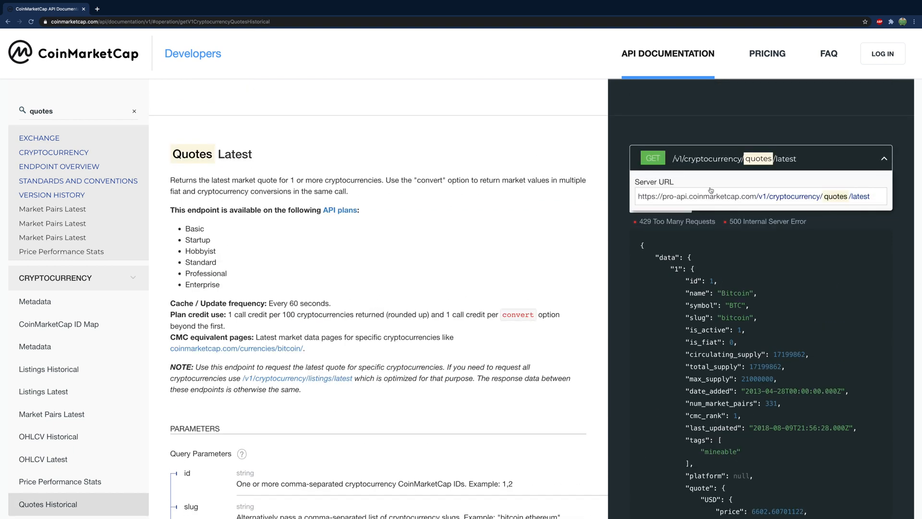
# Step: Select the quotes/latest Server URL to copy, then check Query Parameters and the CMC_PRO_API_KEY parameter under Authentication
pyautogui.tripleClick(751, 196)
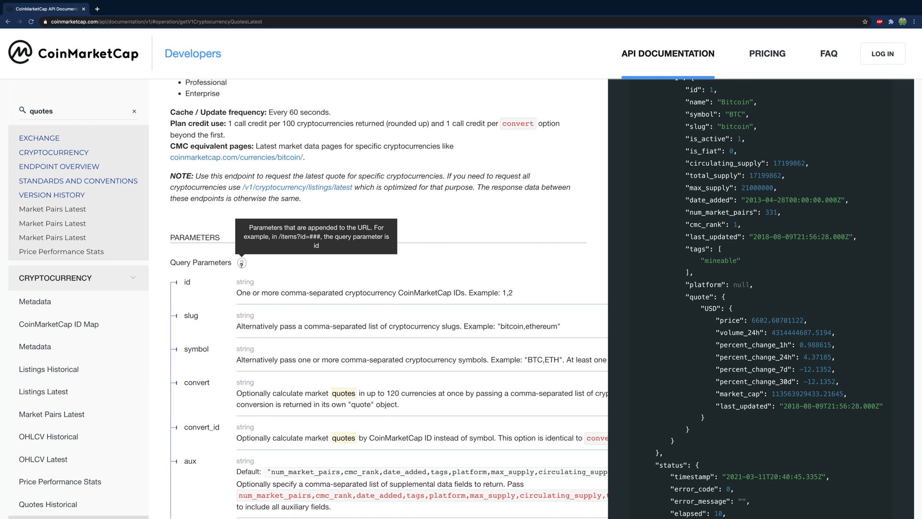
pyautogui.click(51, 327)
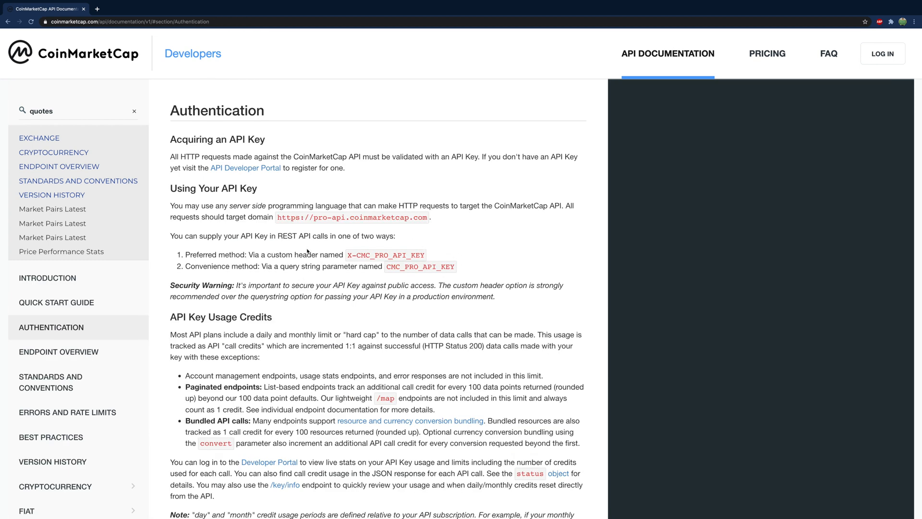
pyautogui.moveTo(306, 266); pyautogui.dragTo(357, 266)
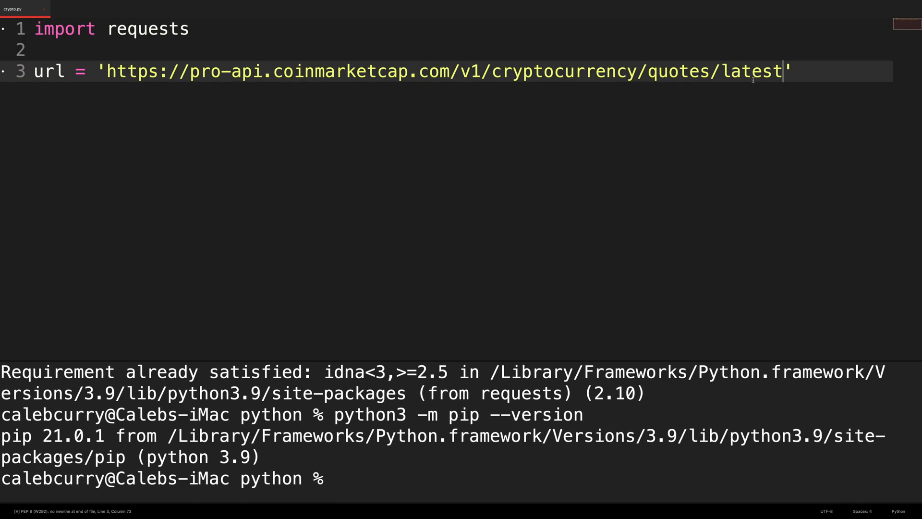
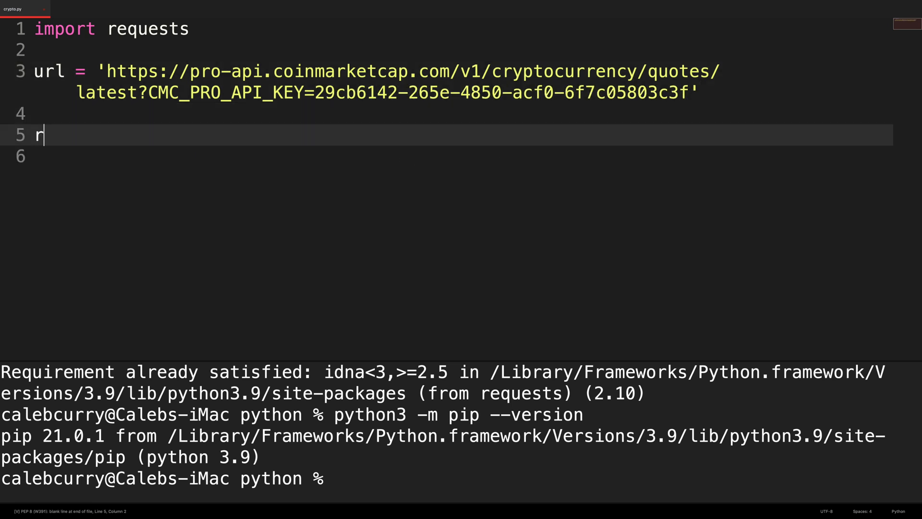
# Step: Store requests.get(url) in response and print(response), which builds to Response [400]
pyautogui.write('equests.get(')
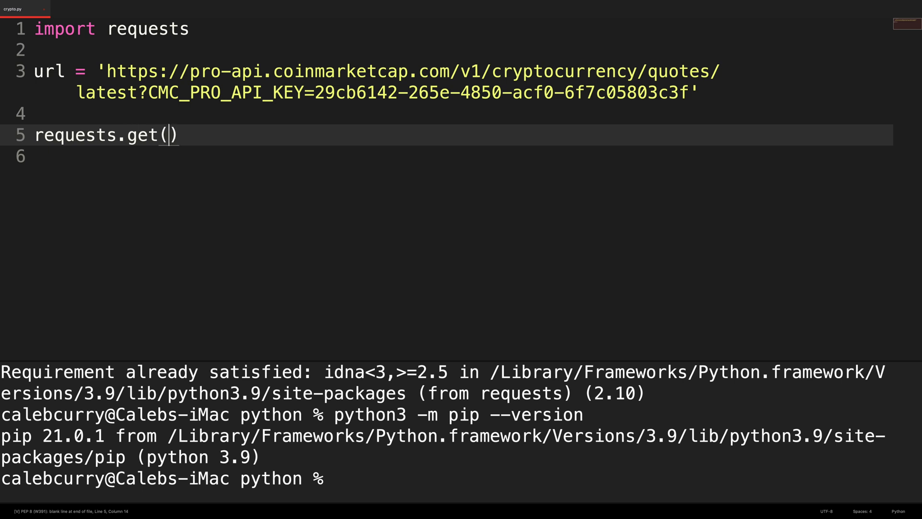
pyautogui.write('url')
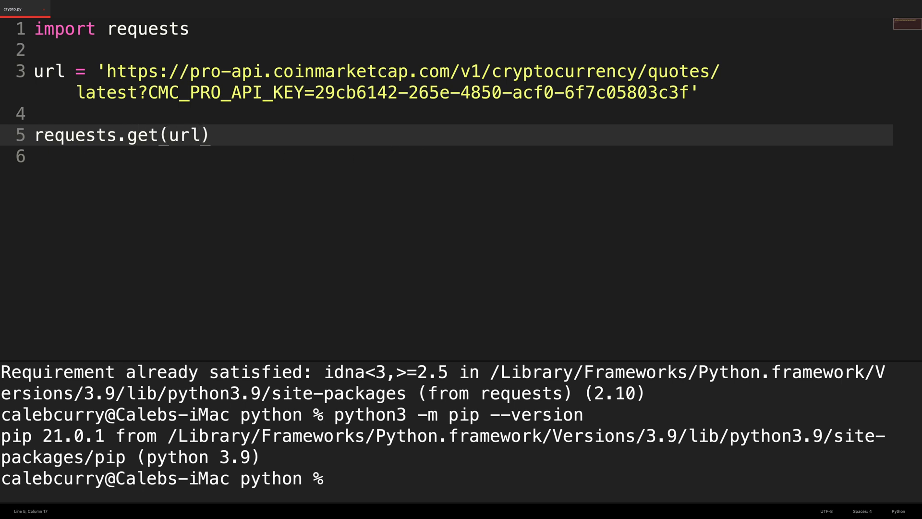
pyautogui.write('response =')
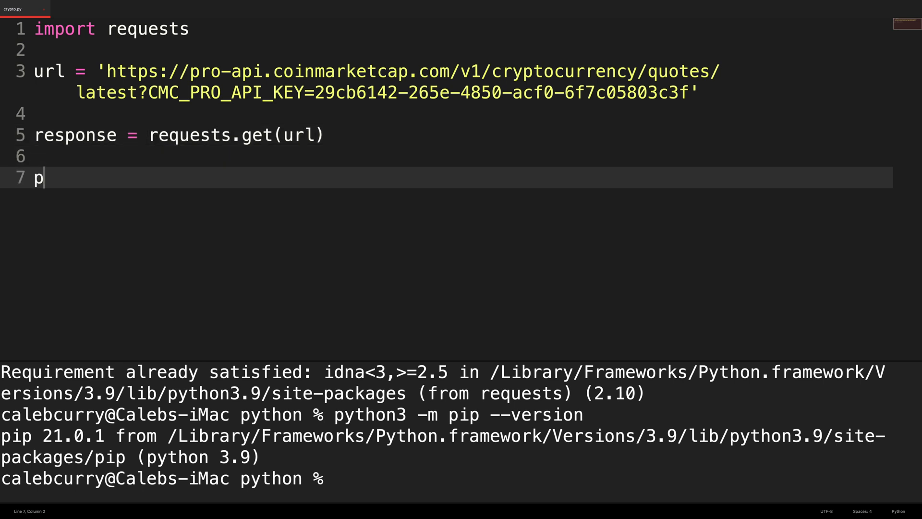
pyautogui.write('rint(response)')
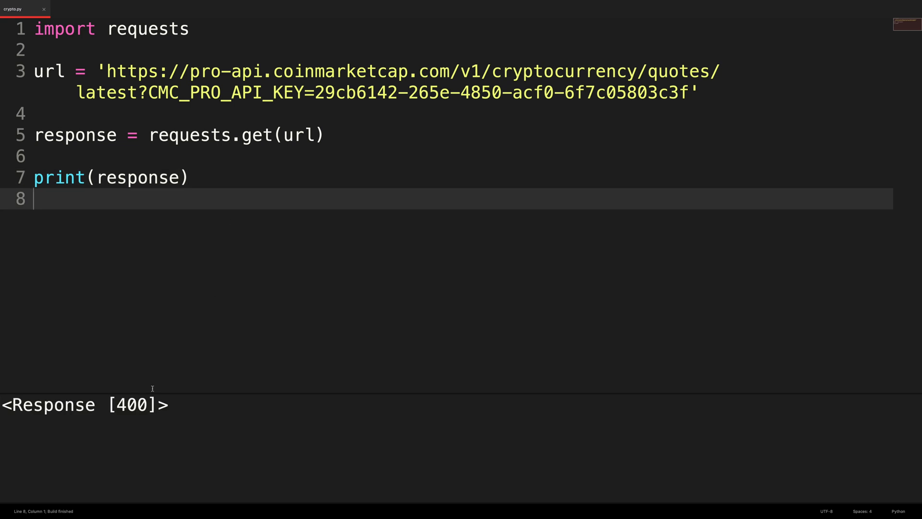
# Step: Change the print to response.json() and append &id=1 to the URL so Bitcoin's data returns
pyautogui.doubleClick(50, 404)
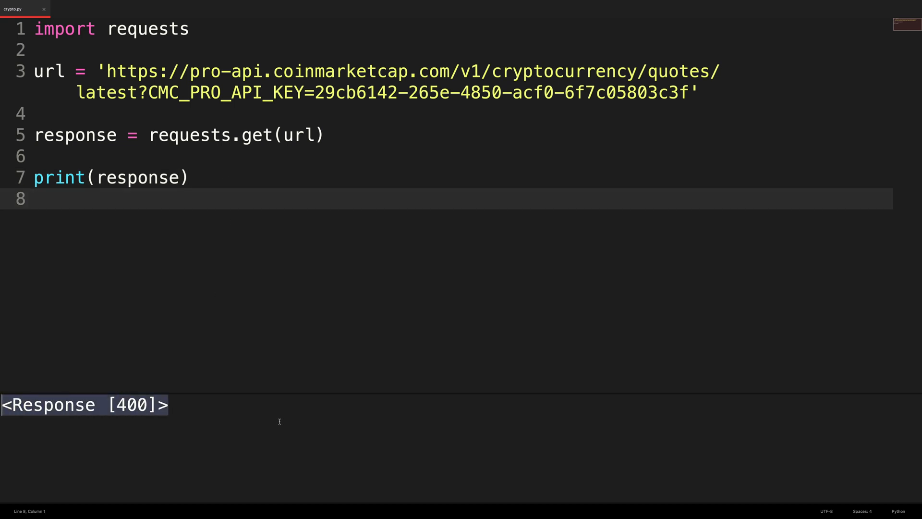
pyautogui.moveTo(241, 413)
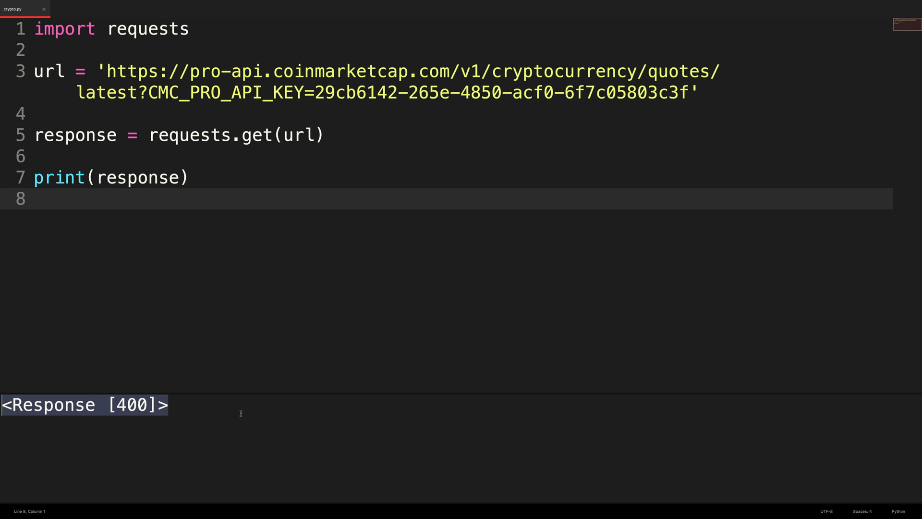
pyautogui.click(180, 178)
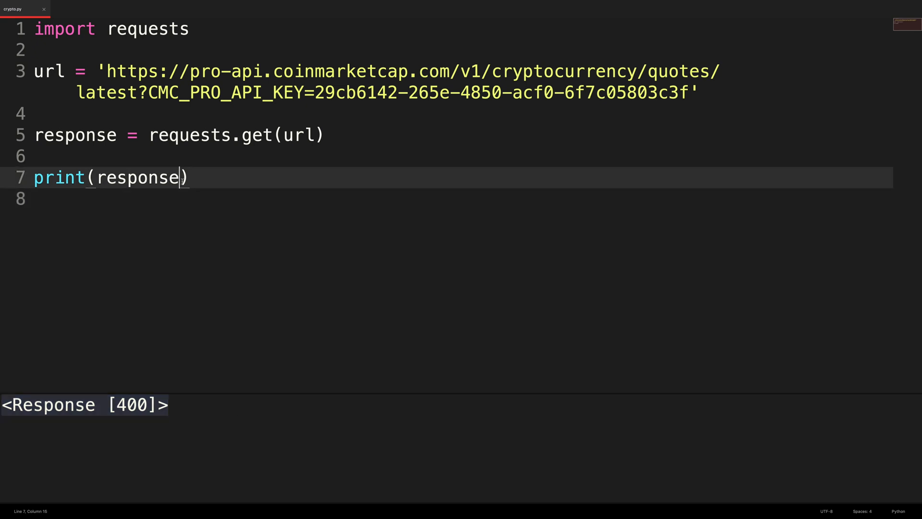
pyautogui.write('.')
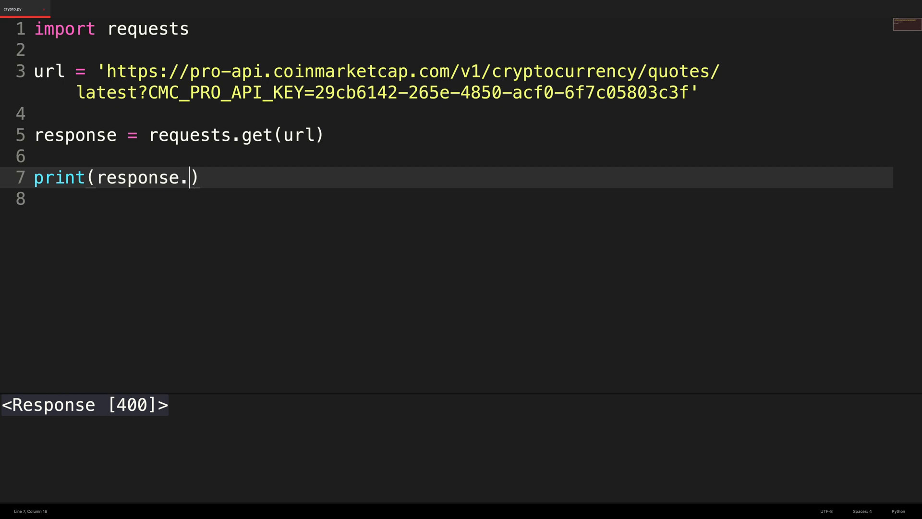
pyautogui.write('json()')
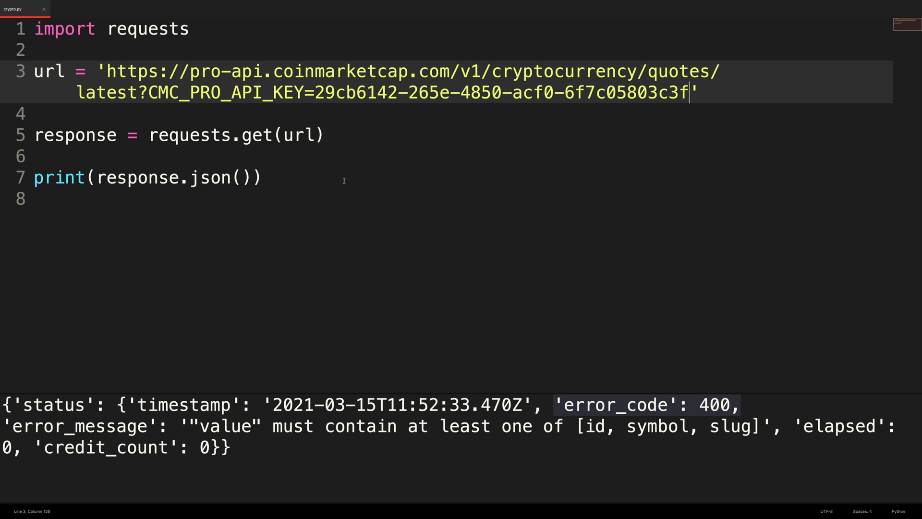
pyautogui.write('&')
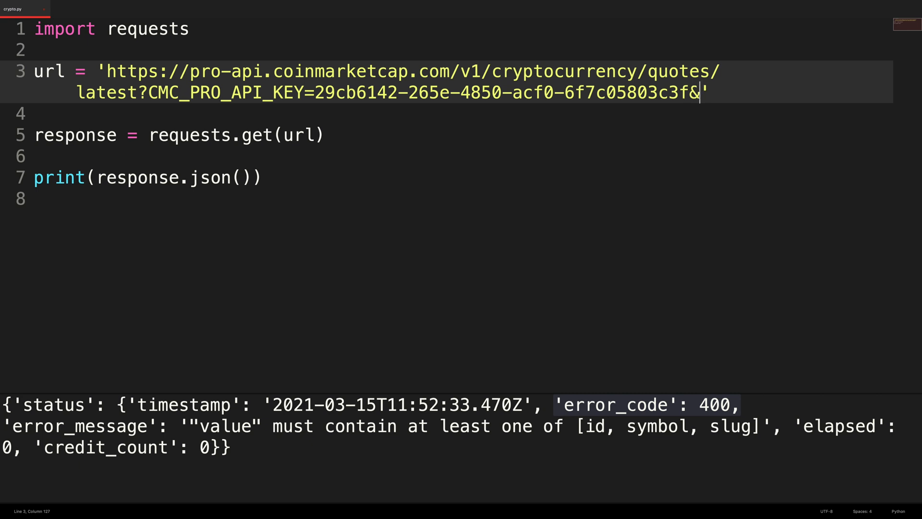
pyautogui.write('id=')
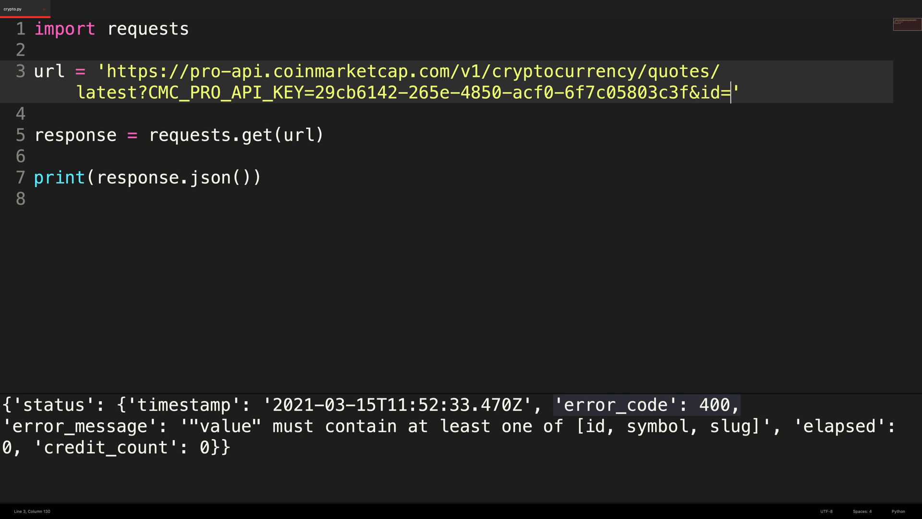
pyautogui.write('1')
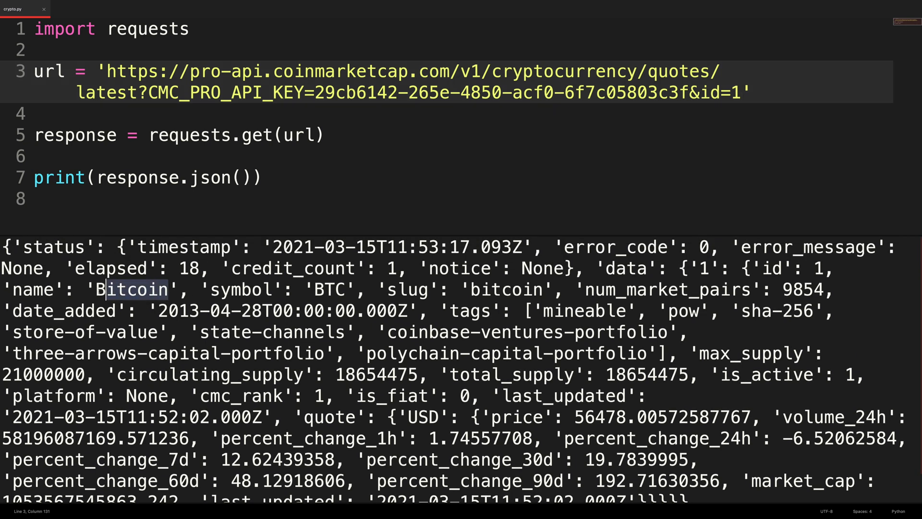
# Step: Confirm Bitcoin appears in the output and add 'import pprint' on line 2
pyautogui.doubleClick(332, 289)
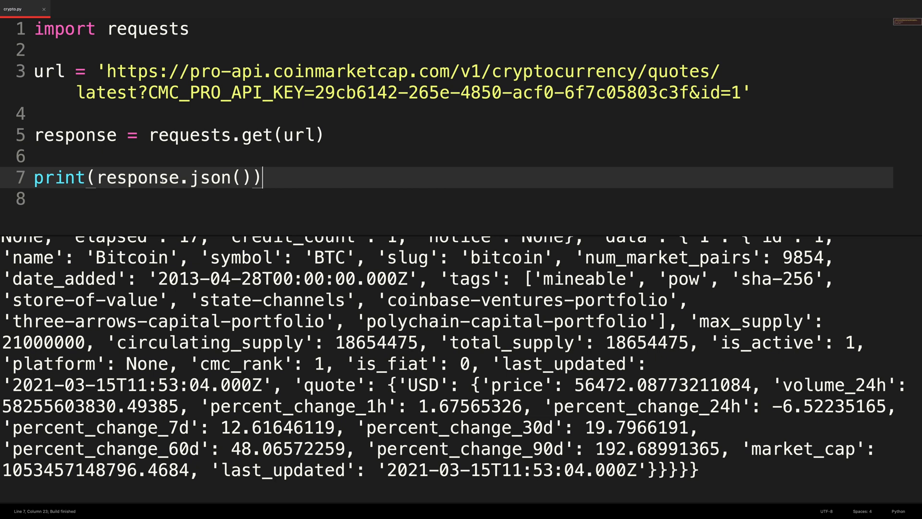
pyautogui.write('im')
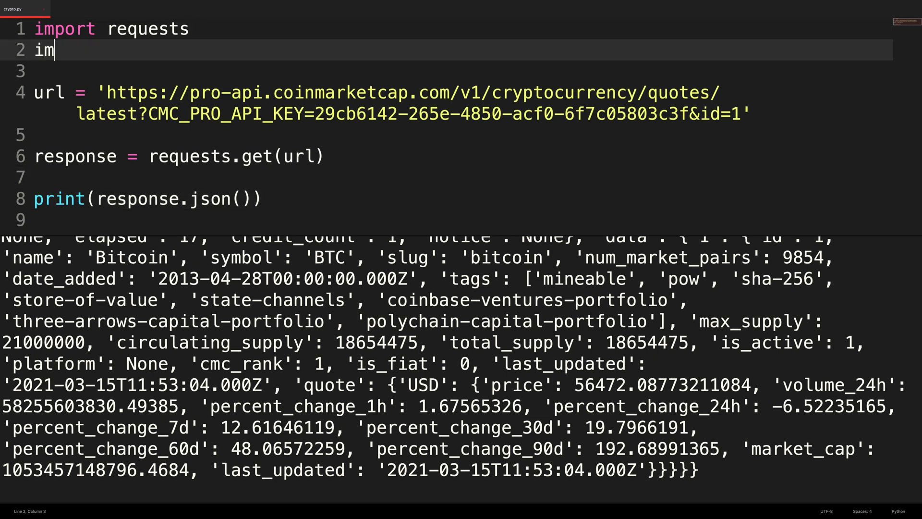
pyautogui.write('port pprint')
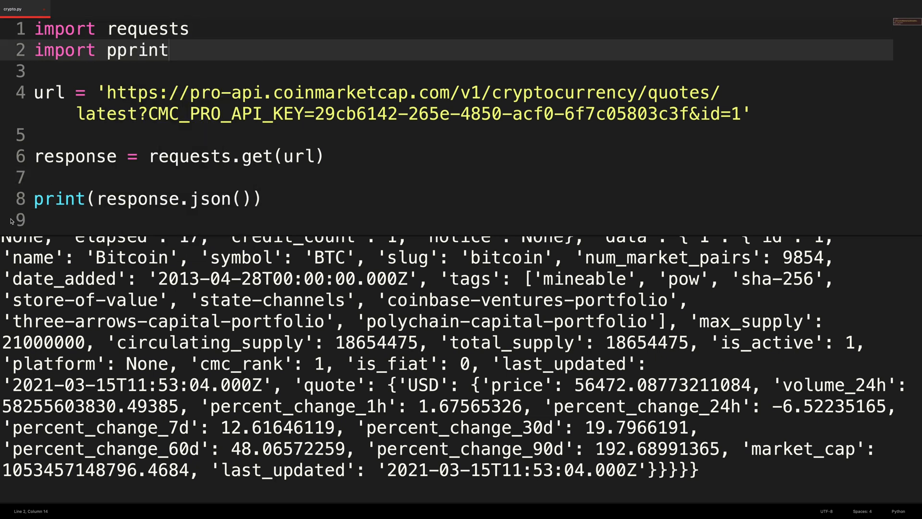
pyautogui.click(108, 198)
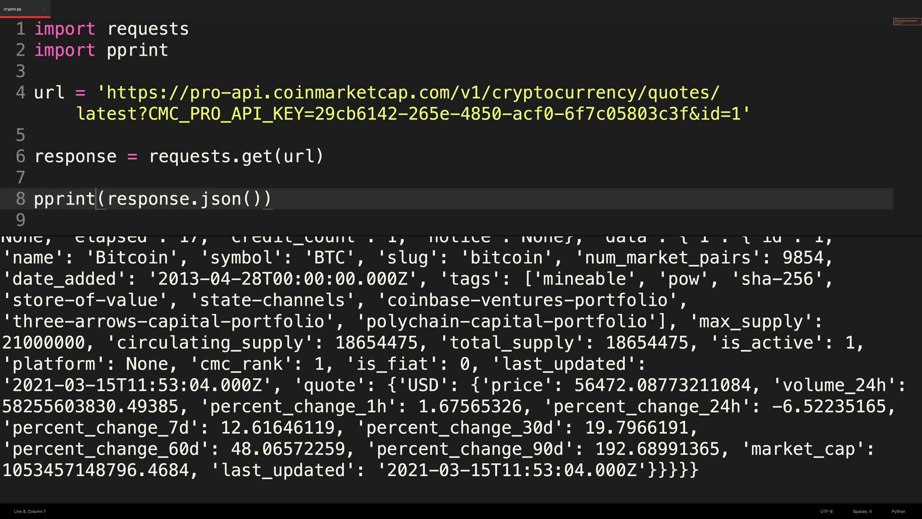
# Step: Switch line 8 to pprint.pprint for indented output, then wrap the JSON in type() to check it is a dict
pyautogui.write('.pprint')
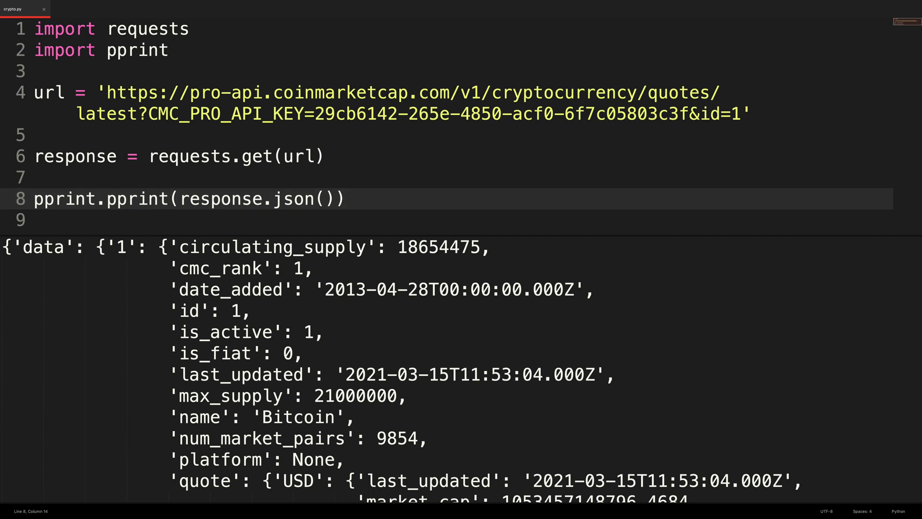
pyautogui.moveTo(529, 481)
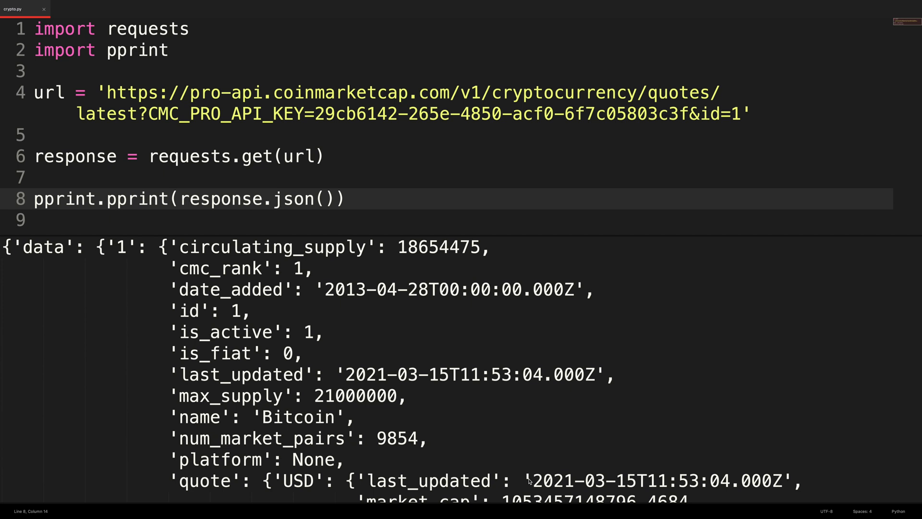
pyautogui.write('type')
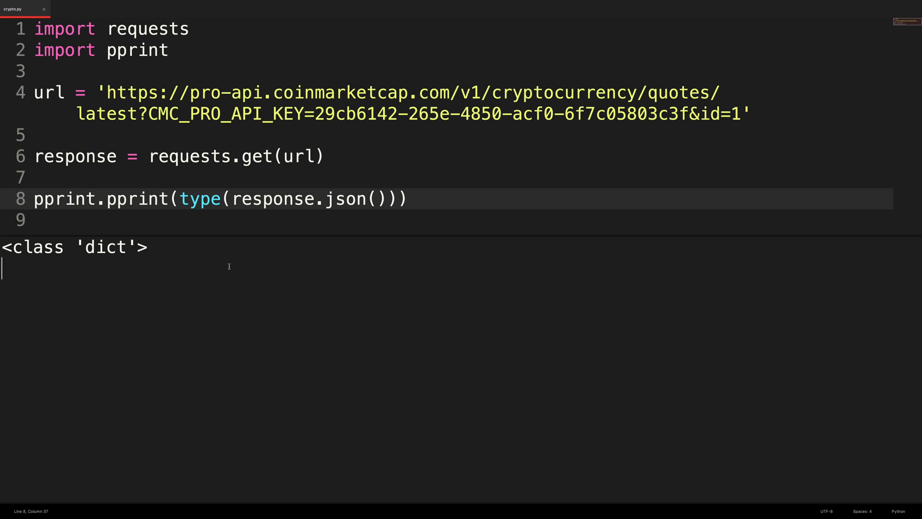
pyautogui.press('BackSpace')
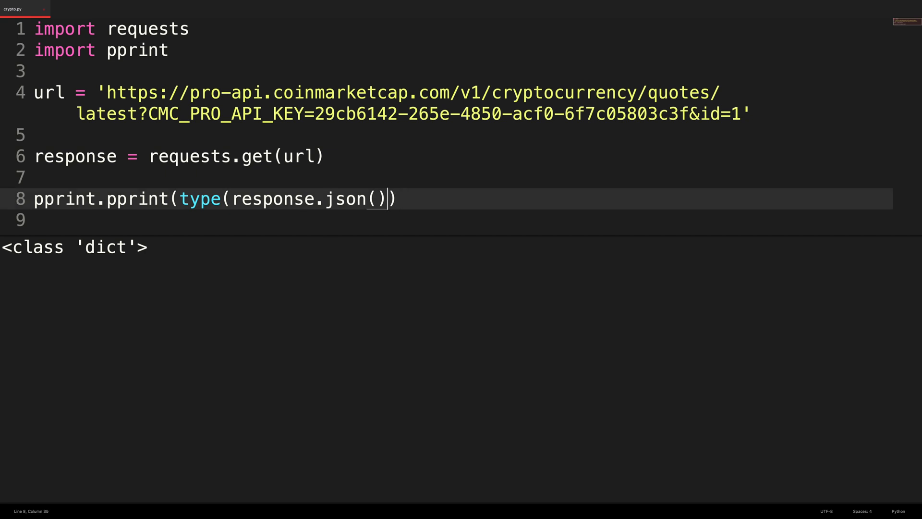
pyautogui.doubleClick(200, 198)
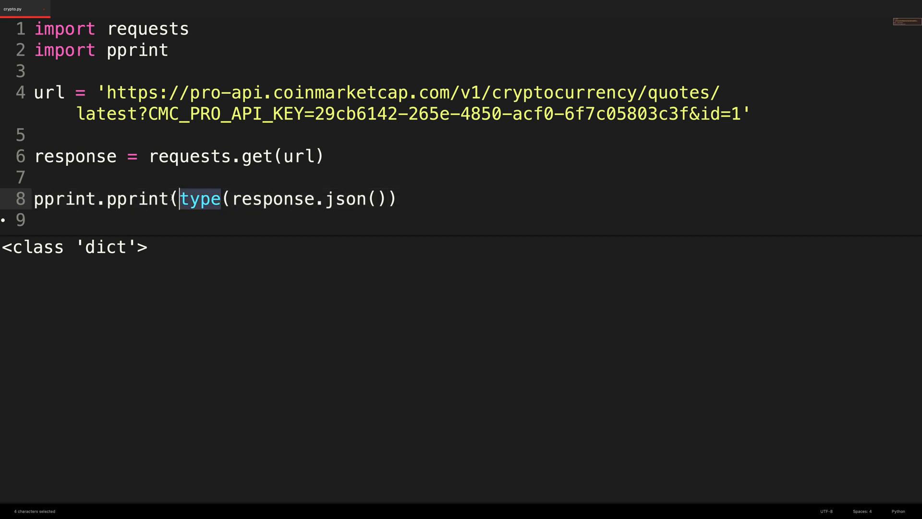
pyautogui.press('Delete')
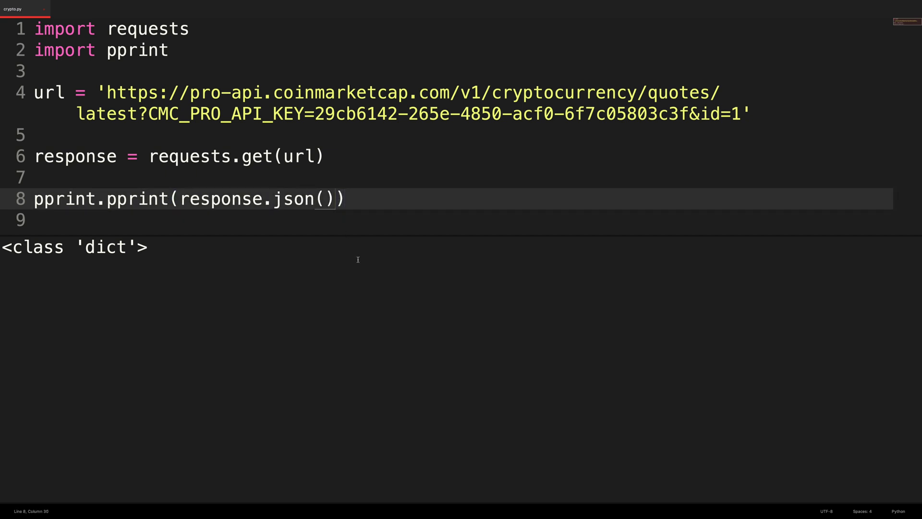
pyautogui.write('.get(')
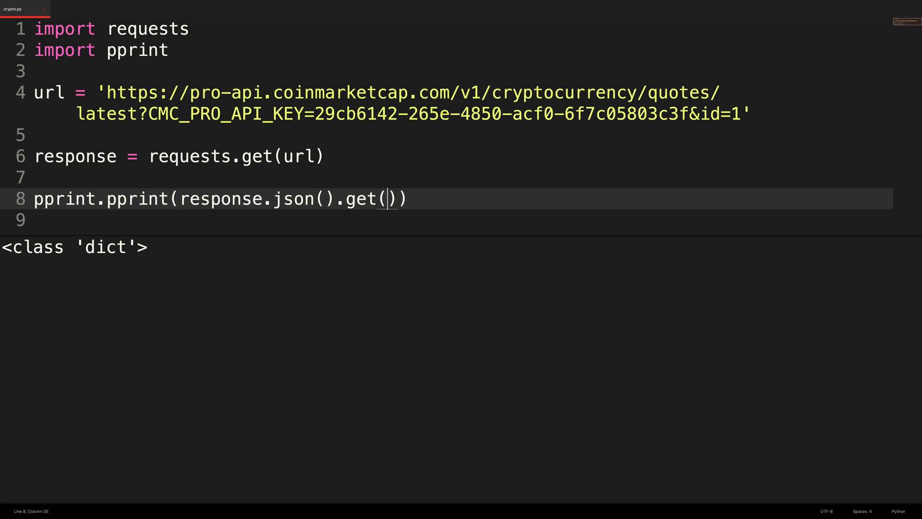
pyautogui.write("'")
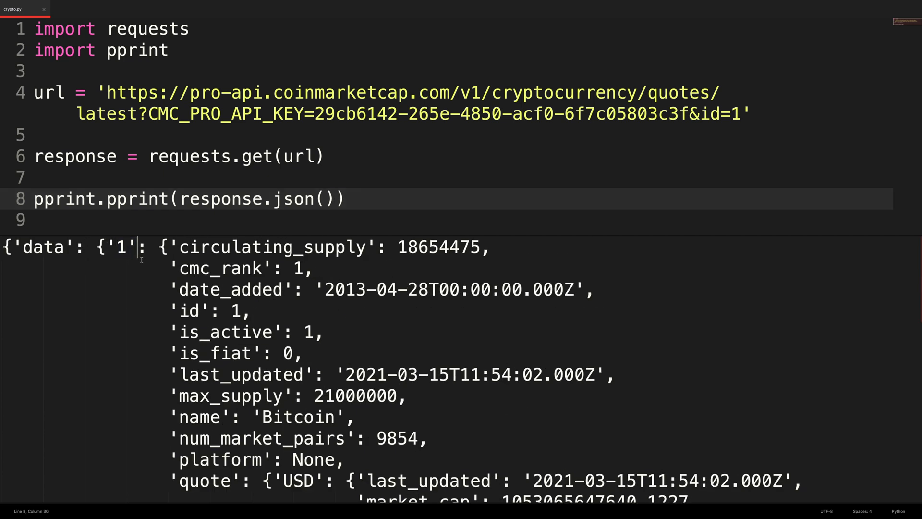
pyautogui.scroll(-3)
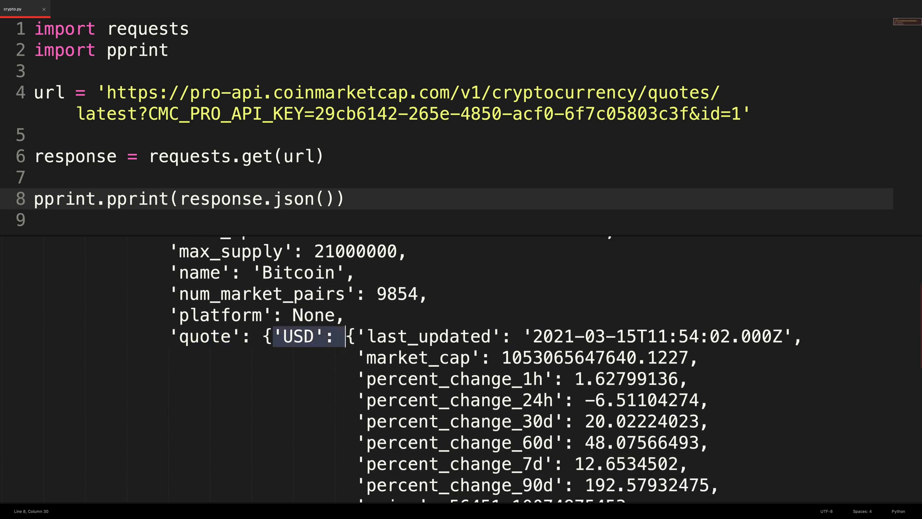
pyautogui.scroll(-3)
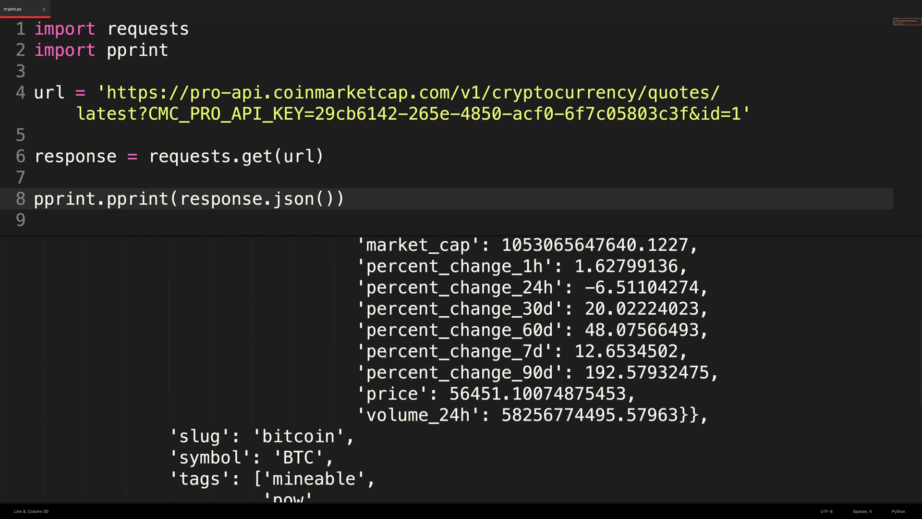
# Step: Chain .get('data').get('1').get('quote').get('USD').get('price') on line 8 to reach the price
pyautogui.write('.')
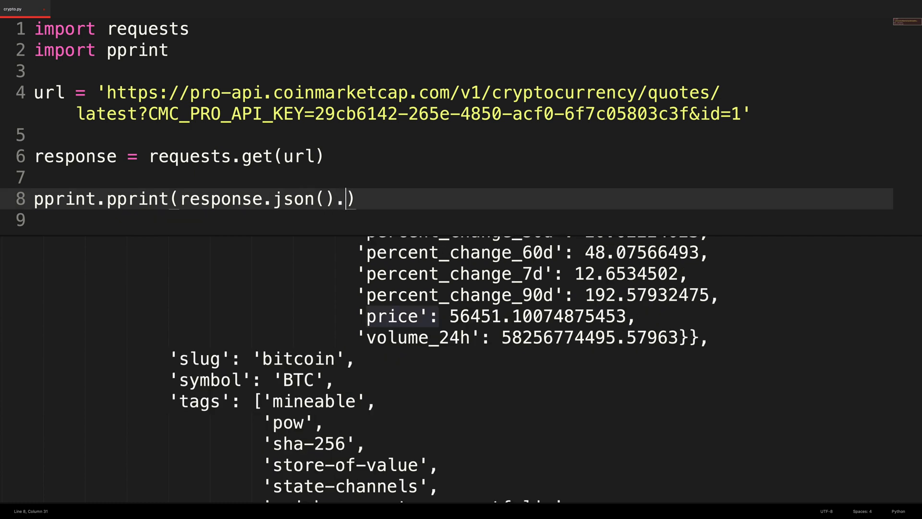
pyautogui.write('get(')
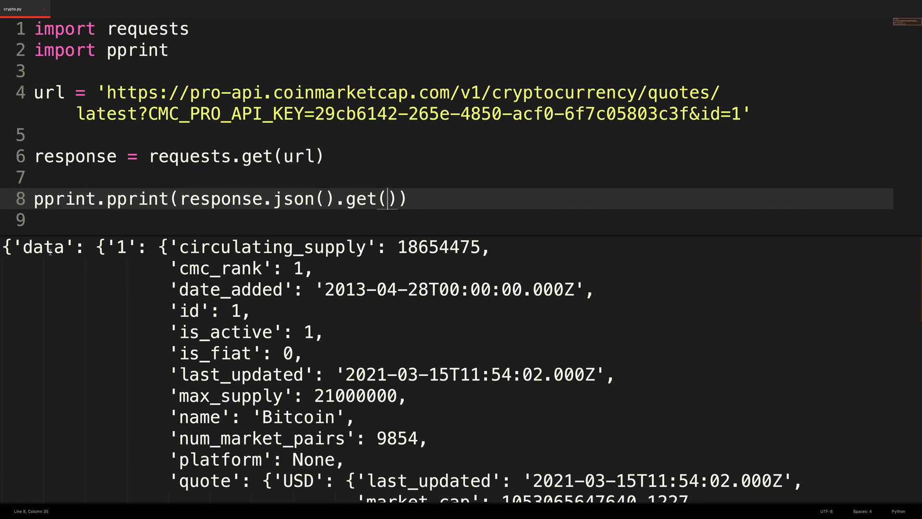
pyautogui.write("'data'")
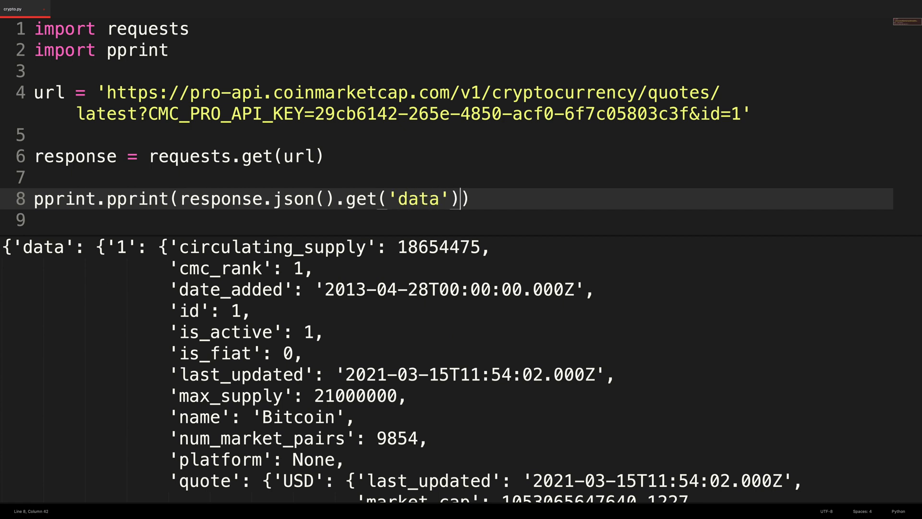
pyautogui.write('.get(')
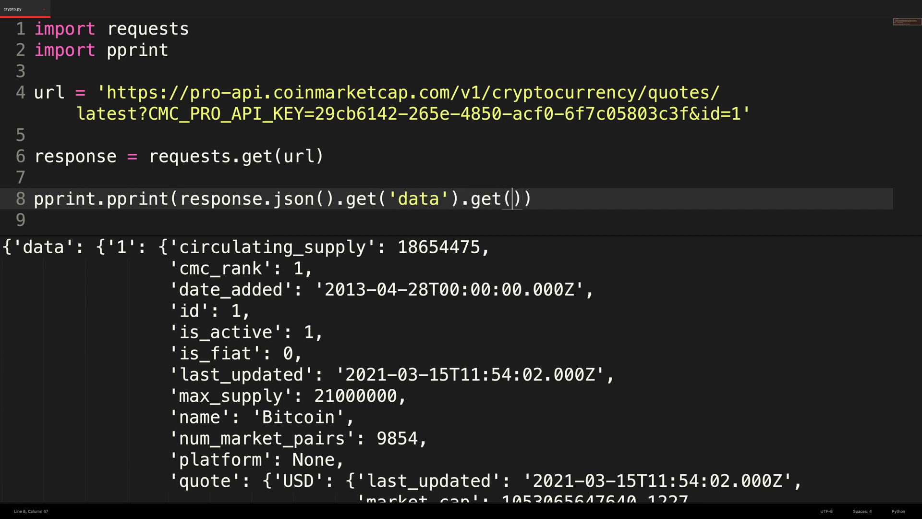
pyautogui.write("'1'")
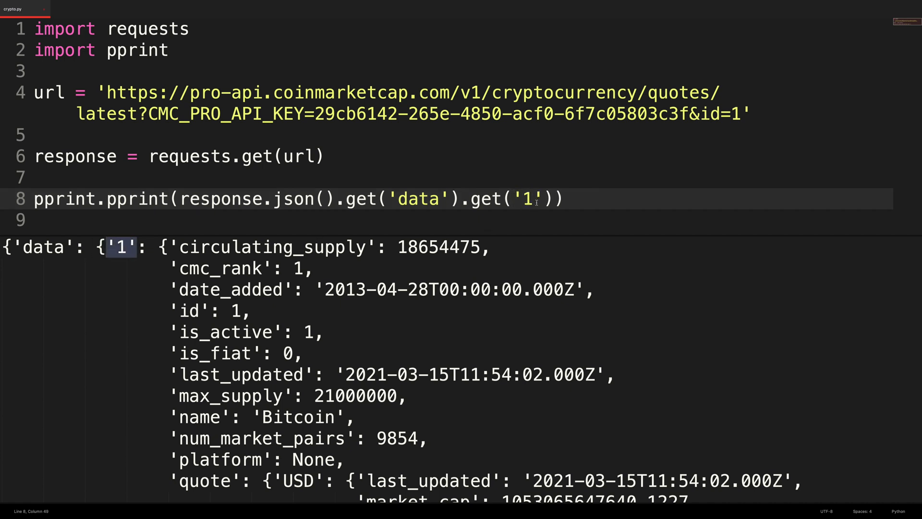
pyautogui.write('.get(')
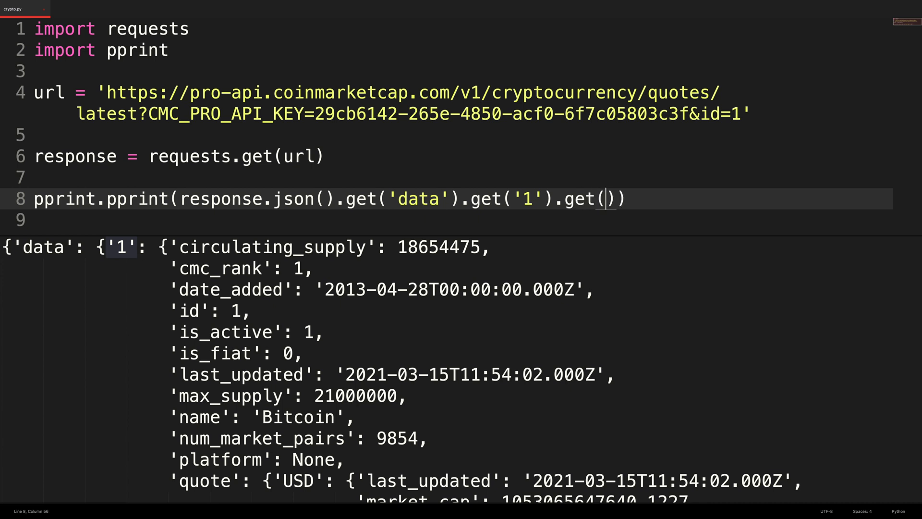
pyautogui.scroll(-3)
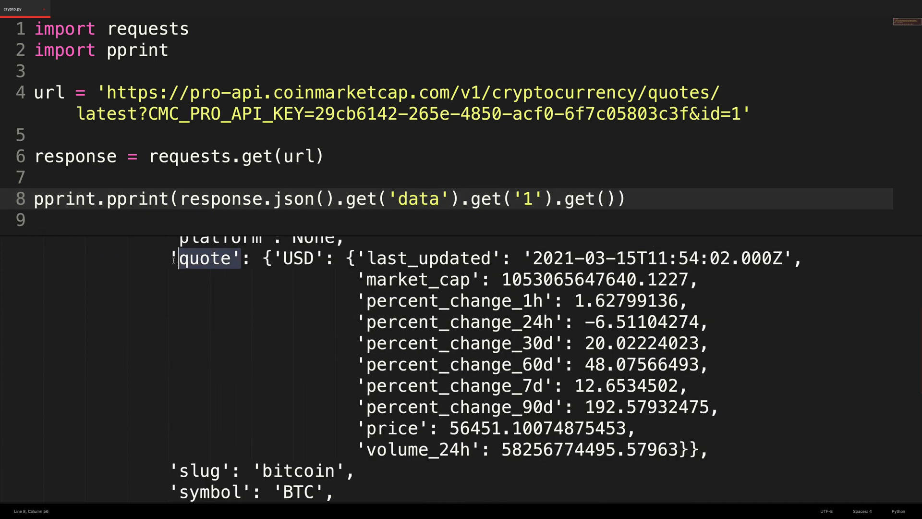
pyautogui.write("qu'")
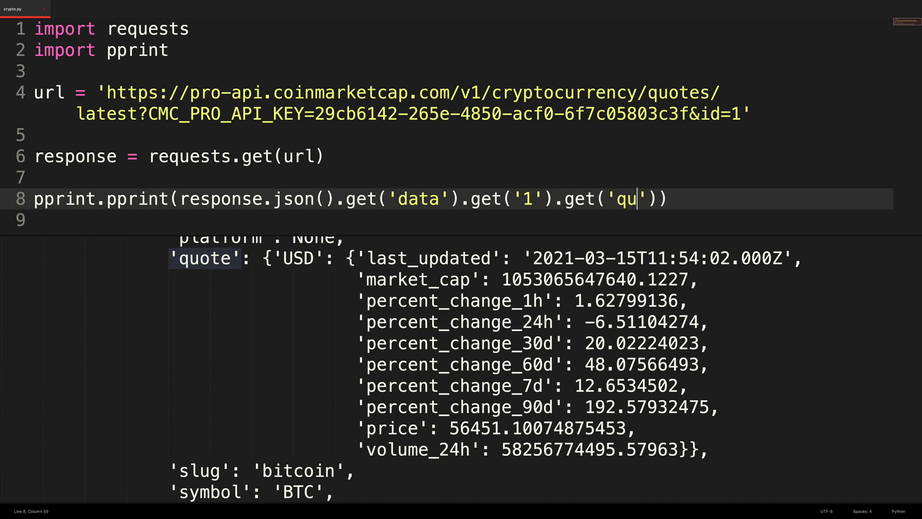
pyautogui.write('o')
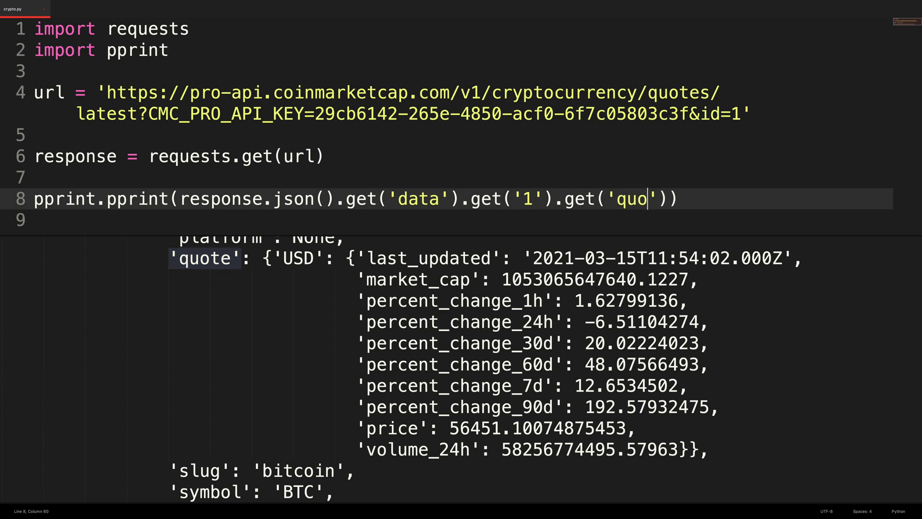
pyautogui.write("te').")
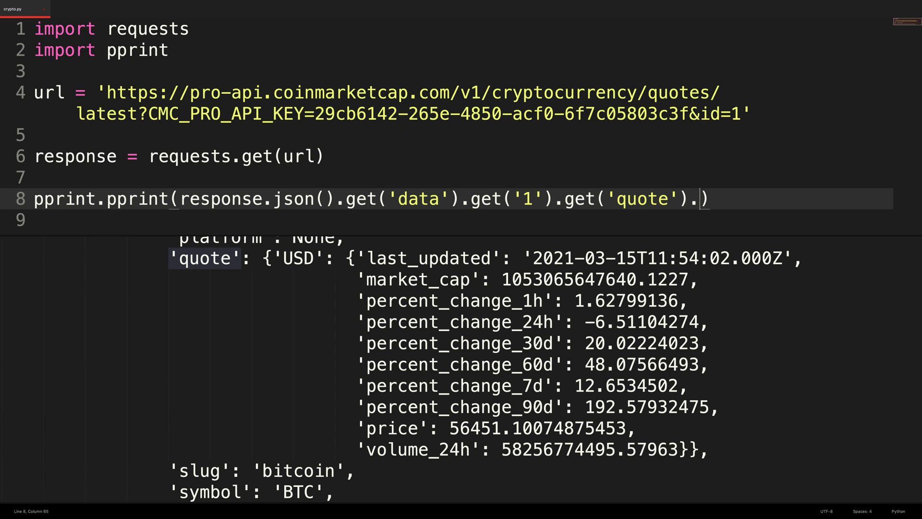
pyautogui.write("get('')")
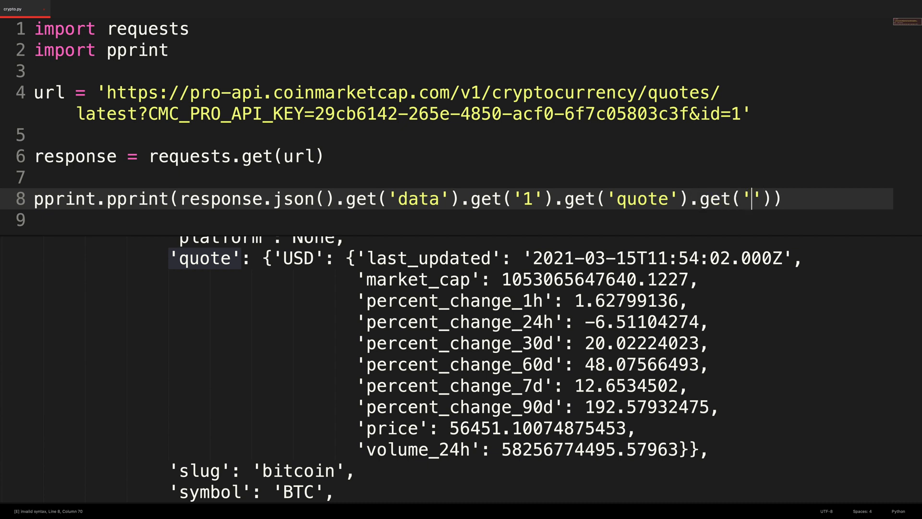
pyautogui.write('USD')
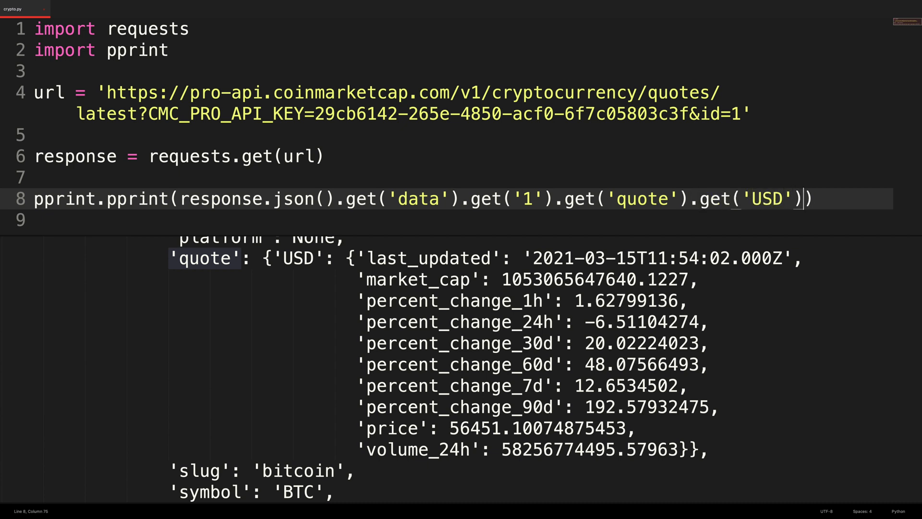
pyautogui.write(".get('price'")
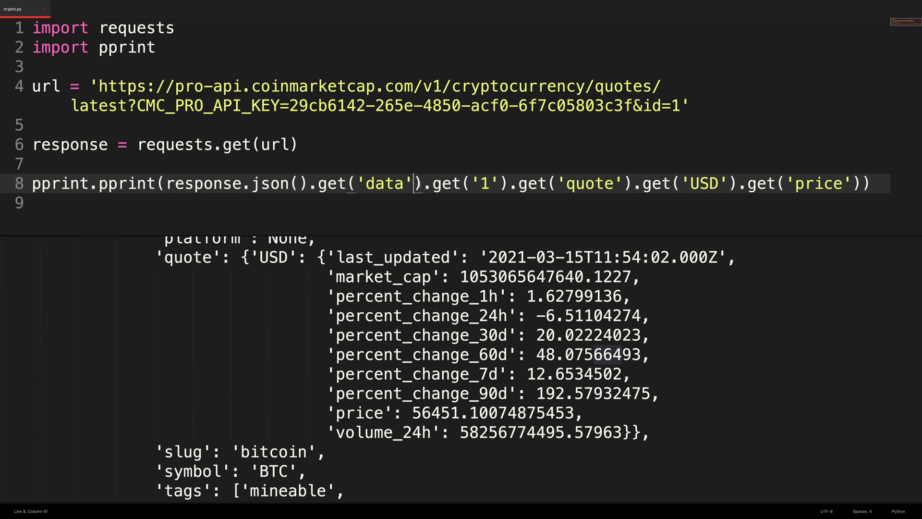
# Step: Give get('data') an empty-dictionary {} default and run to print Bitcoin's price 56388.61
pyautogui.write(',')
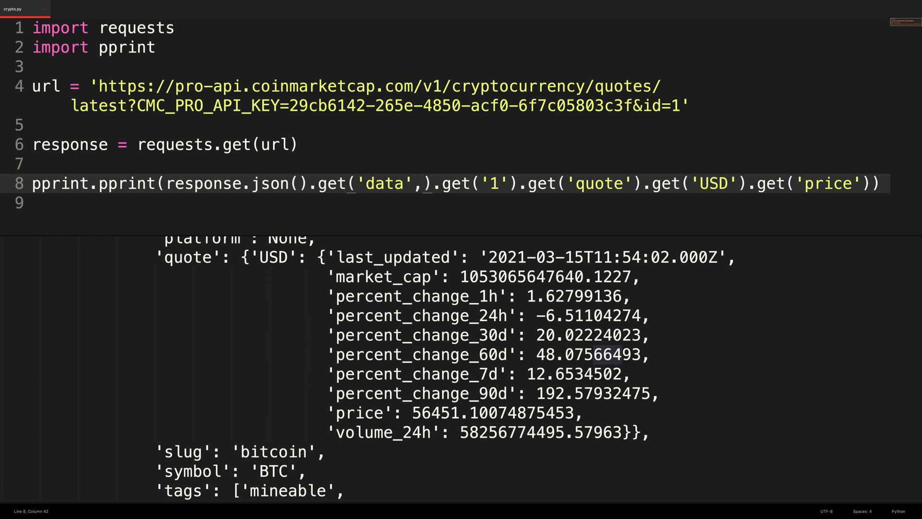
pyautogui.moveTo(577, 207)
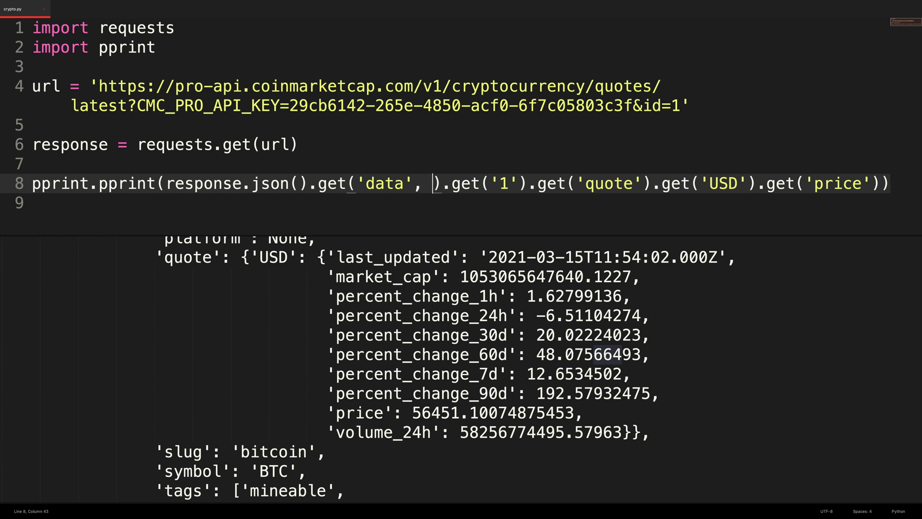
pyautogui.write('{}')
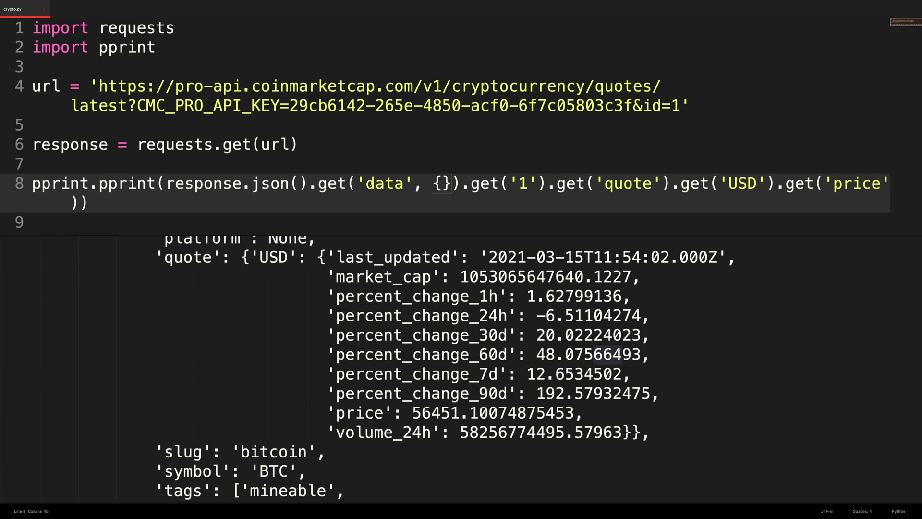
pyautogui.press('Backspace')
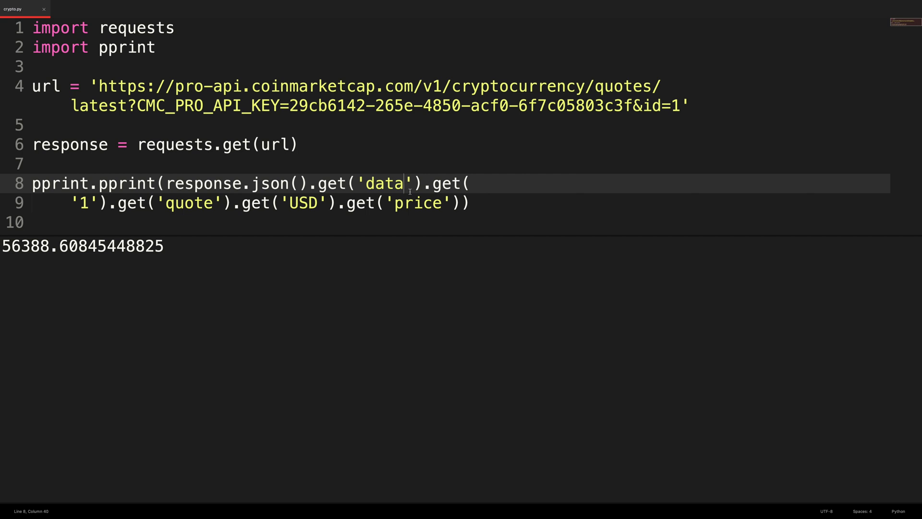
# Step: Misspell the key as 'dataaaa' and add , {} defaults to each chained .get() so the lookup prints None
pyautogui.write('aaa')
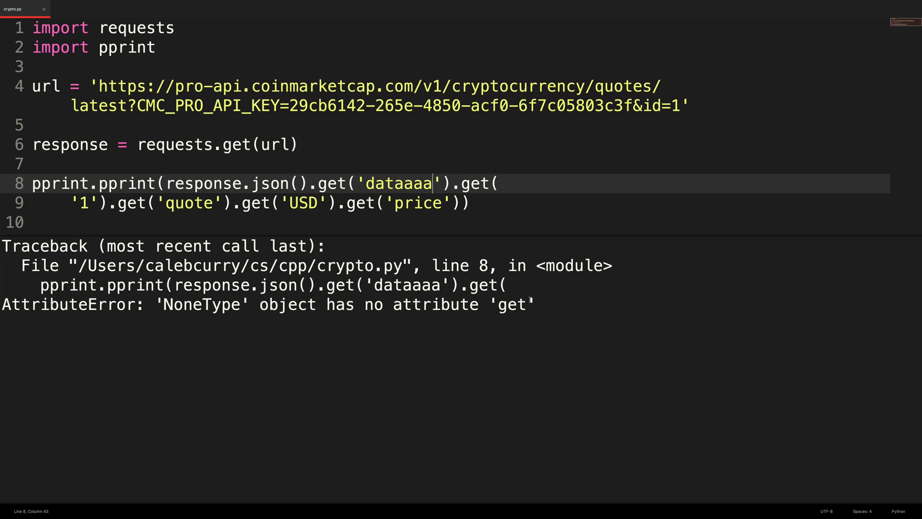
pyautogui.write(', {}')
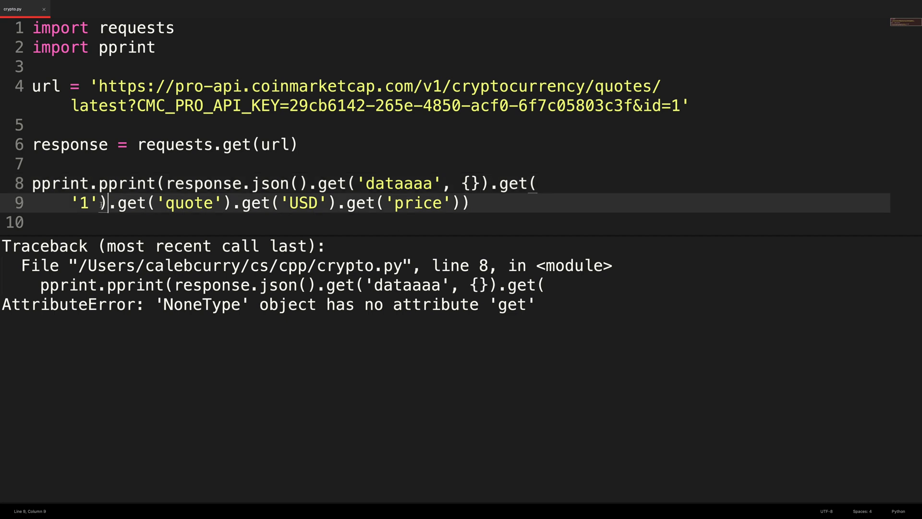
pyautogui.write(', {}')
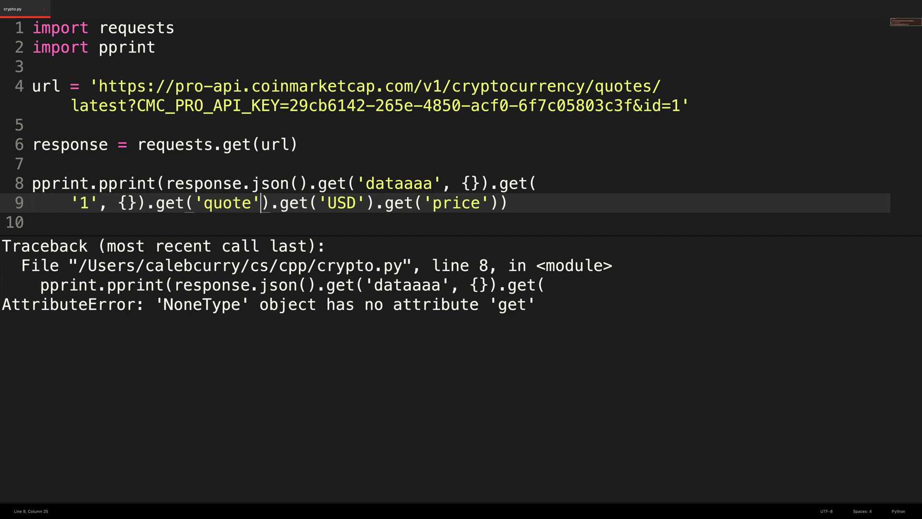
pyautogui.write(', {}')
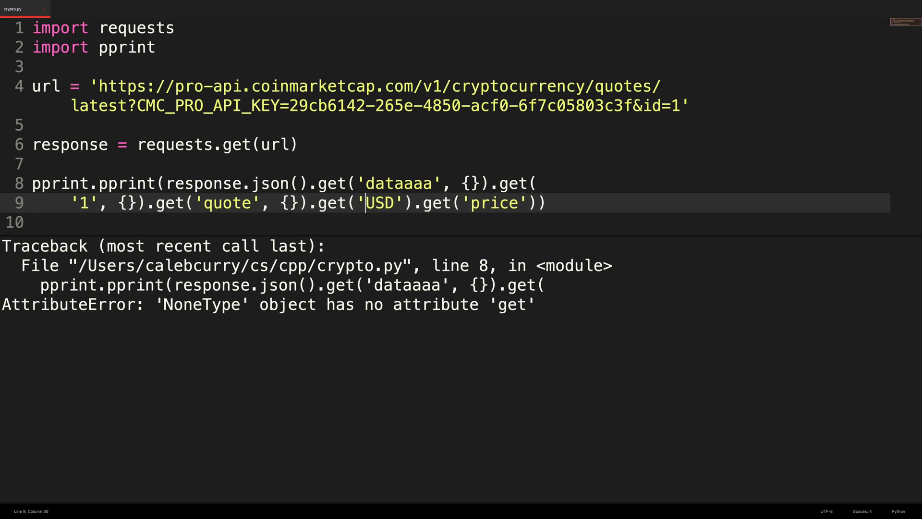
pyautogui.write("', {}")
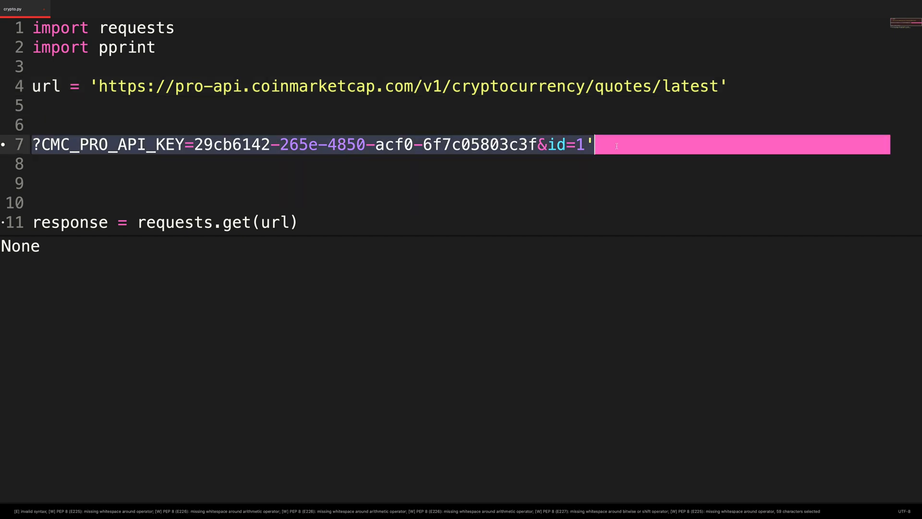
pyautogui.moveTo(606, 167)
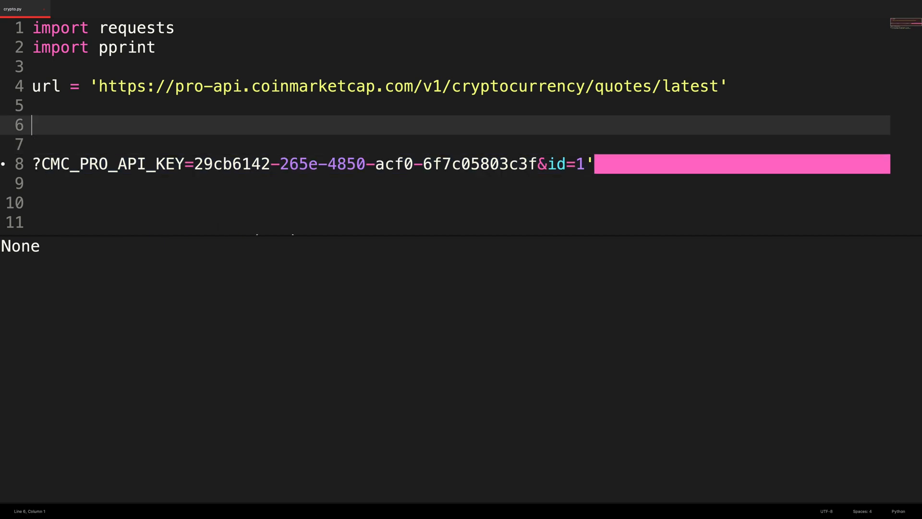
# Step: Move the id=1 query value into a parameters dict: parameters = {'id': '1'}
pyautogui.write('parameters')
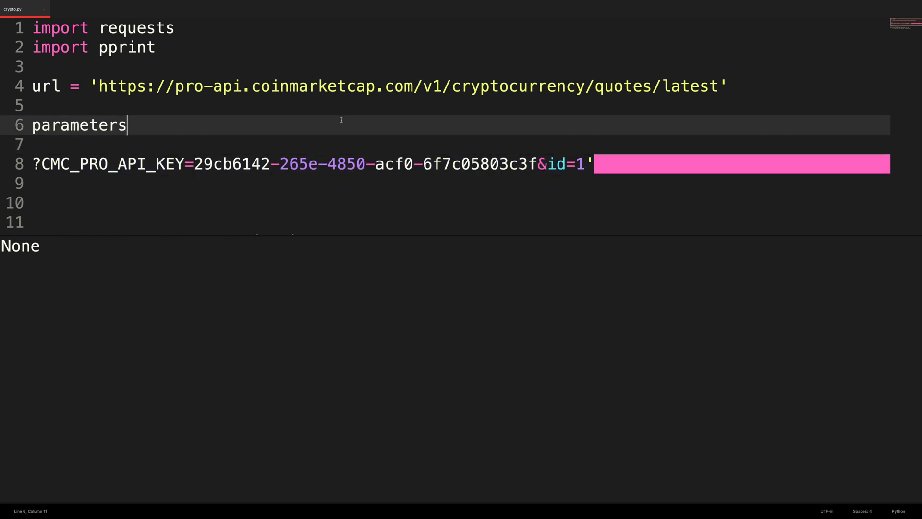
pyautogui.moveTo(537, 163); pyautogui.dragTo(588, 163)
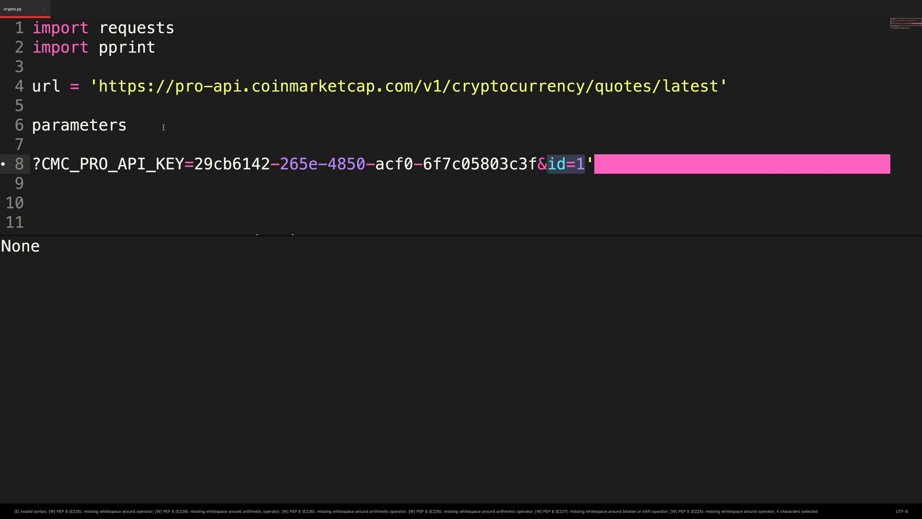
pyautogui.write('= {')
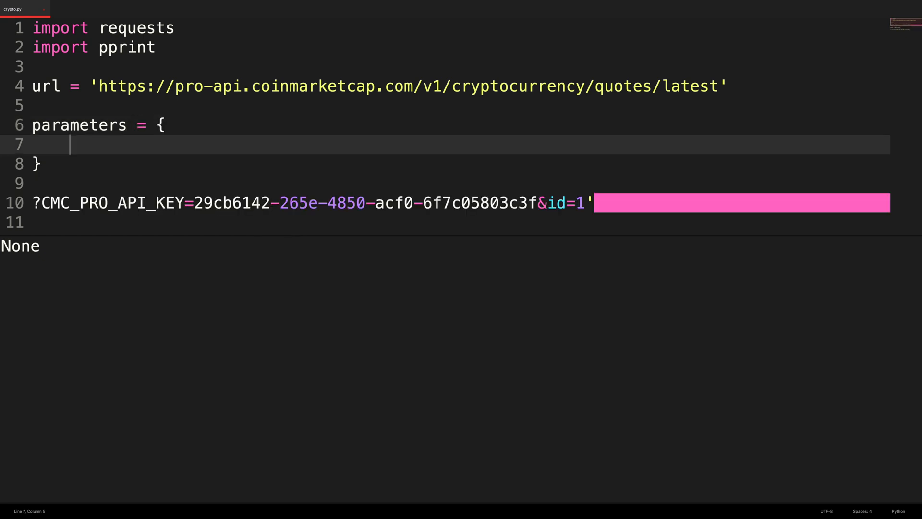
pyautogui.write("id'")
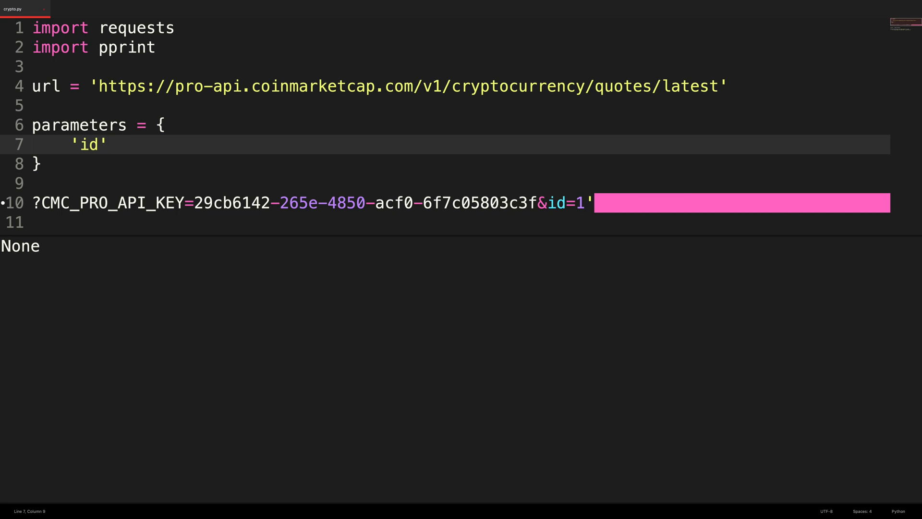
pyautogui.write(':')
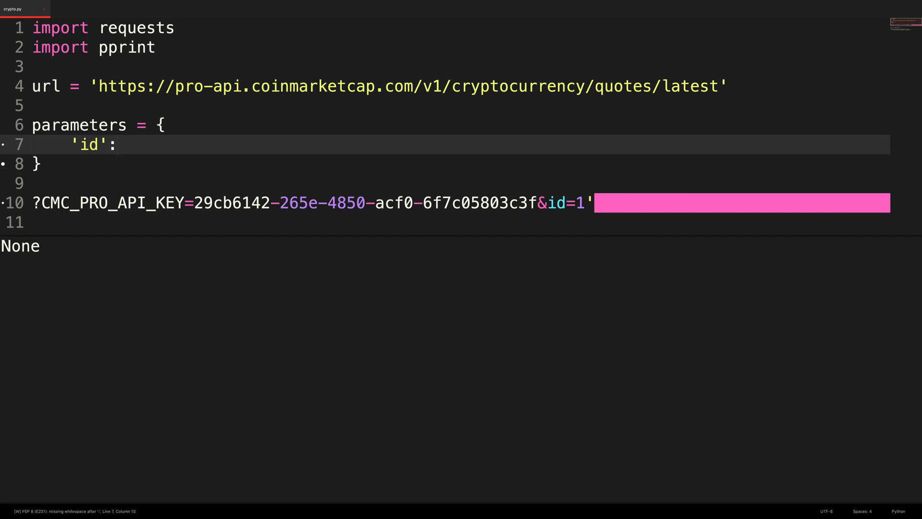
pyautogui.write('1')
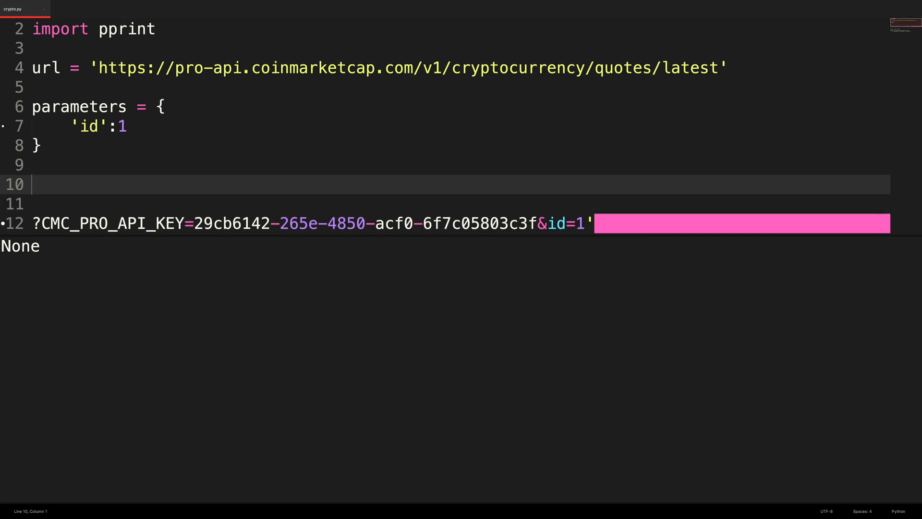
# Step: Start a headers dict with the entry 'Accepts': 'application/json'
pyautogui.write('headers = {}')
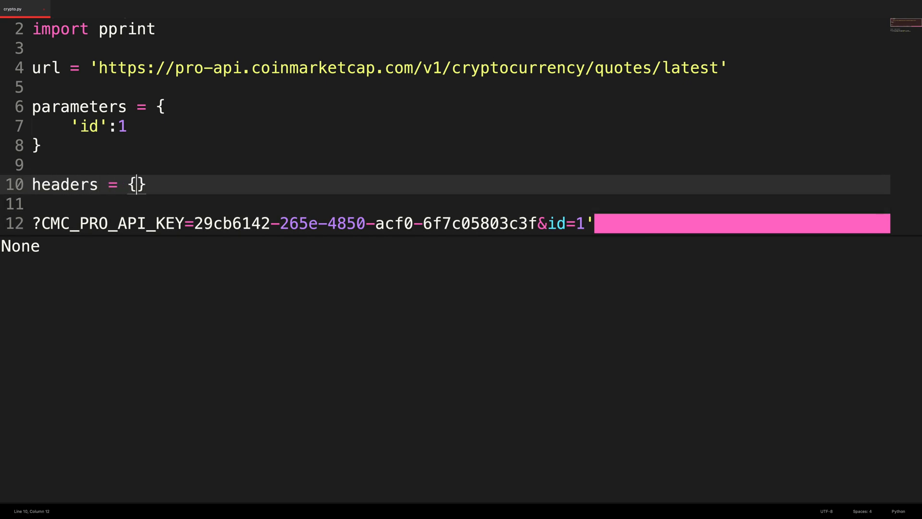
pyautogui.write("'Acc'")
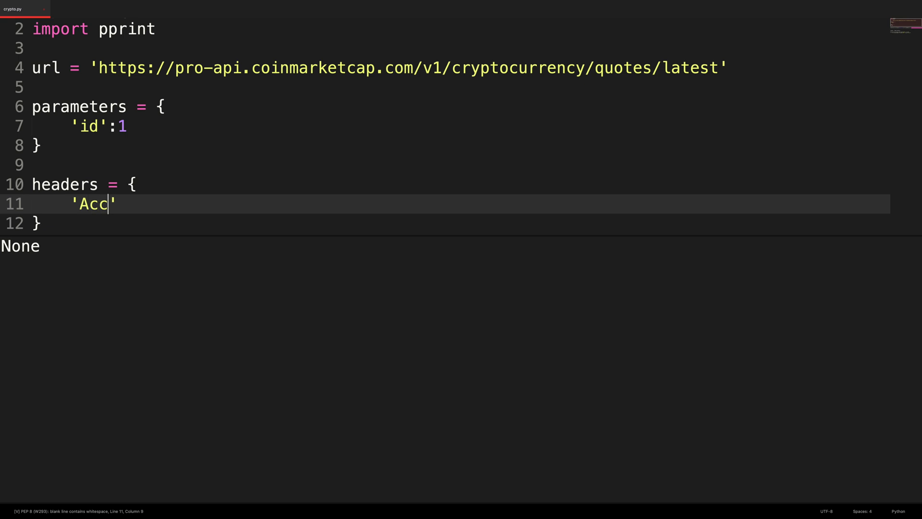
pyautogui.write("epts': 'a'")
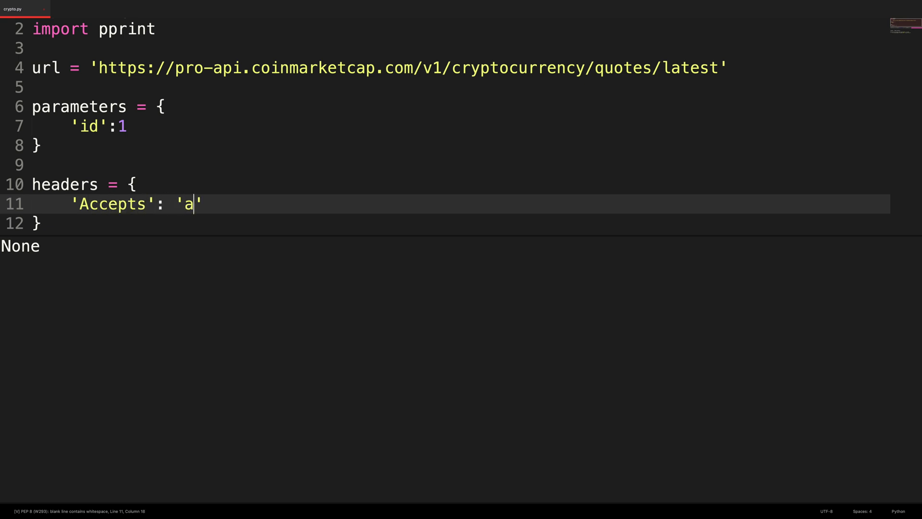
pyautogui.write('pplication/')
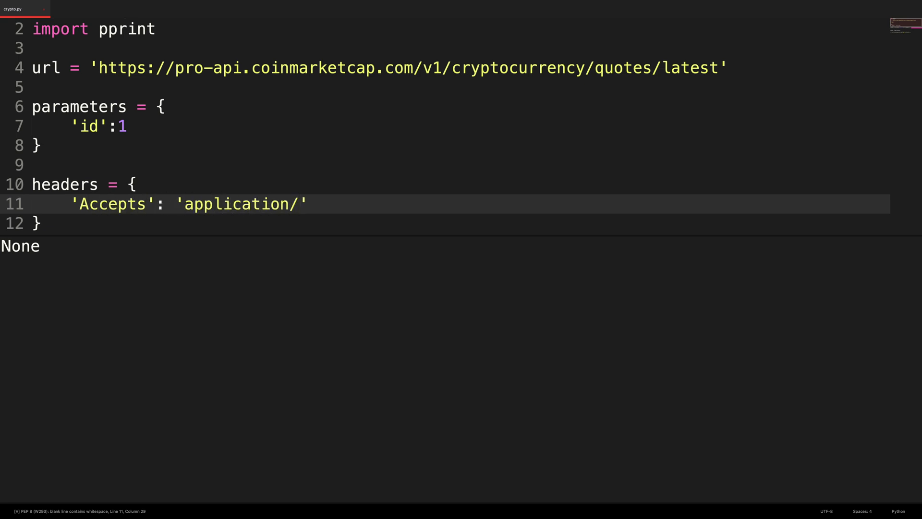
pyautogui.write('json')
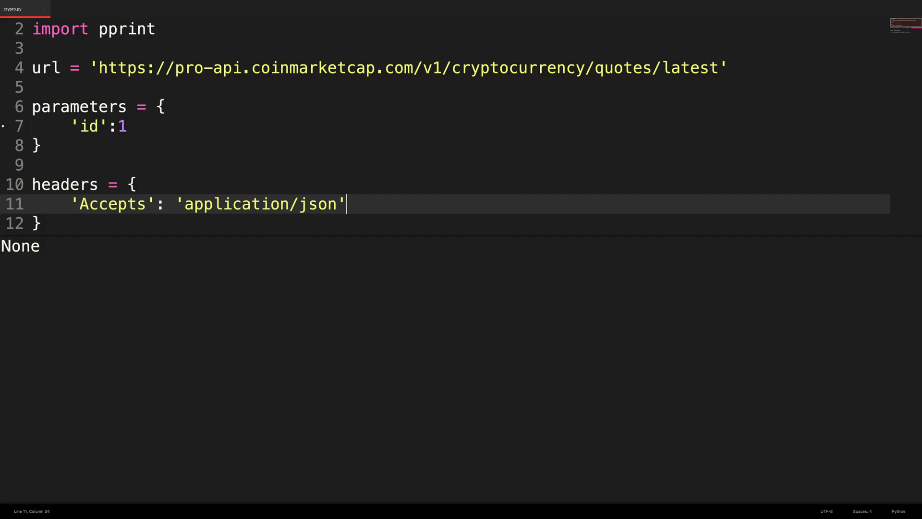
pyautogui.write(',')
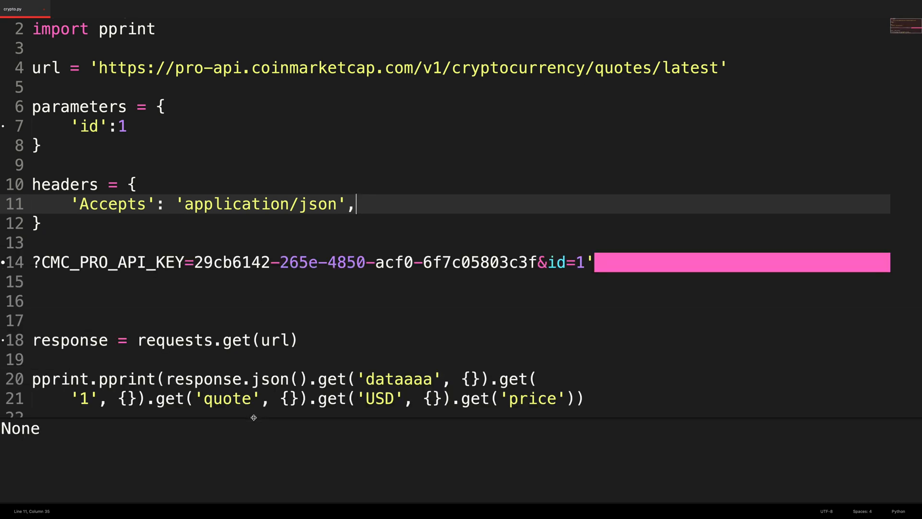
pyautogui.press('enter')
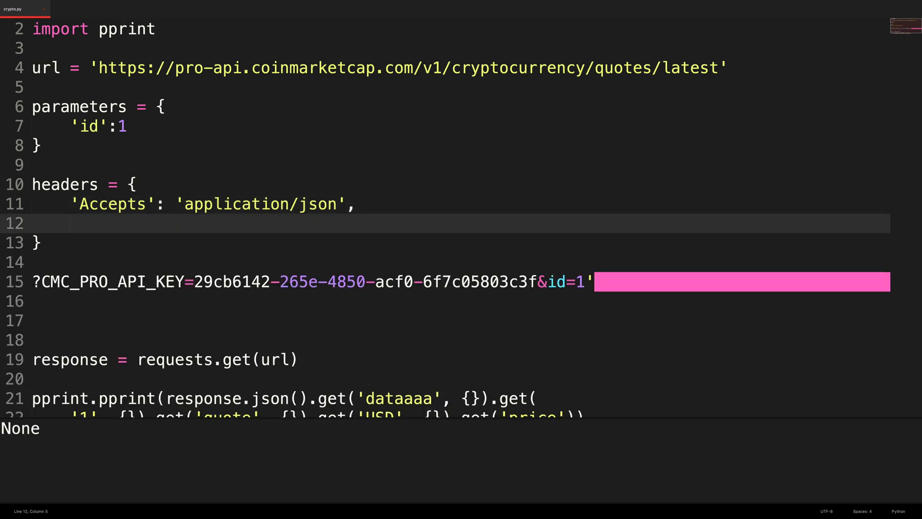
pyautogui.write("''")
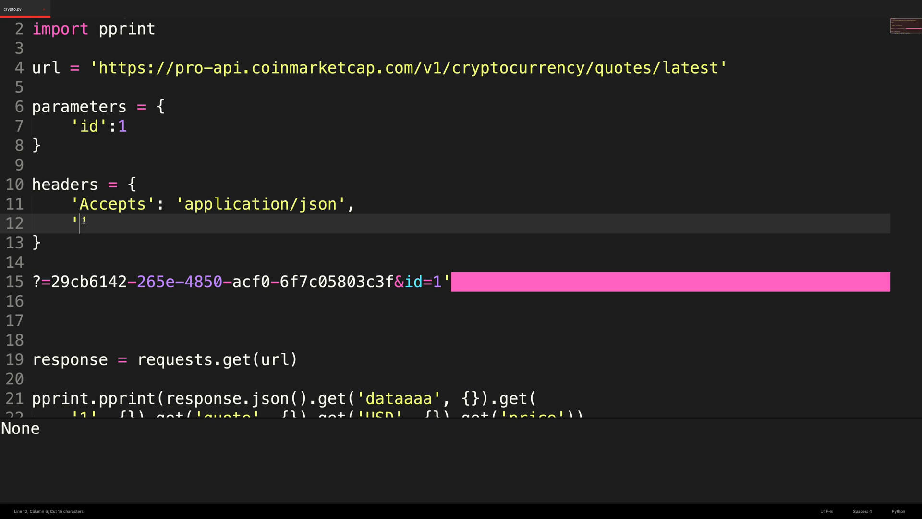
pyautogui.write("CMC_PRO_API_KEY':")
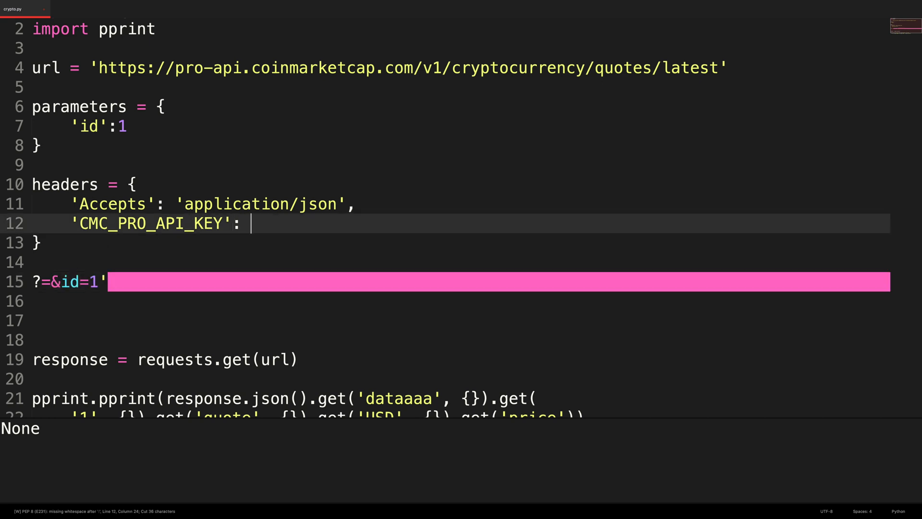
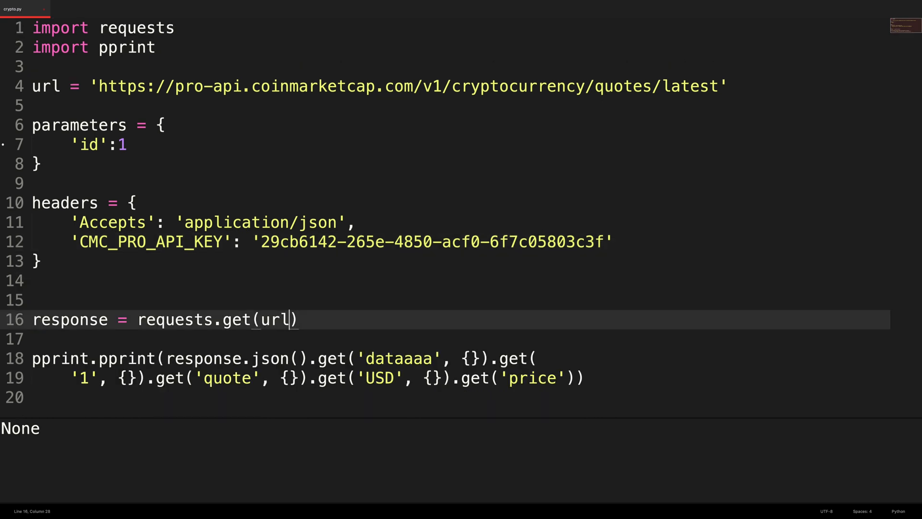
# Step: Pass params=parameters, headers=headers to requests.get, fix 'dataaaa' to 'data', and save
pyautogui.write(', params=paramet')
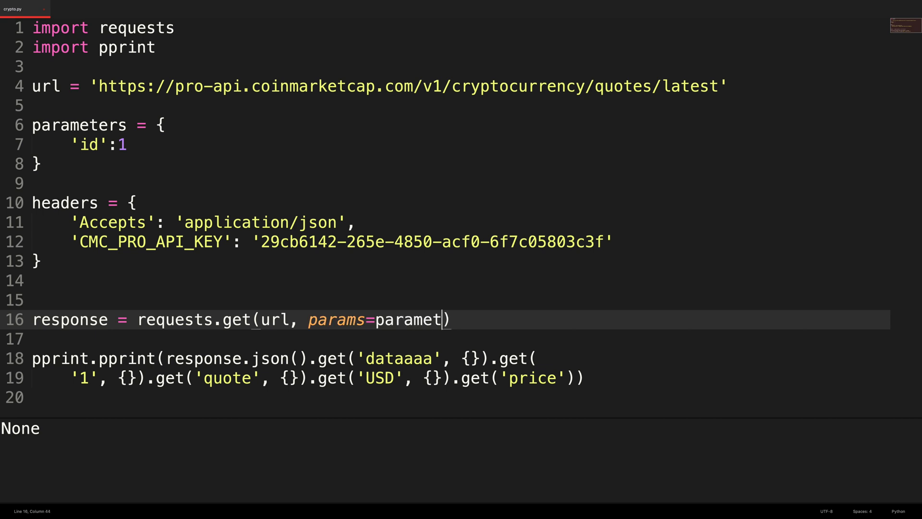
pyautogui.write('ers,')
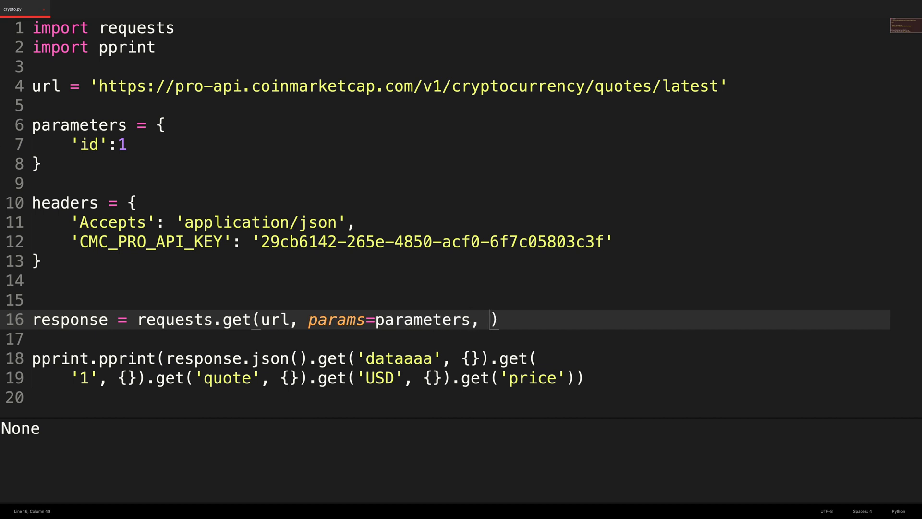
pyautogui.write('headers=headers')
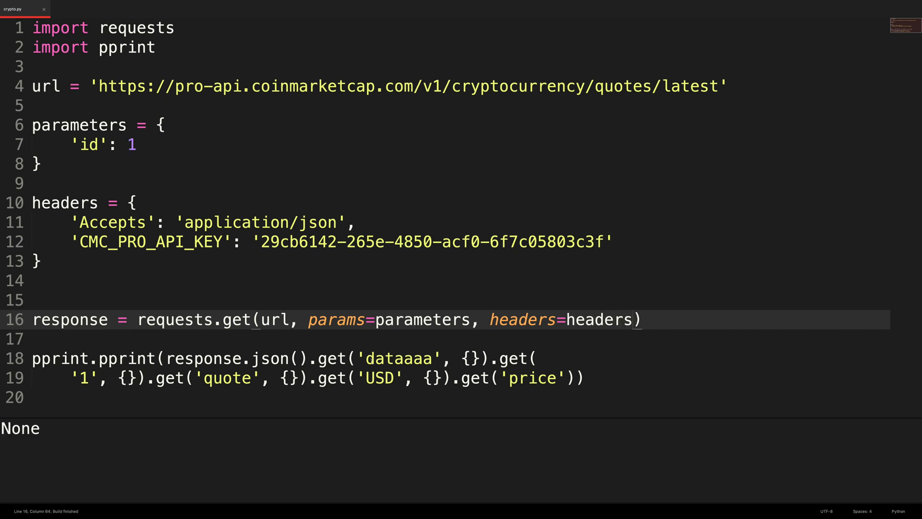
pyautogui.press('BackSpace')
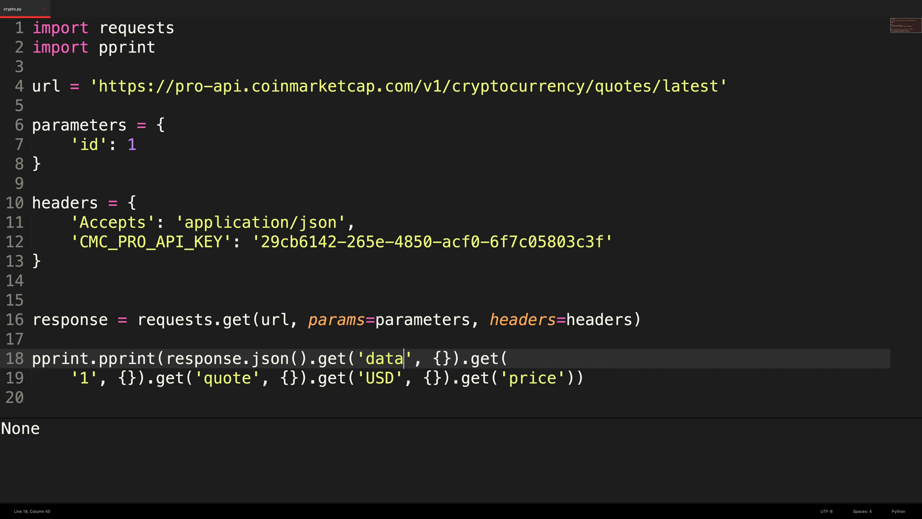
pyautogui.press('cmd+s')
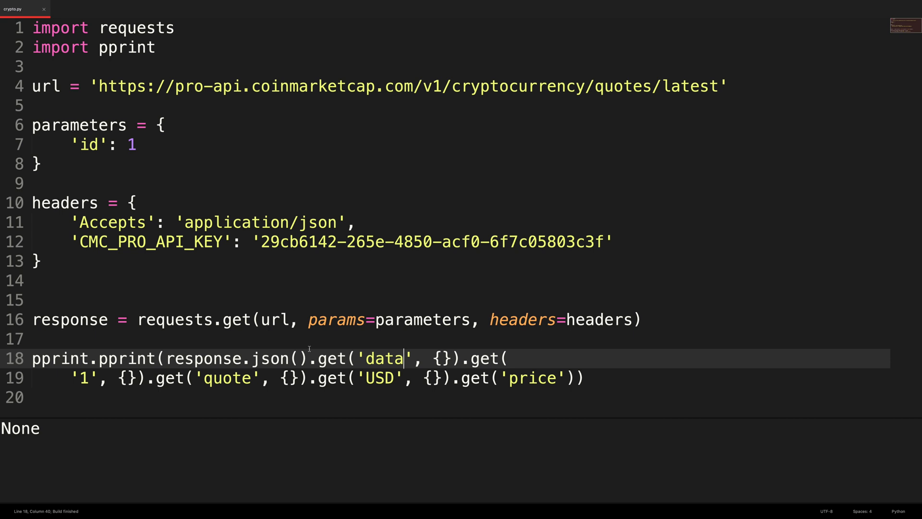
# Step: Add print(response.json()) above the pprint call, then start prefixing the header key with X-
pyautogui.click(262, 339)
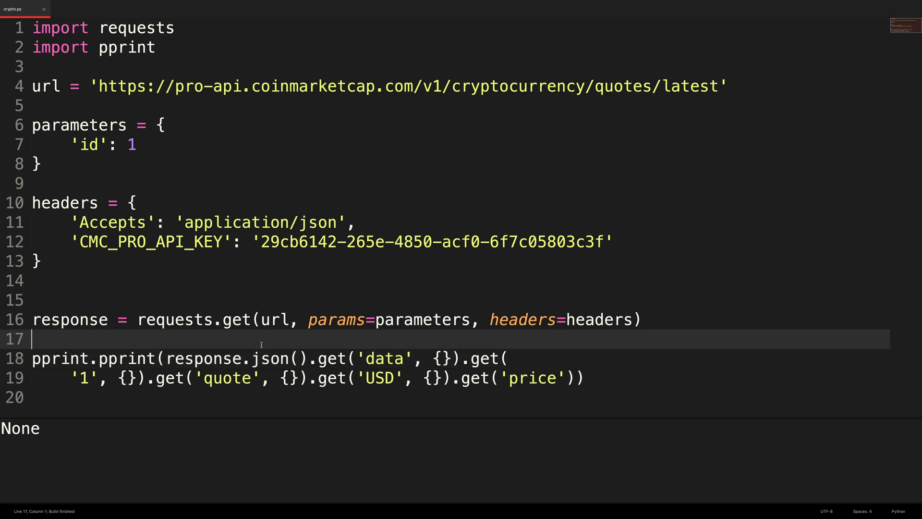
pyautogui.write('print(e')
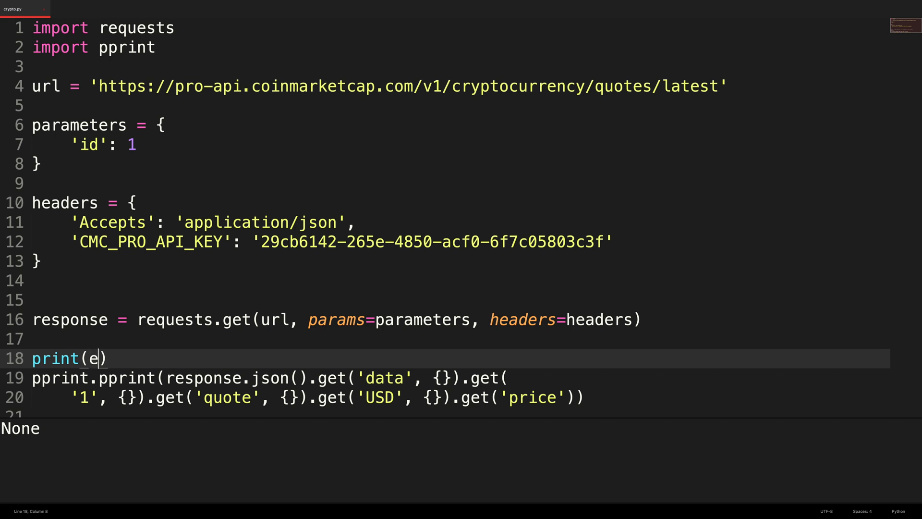
pyautogui.write('response')
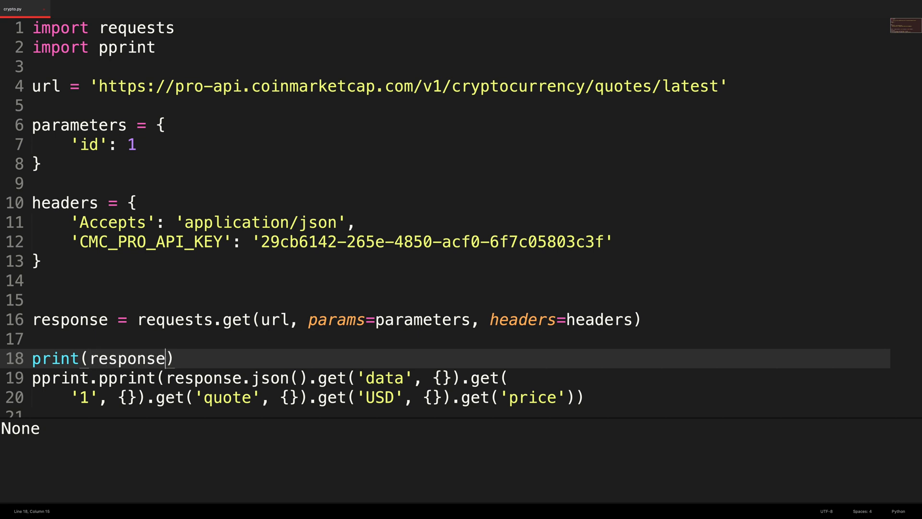
pyautogui.write('.json()')
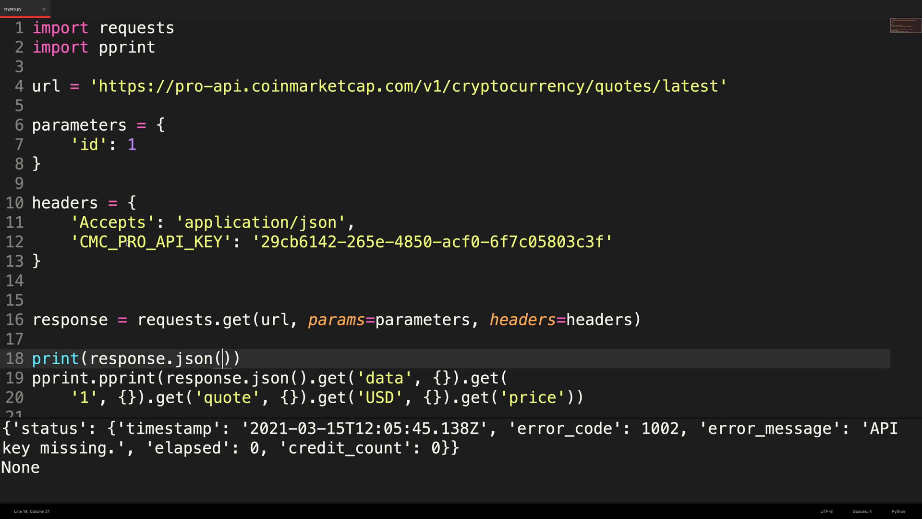
pyautogui.write('X-')
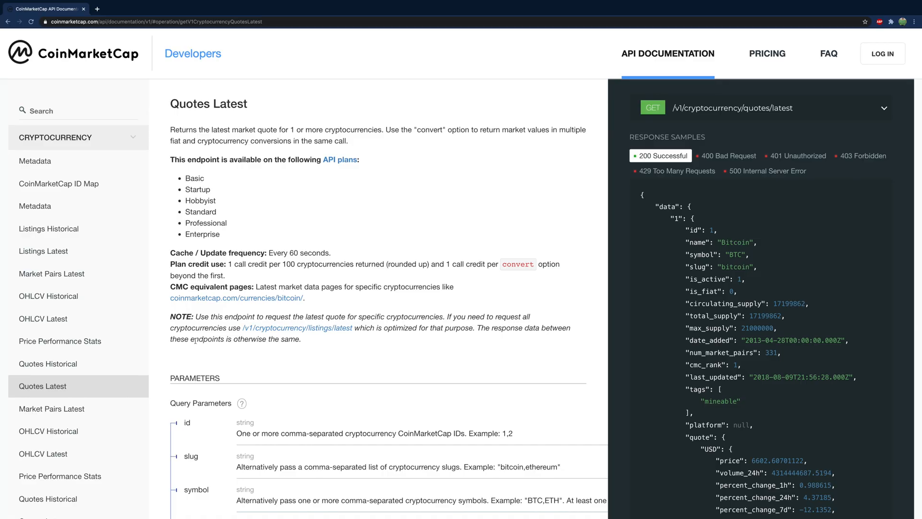
# Step: Scroll through the Quotes Latest docs, selecting the id query parameter name
pyautogui.scroll(-3)
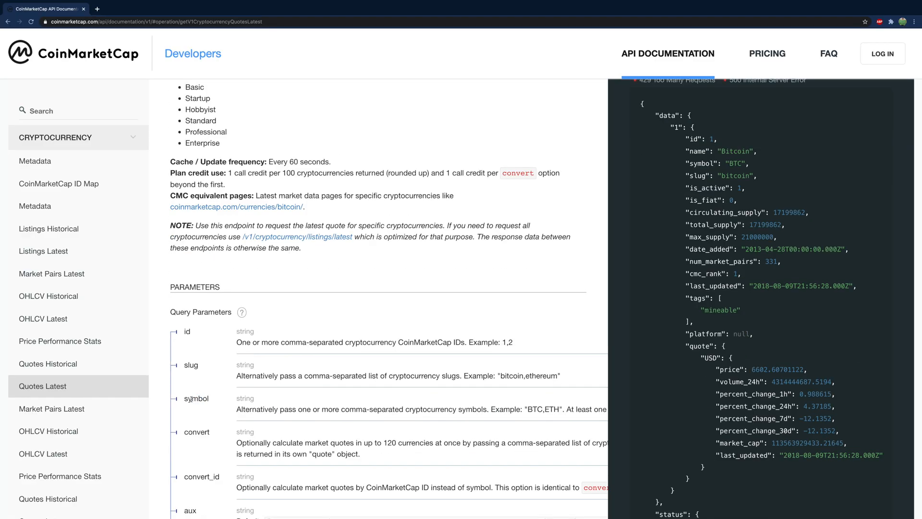
pyautogui.doubleClick(187, 331)
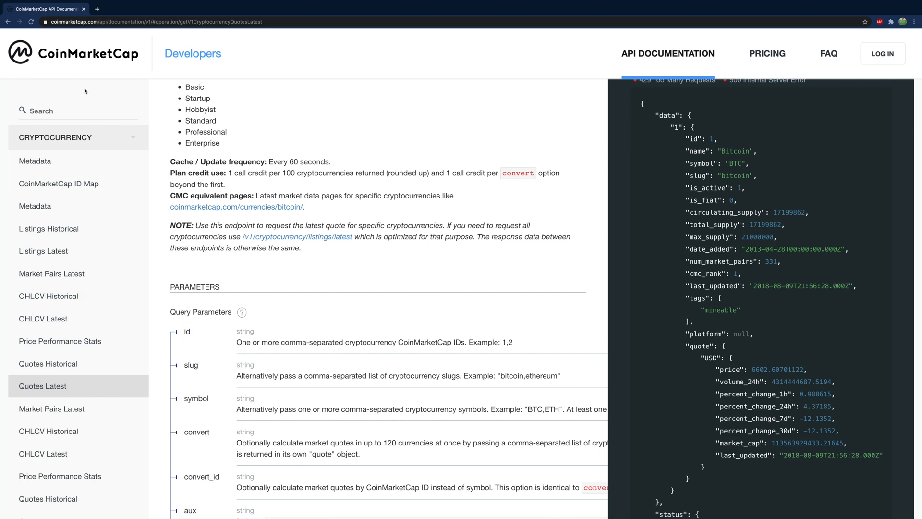
pyautogui.moveTo(278, 140)
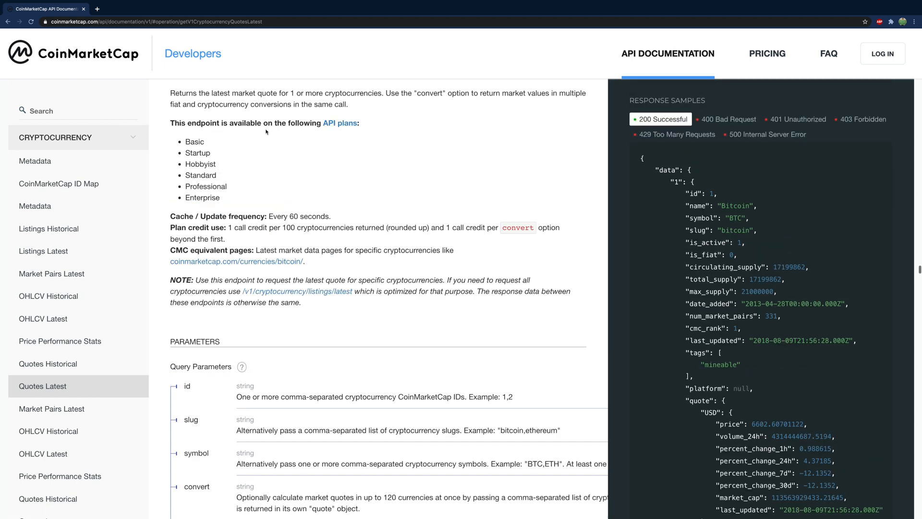
pyautogui.scroll(-3)
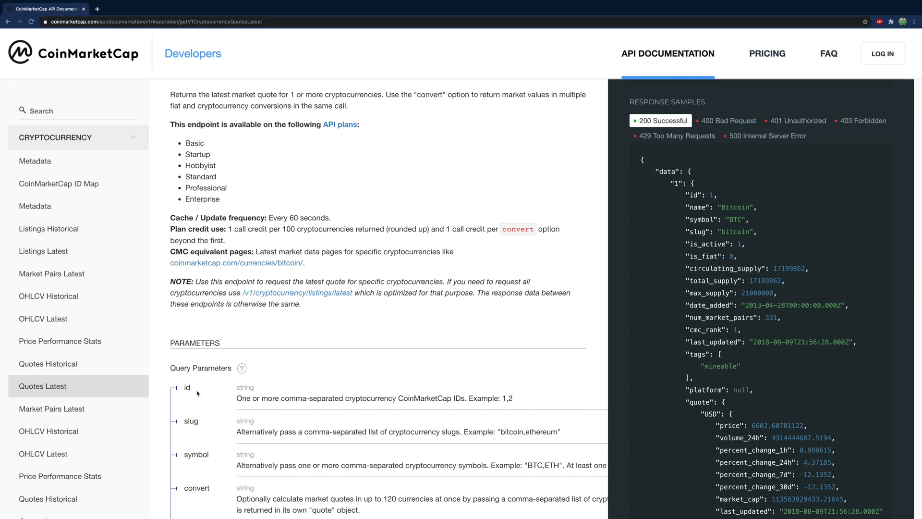
pyautogui.doubleClick(195, 454)
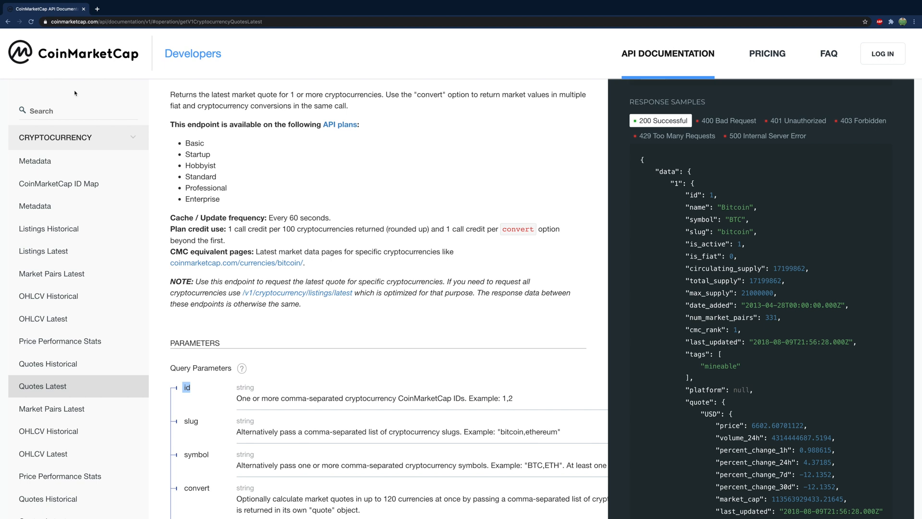
pyautogui.moveTo(218, 395)
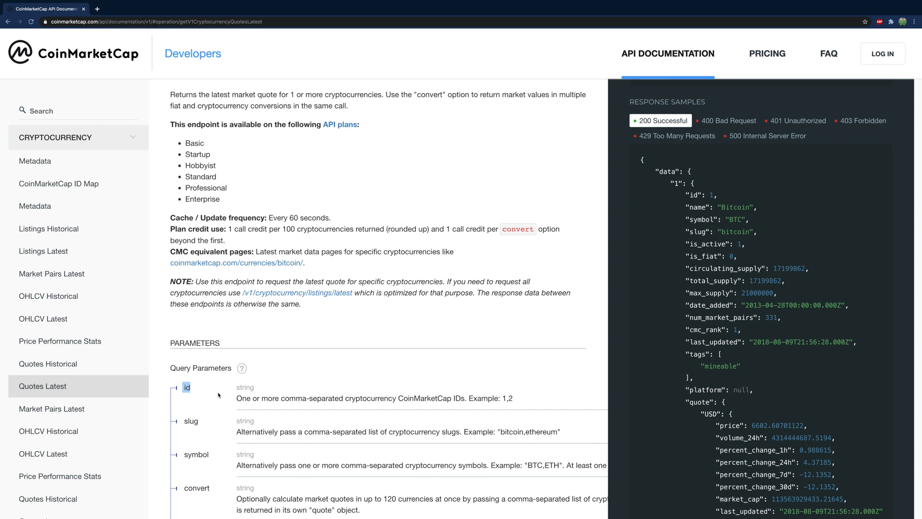
pyautogui.scroll(-3)
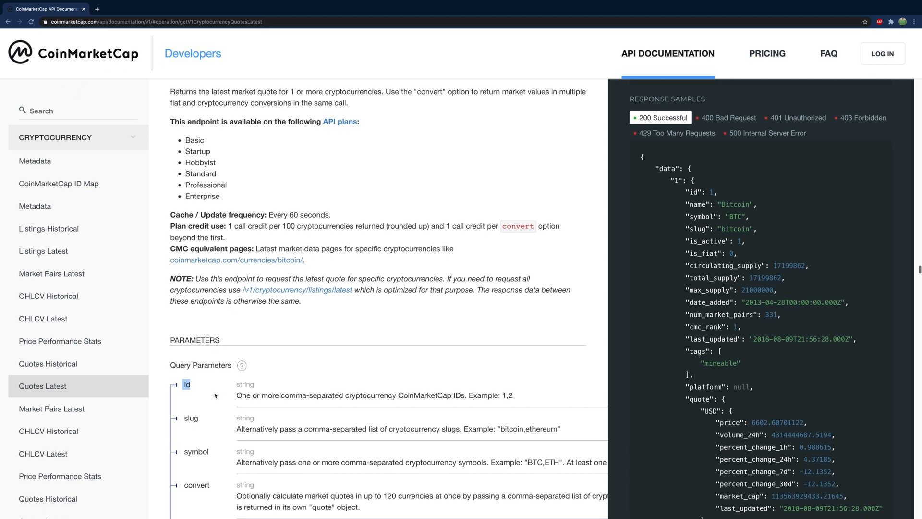
pyautogui.scroll(-3)
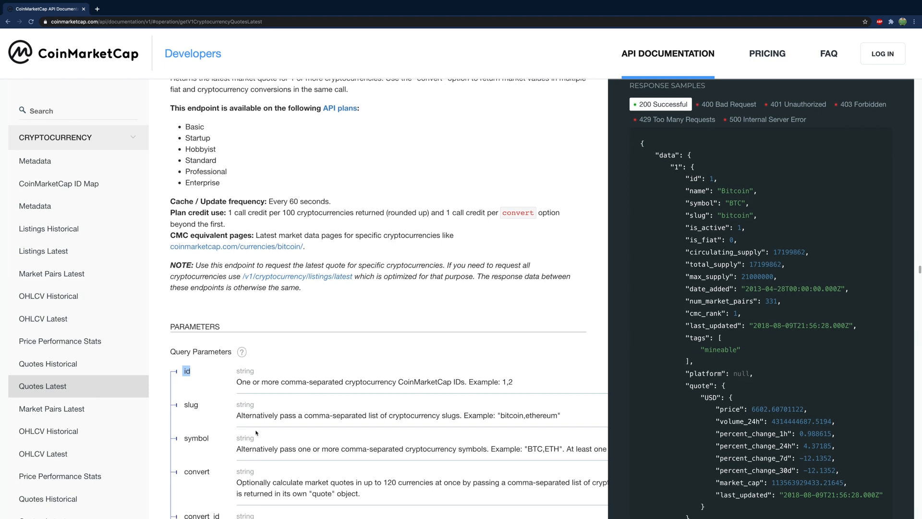
# Step: Navigate via the Cryptocurrency section to the CoinMarketCap ID Map endpoint page
pyautogui.click(48, 363)
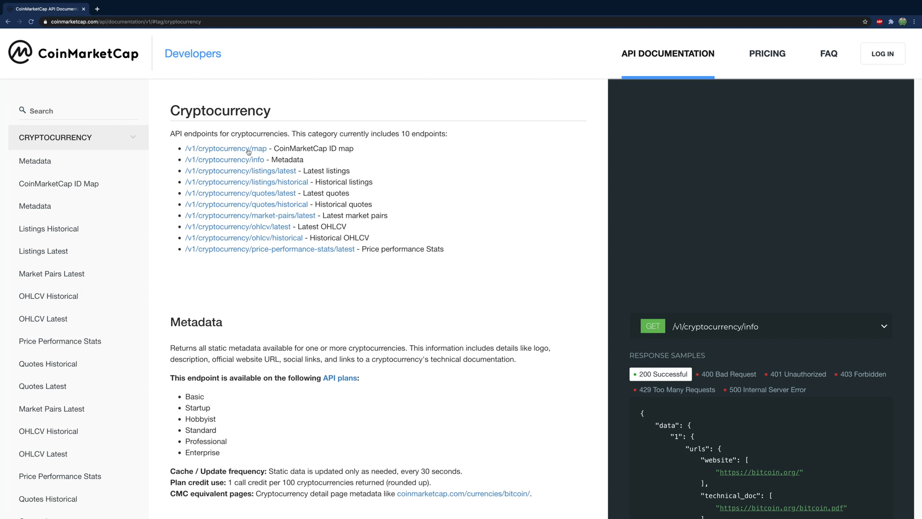
pyautogui.click(225, 148)
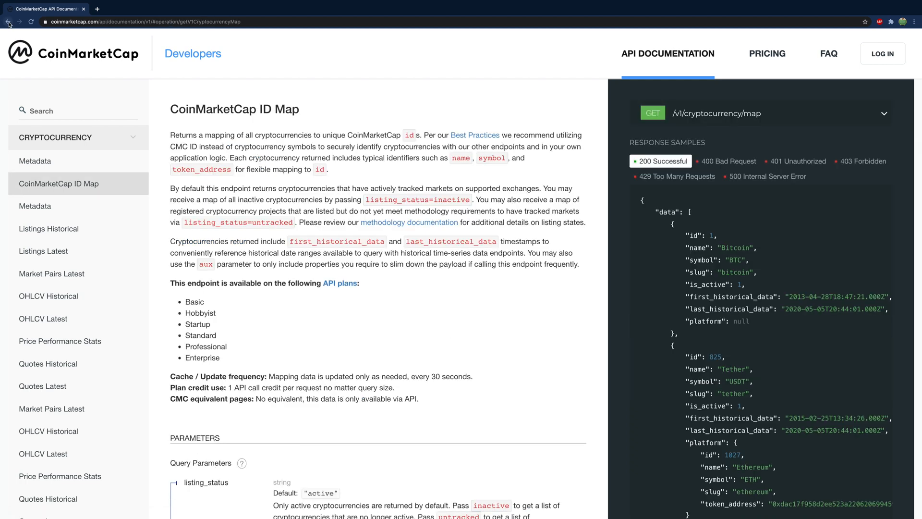
pyautogui.click(35, 160)
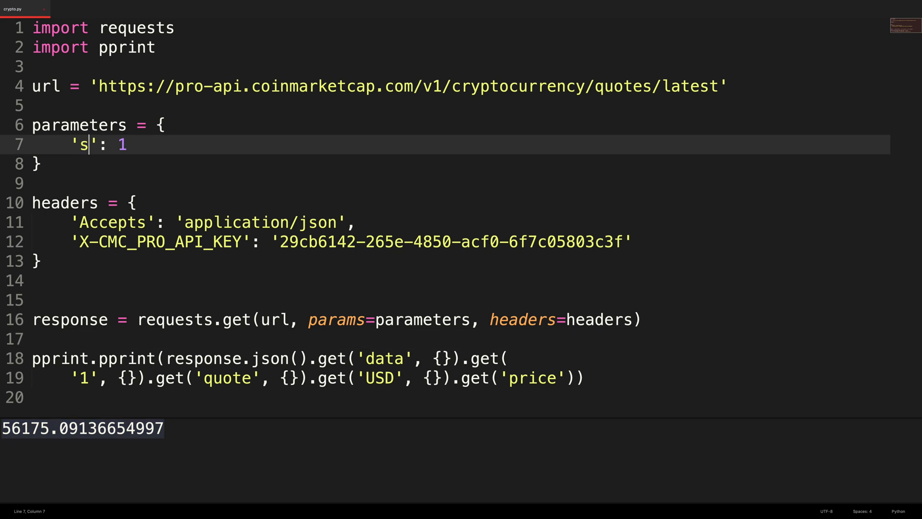
# Step: Change the parameter to 'symbol': 'BTC' and the lookup key to 'BTC', then run the script
pyautogui.write('ymbol')
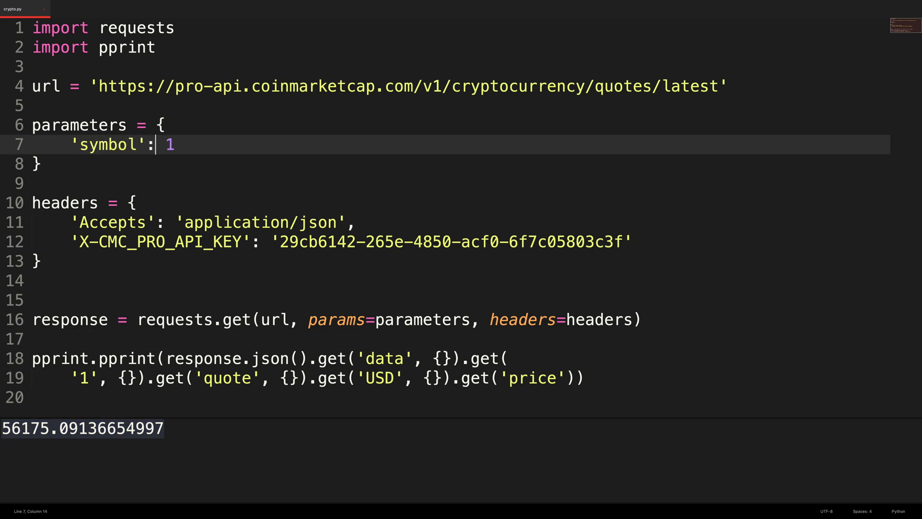
pyautogui.write("'b'")
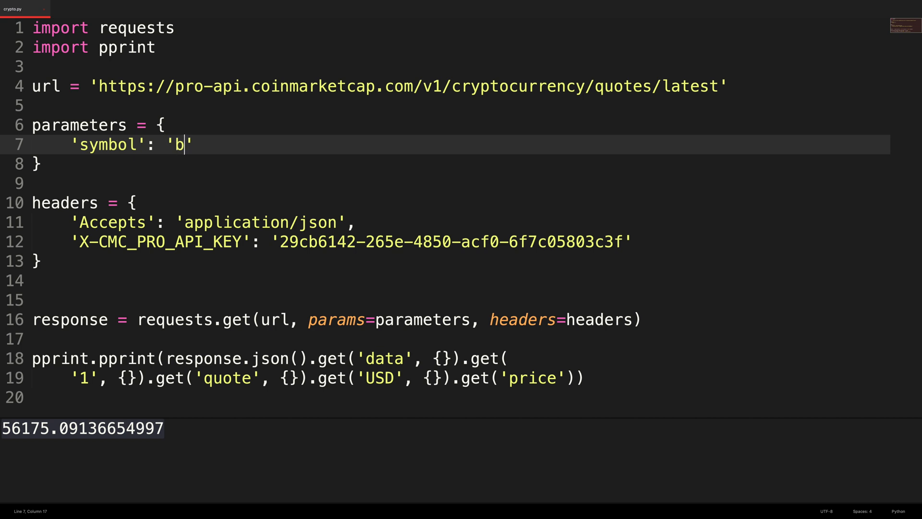
pyautogui.write('t')
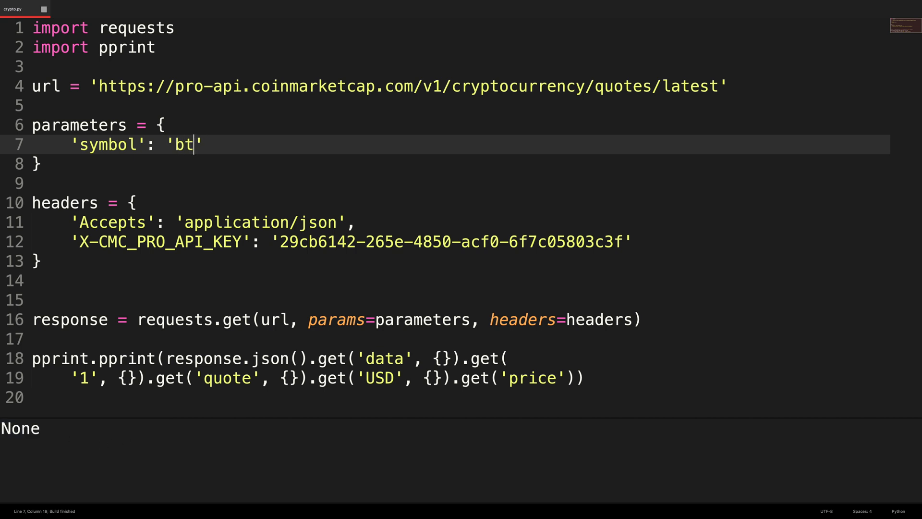
pyautogui.write('BTC')
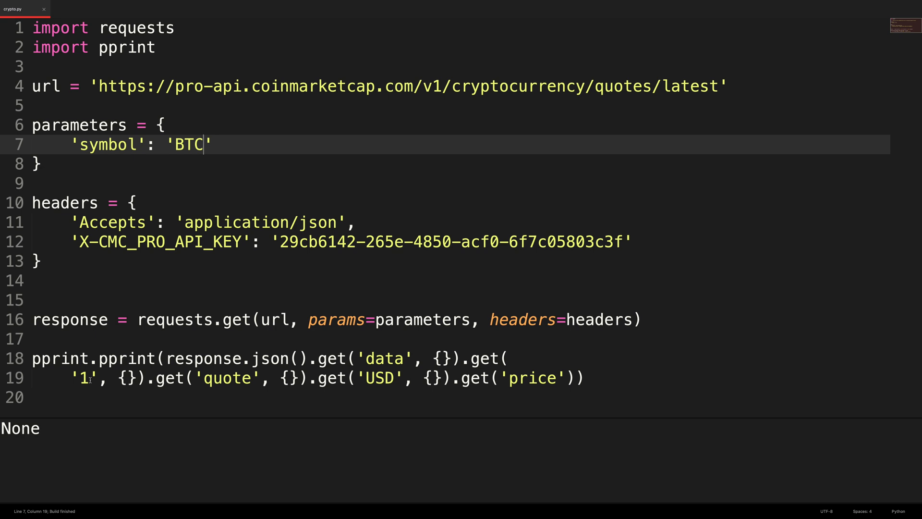
pyautogui.click(87, 377)
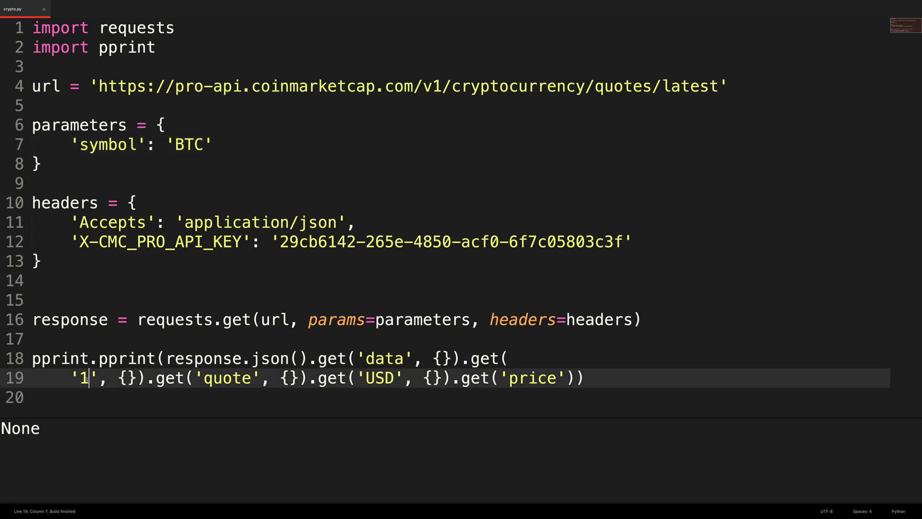
pyautogui.write('BTC')
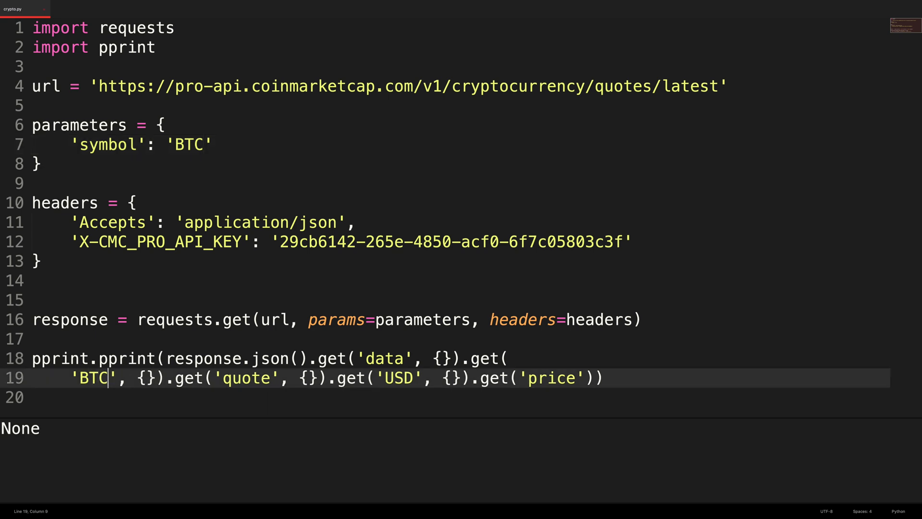
pyautogui.press('F5')
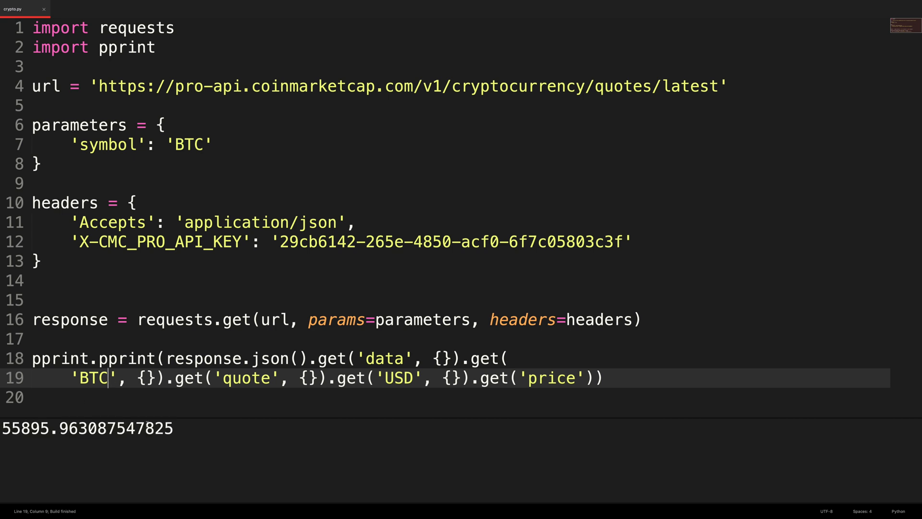
# Step: Select the BTC occurrences and the request code from url onward, preparing to refactor
pyautogui.moveTo(33, 357); pyautogui.dragTo(603, 378)
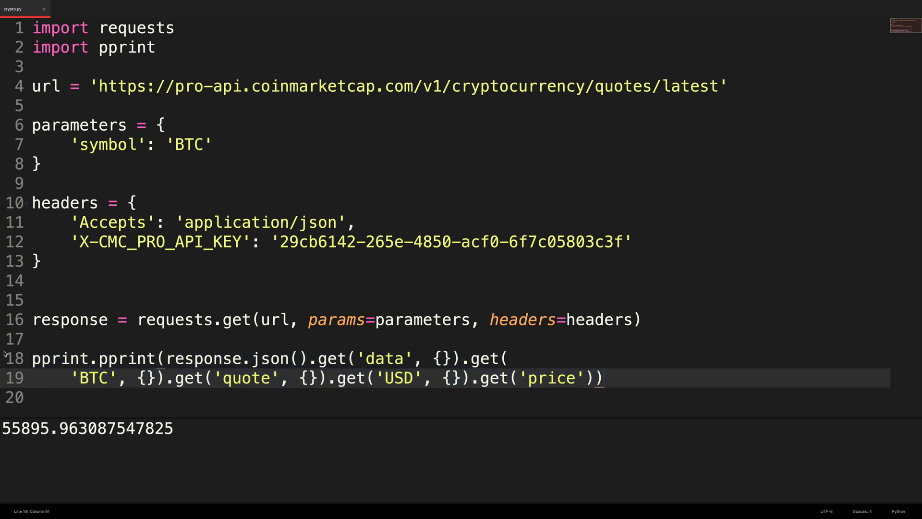
pyautogui.moveTo(654, 408)
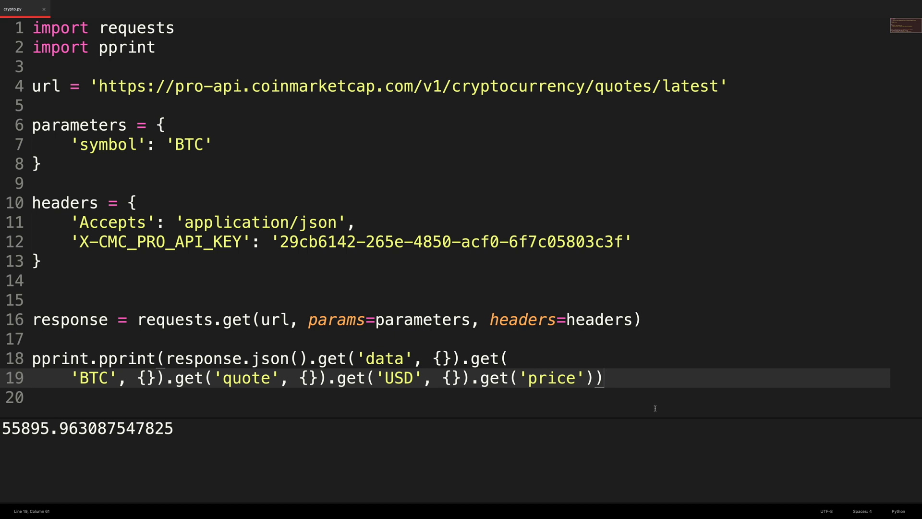
pyautogui.doubleClick(91, 377)
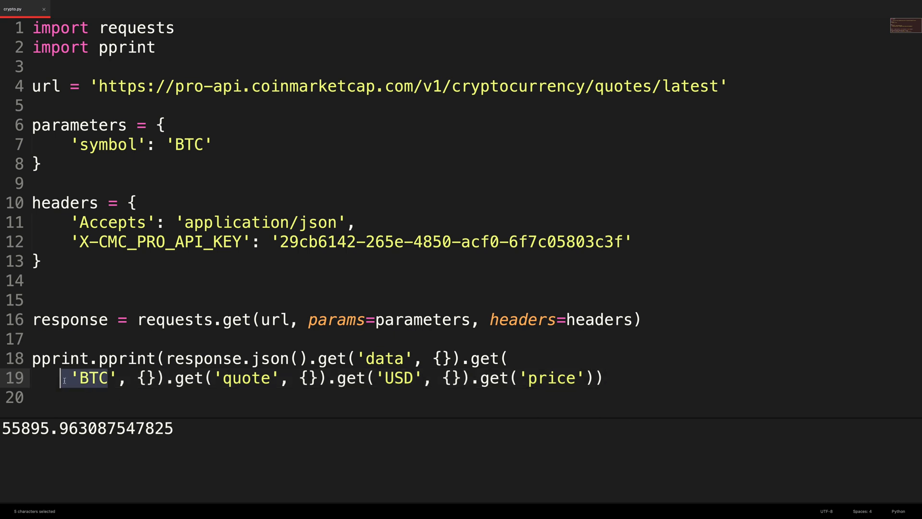
pyautogui.doubleClick(187, 145)
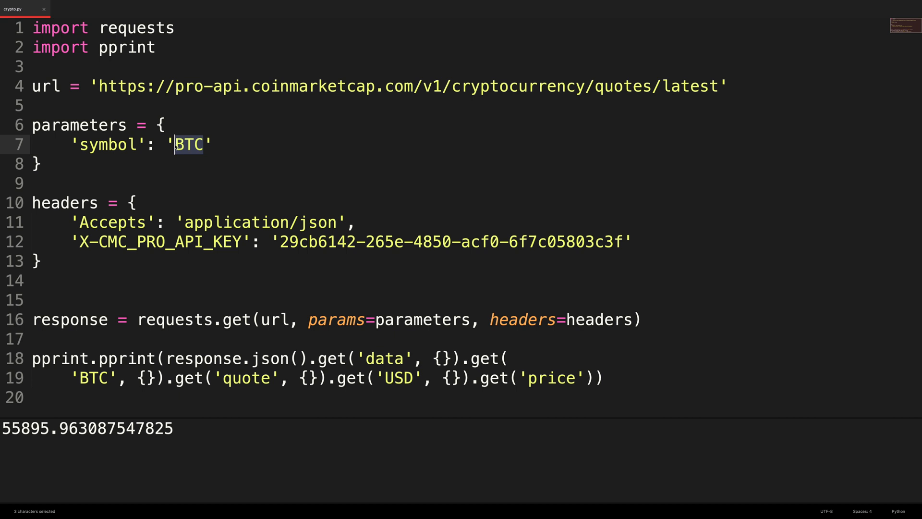
pyautogui.click(137, 203)
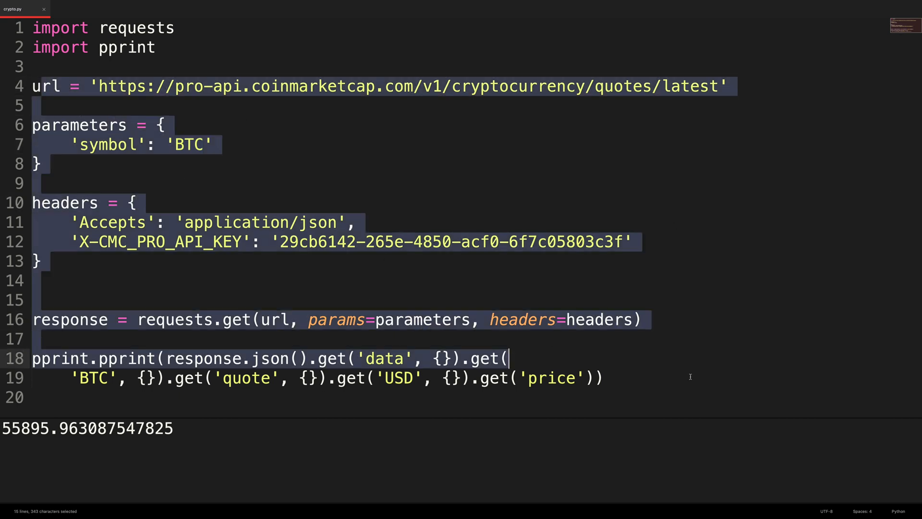
# Step: Add a def get_price(symbol): line above the url definition
pyautogui.click(606, 377)
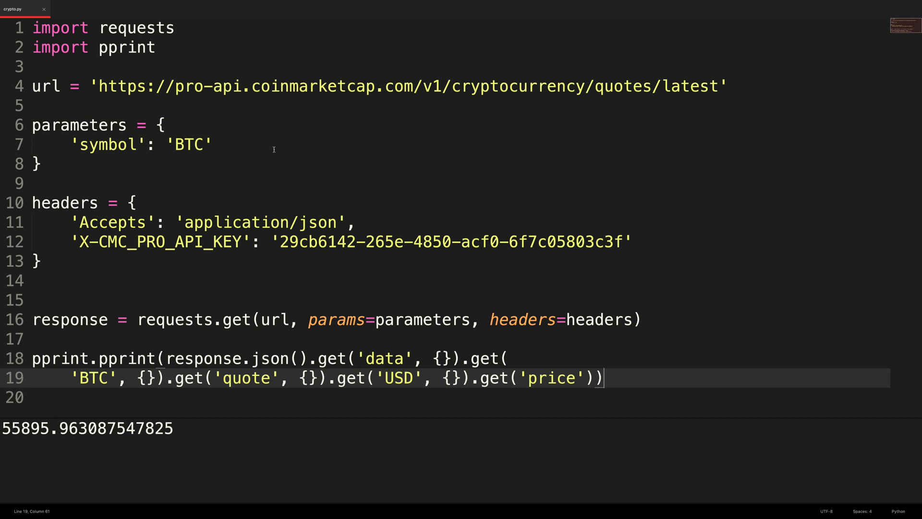
pyautogui.doubleClick(188, 145)
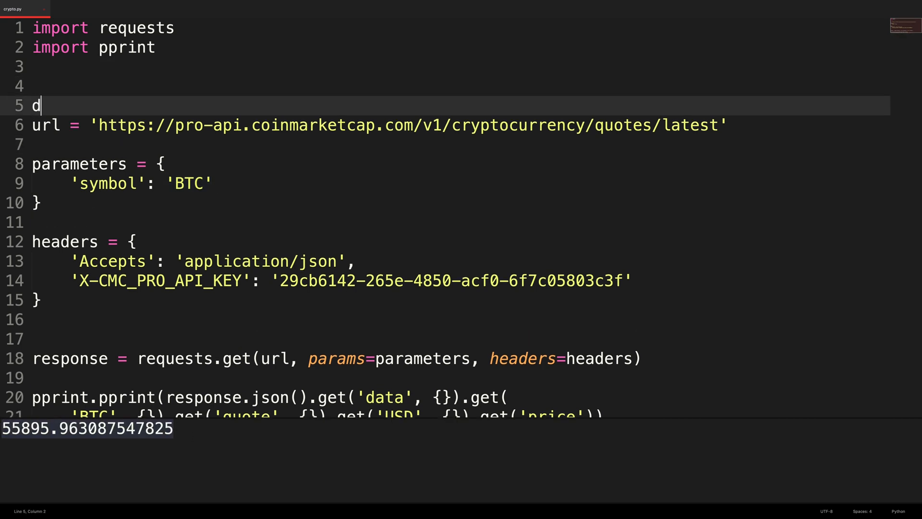
pyautogui.write('ef get_price()')
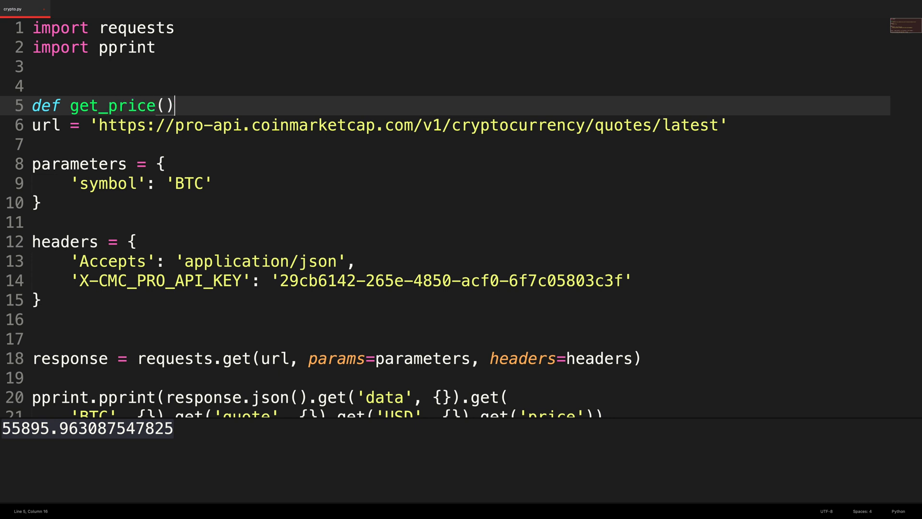
pyautogui.write("'")
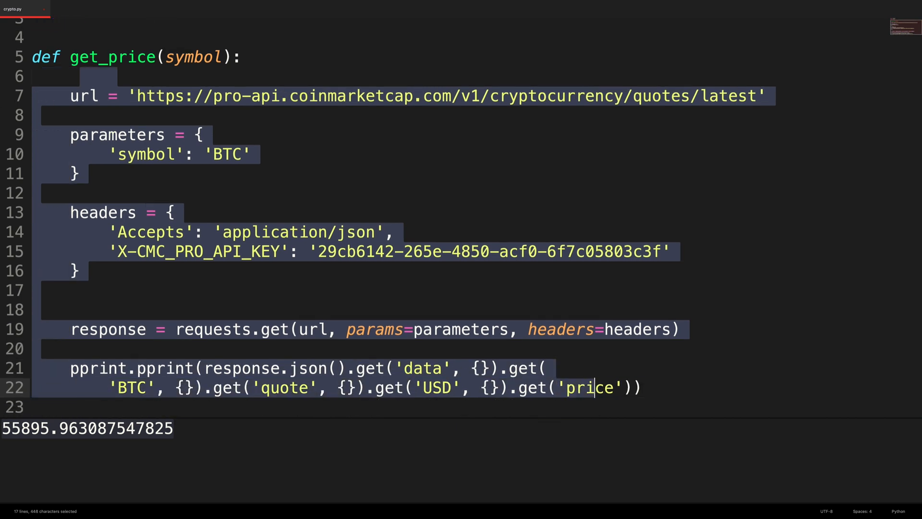
# Step: Replace 'BTC' with symbol in the lookup and change pprint.pprint to return the price
pyautogui.click(240, 154)
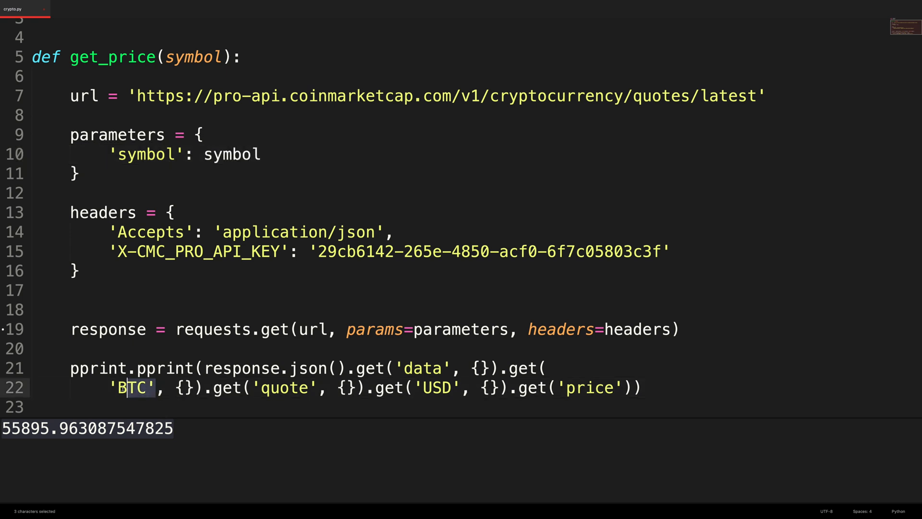
pyautogui.write('symbo')
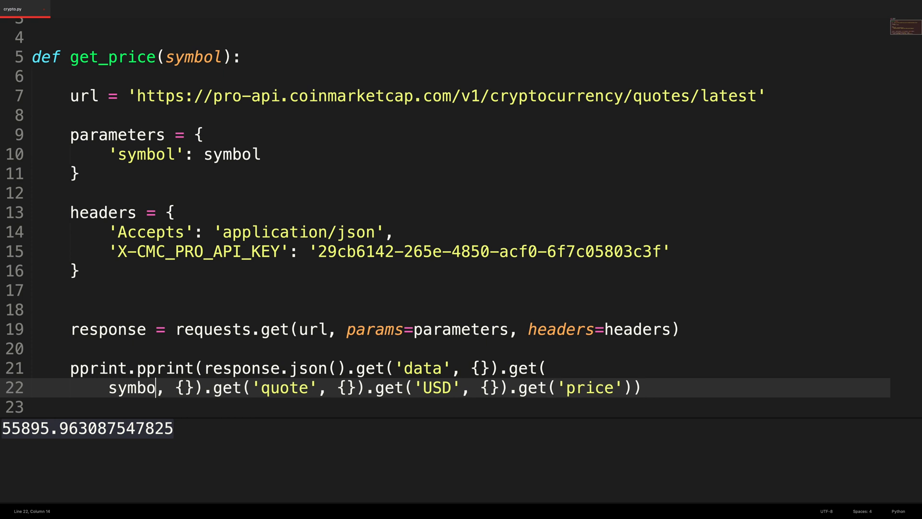
pyautogui.write('l')
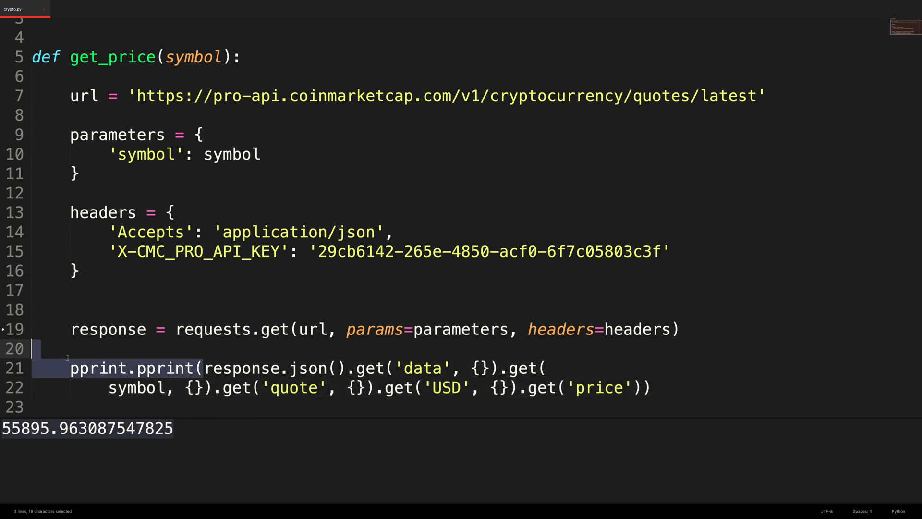
pyautogui.write('return')
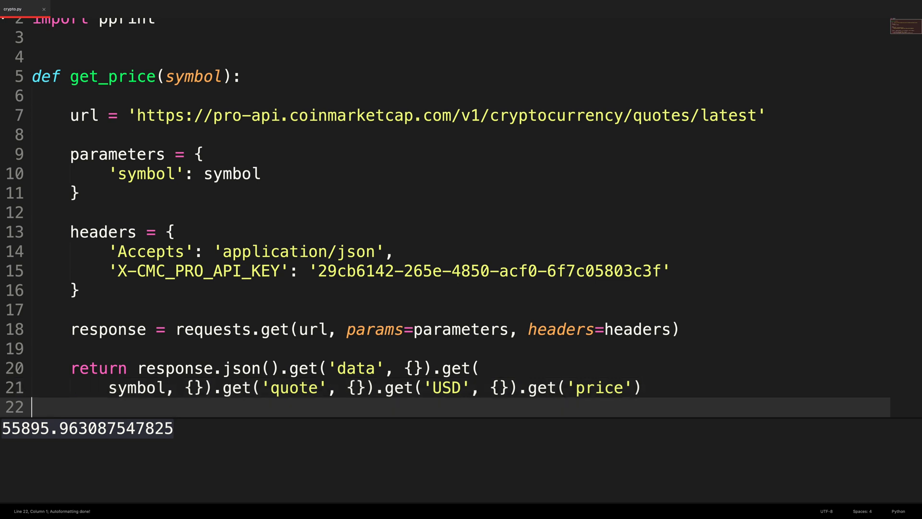
# Step: Add a print(get_price('BTC')) call below the function
pyautogui.press('enter')
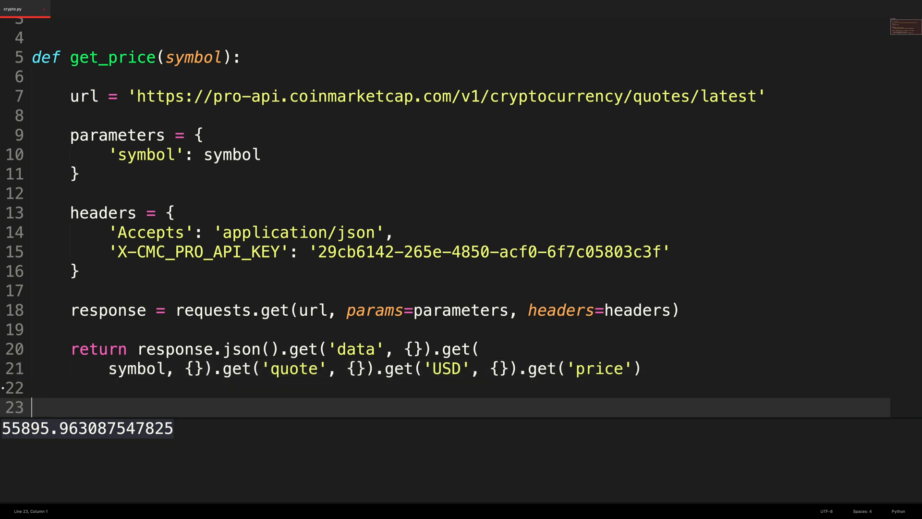
pyautogui.write("get_price('')")
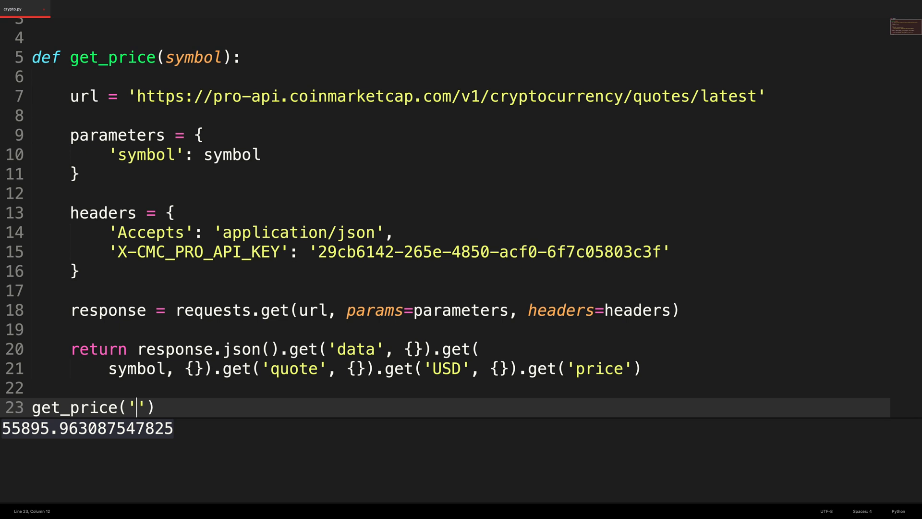
pyautogui.write('BTC')
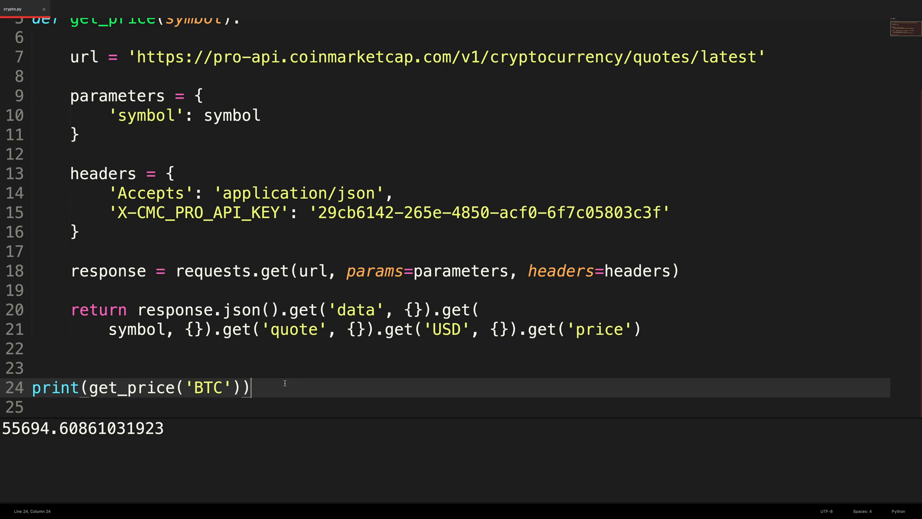
pyautogui.press('enter')
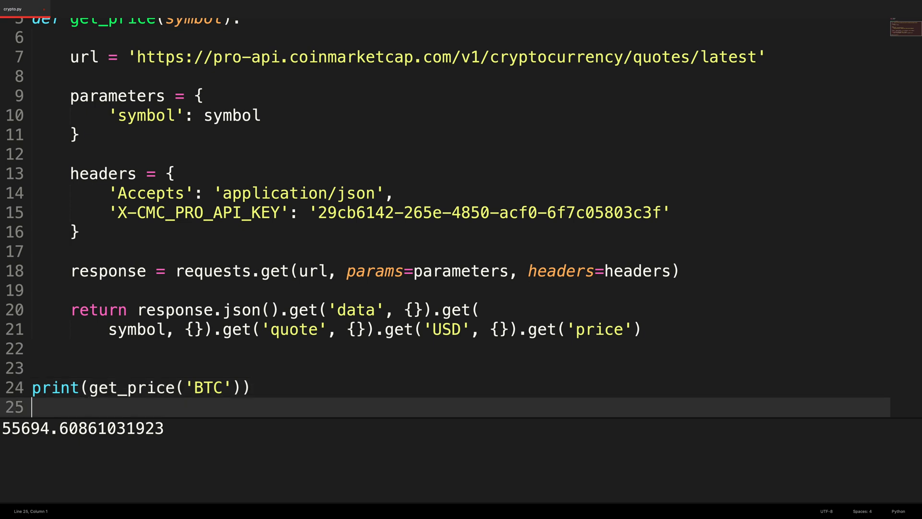
# Step: Add response = input("GIVE ME A cryptocurrency ticker") and begin get_price(response)
pyautogui.write('input("G')
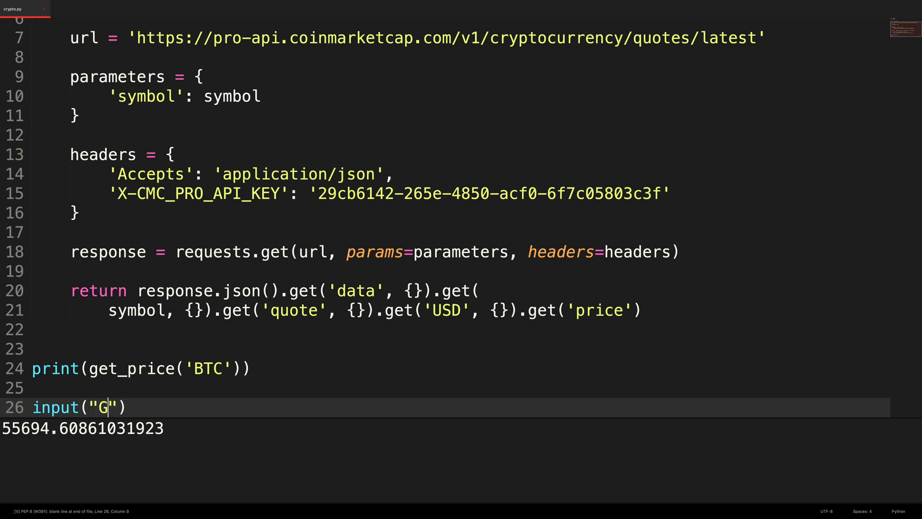
pyautogui.write('IVE ME A cryptocu')
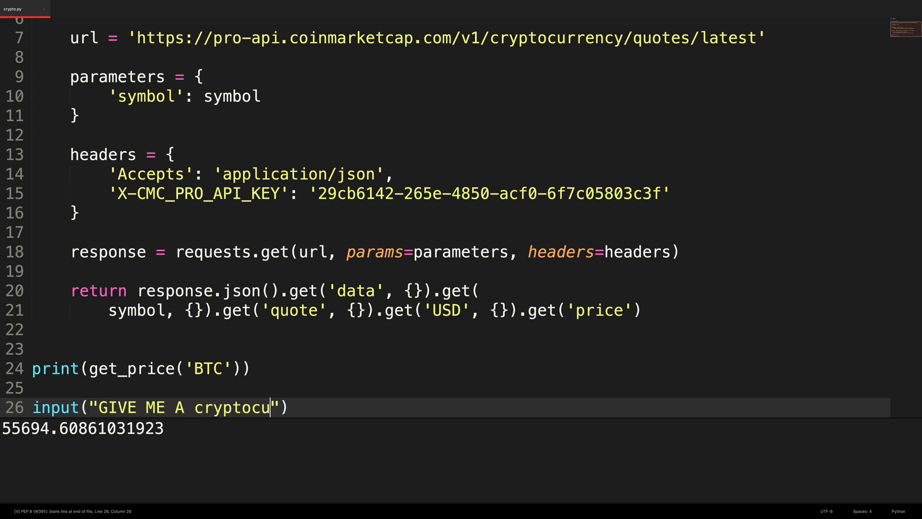
pyautogui.write('rrency ticker')
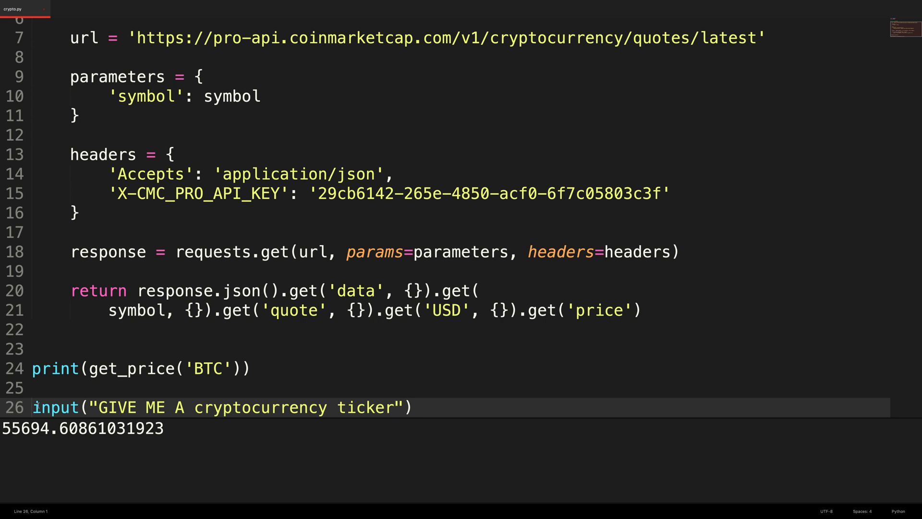
pyautogui.write('response =')
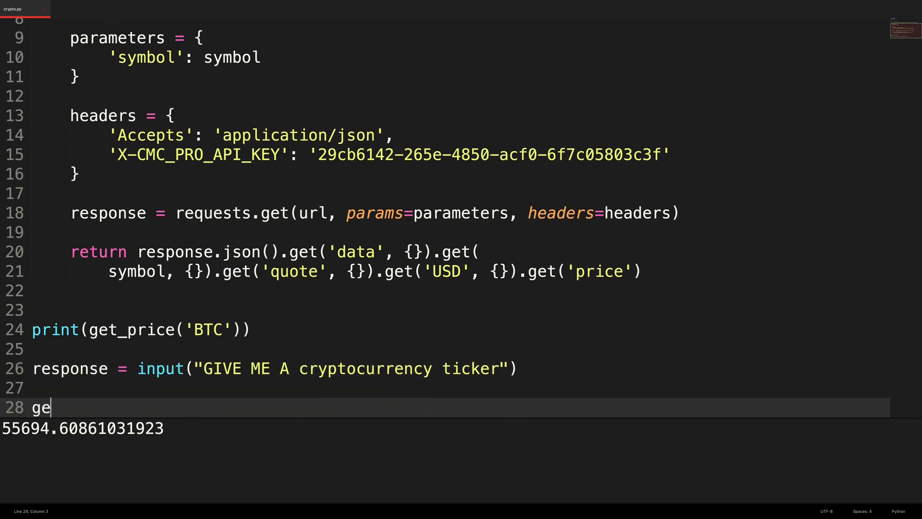
pyautogui.write('t_price()')
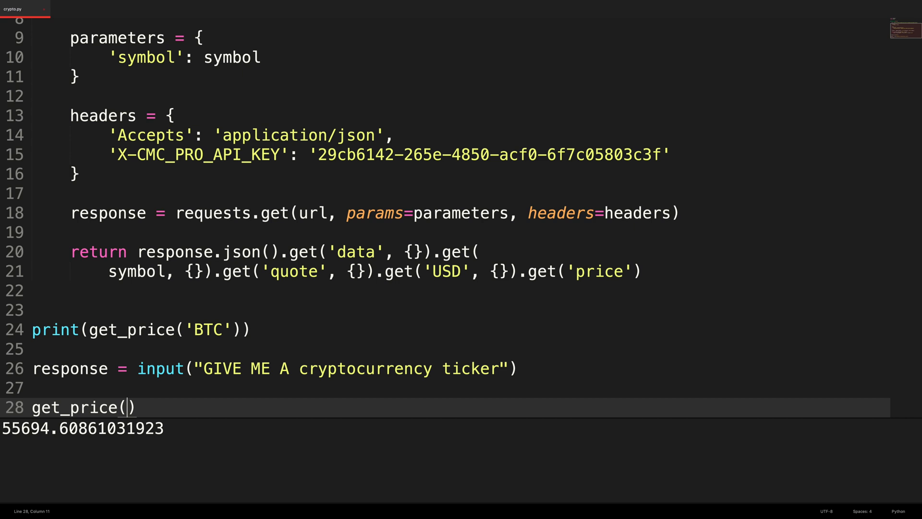
pyautogui.write('response')
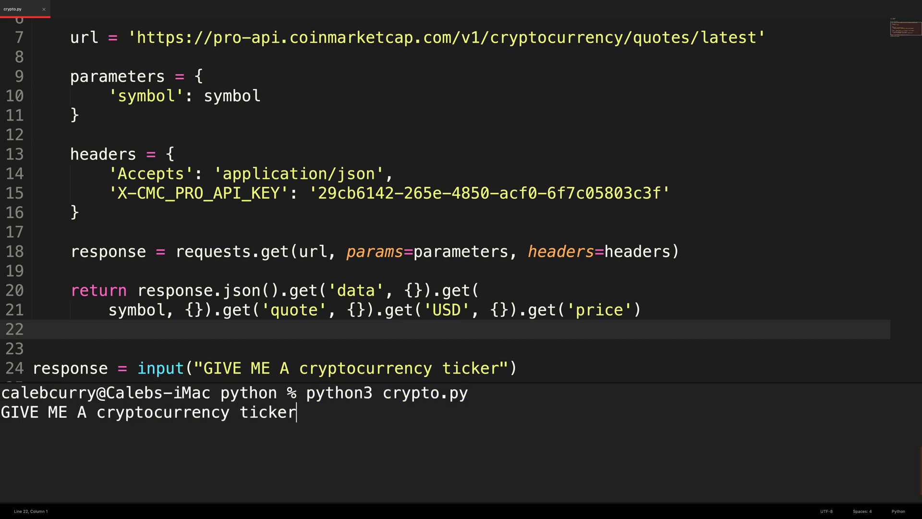
# Step: Enter ETH at the running script's prompt to get its price of 1757.73
pyautogui.write('ETH')
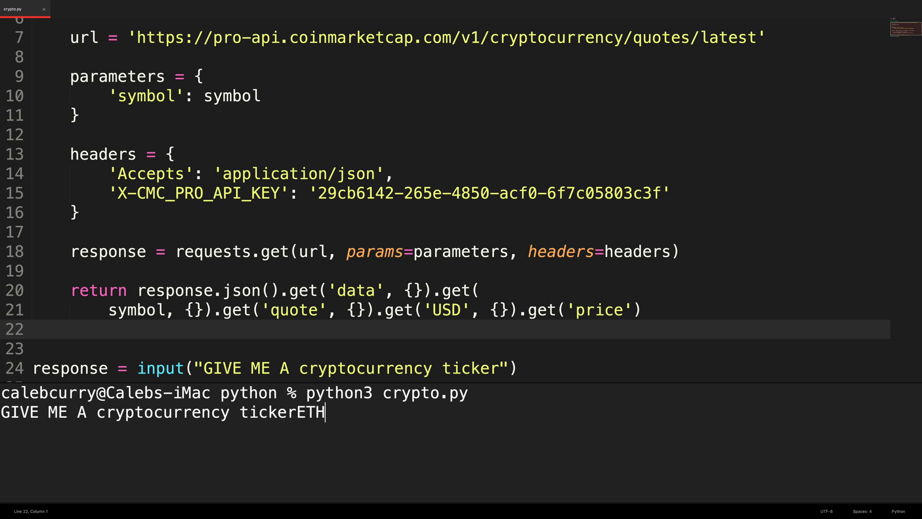
pyautogui.press('enter')
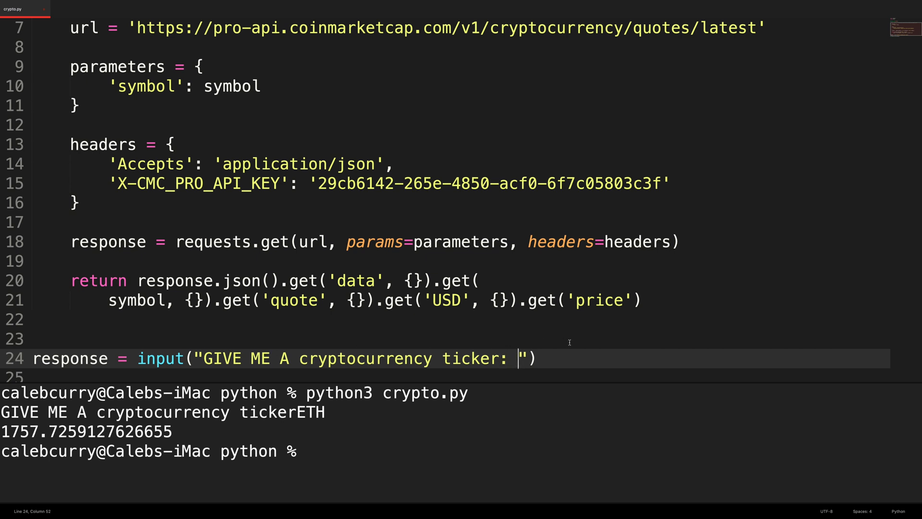
pyautogui.scroll(-3)
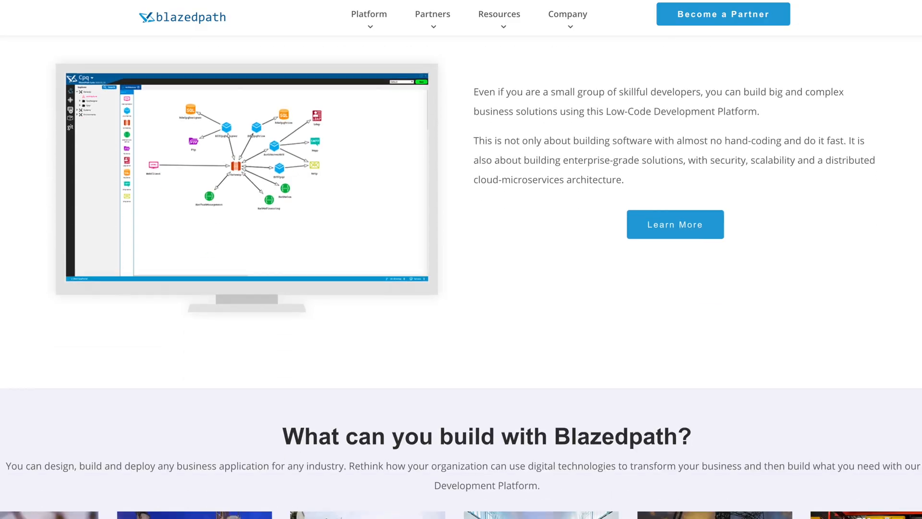
# Step: Scroll the Blazedpath homepage down past the build examples and microservices sections to the keyword cloud
pyautogui.scroll(-3)
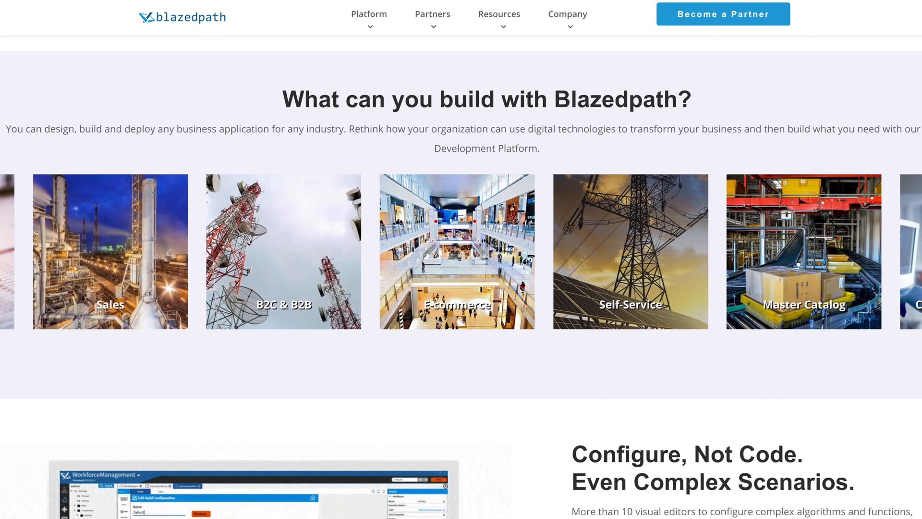
pyautogui.scroll(-3)
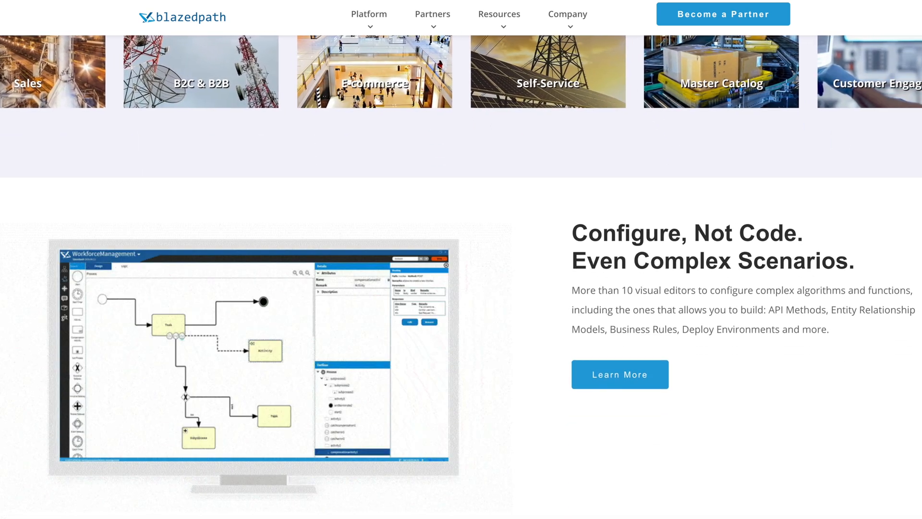
pyautogui.scroll(-3)
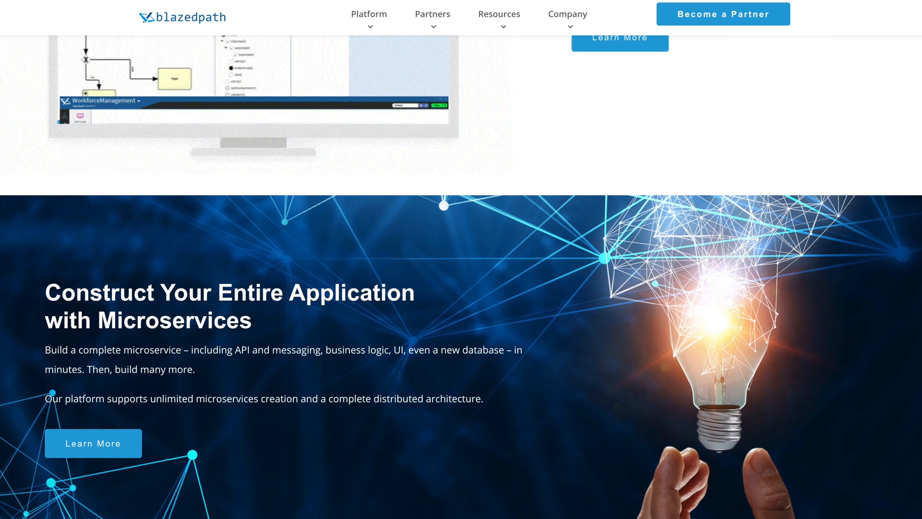
pyautogui.scroll(-3)
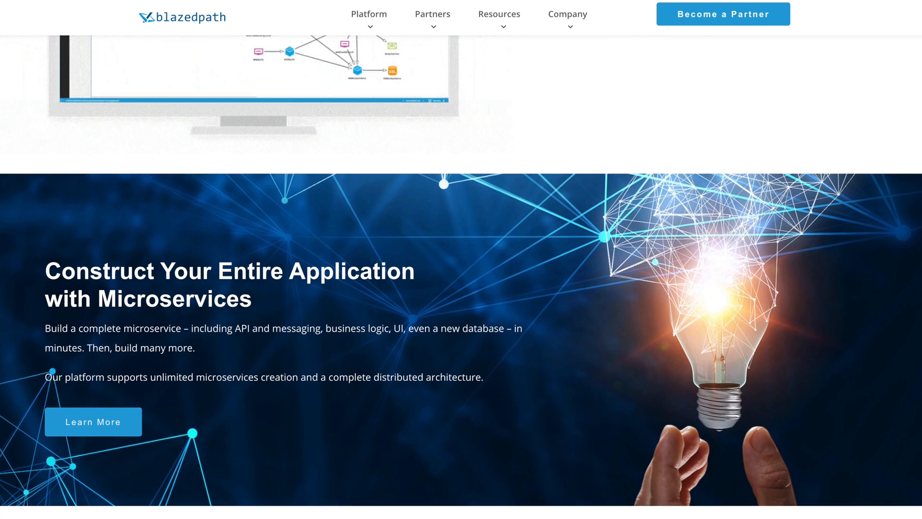
pyautogui.scroll(-3)
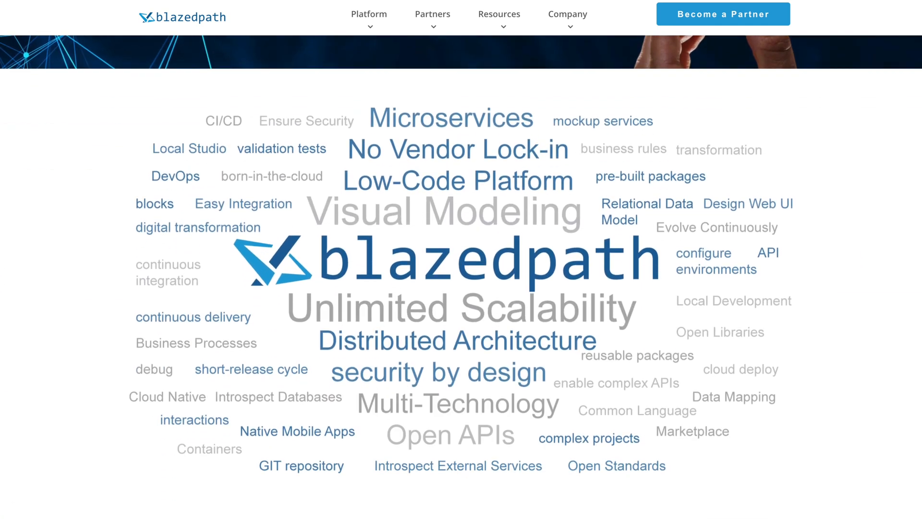
pyautogui.scroll(-3)
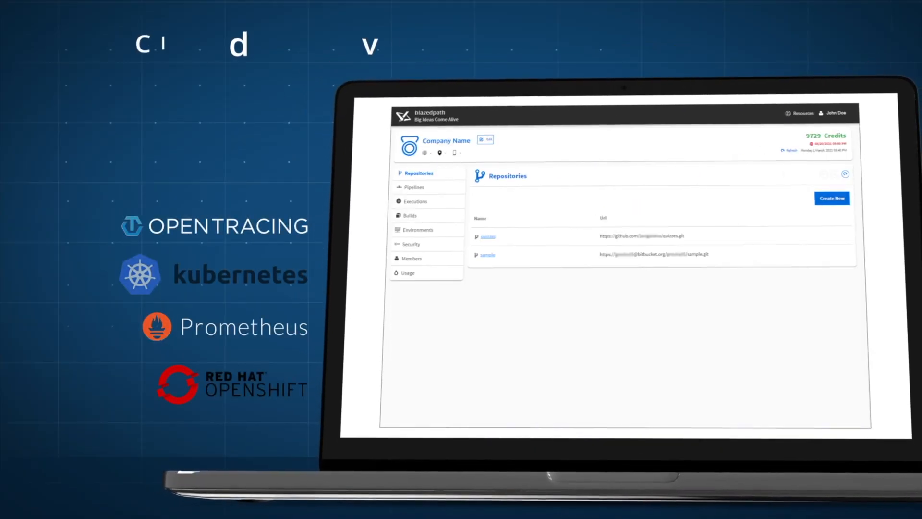
pyautogui.click(416, 200)
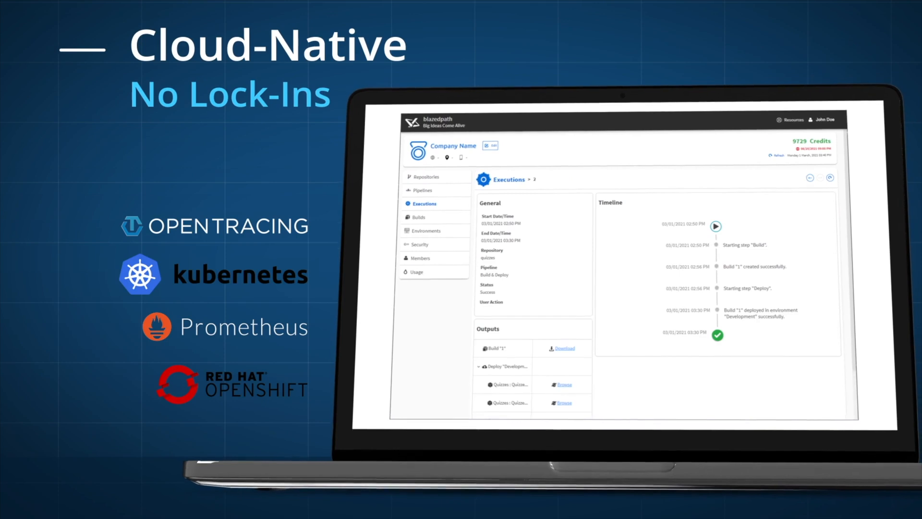
pyautogui.click(427, 231)
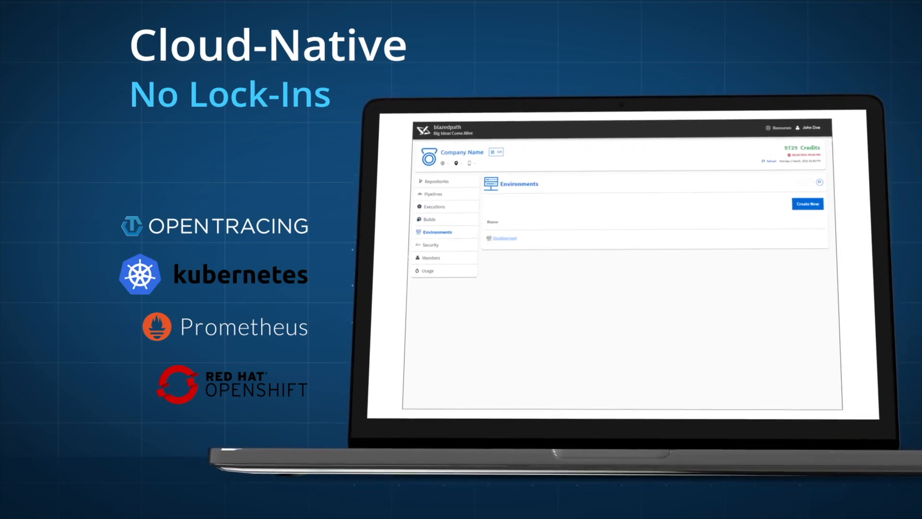
pyautogui.click(430, 257)
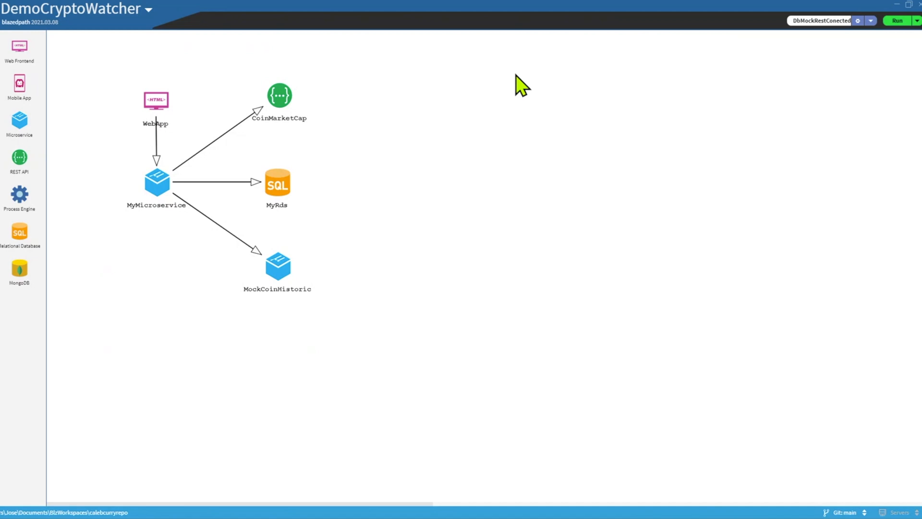
# Step: Choose CryptoCoinExtendedHistoric in Add Type > Existent and confirm adding it to MyApiDiagram
pyautogui.click(896, 20)
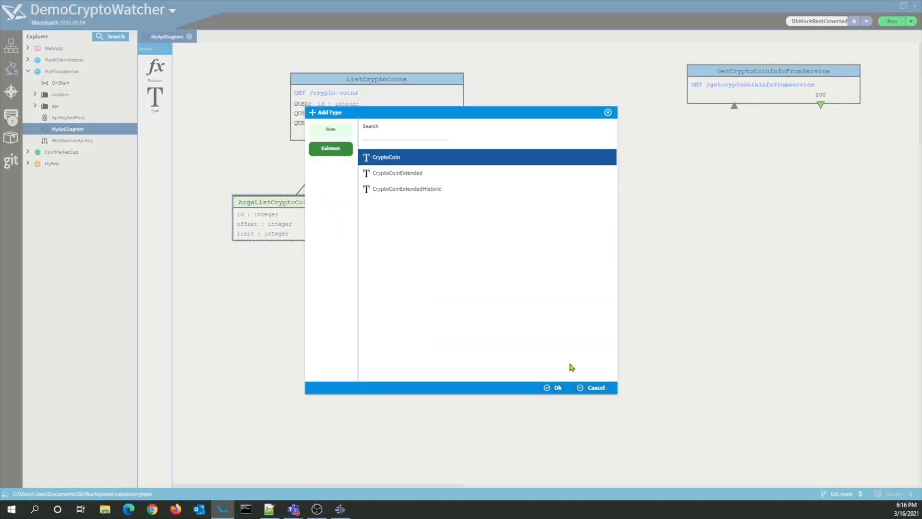
pyautogui.click(407, 172)
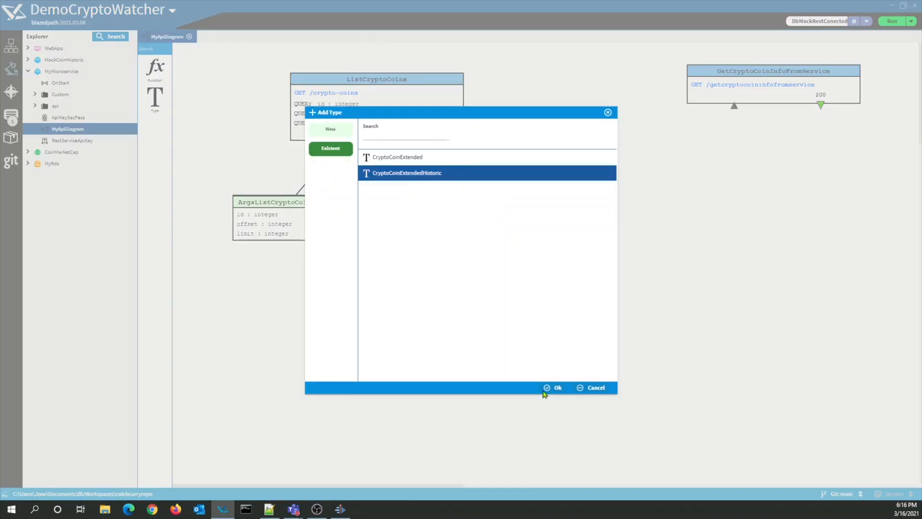
pyautogui.click(554, 387)
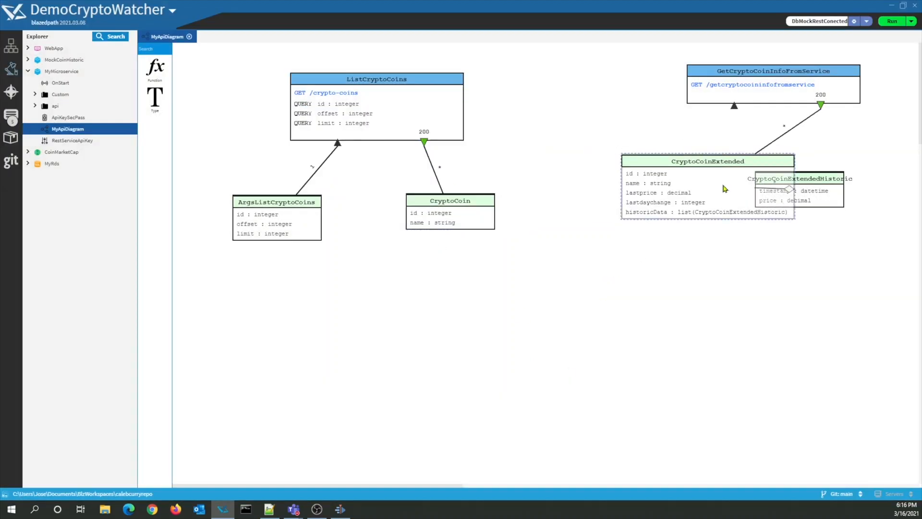
pyautogui.doubleClick(772, 70)
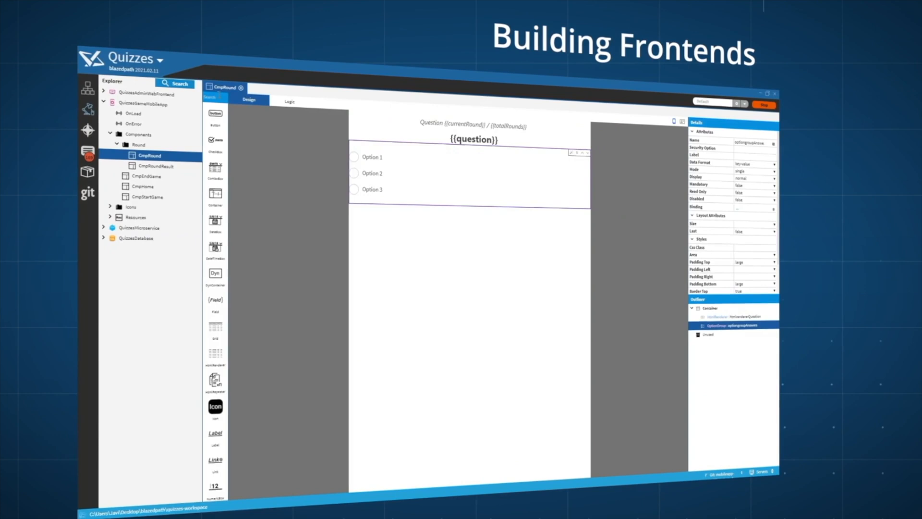
# Step: Browse to the Development deployment so the live CryptoWatcher app shows Bitcoin's price
pyautogui.click(152, 171)
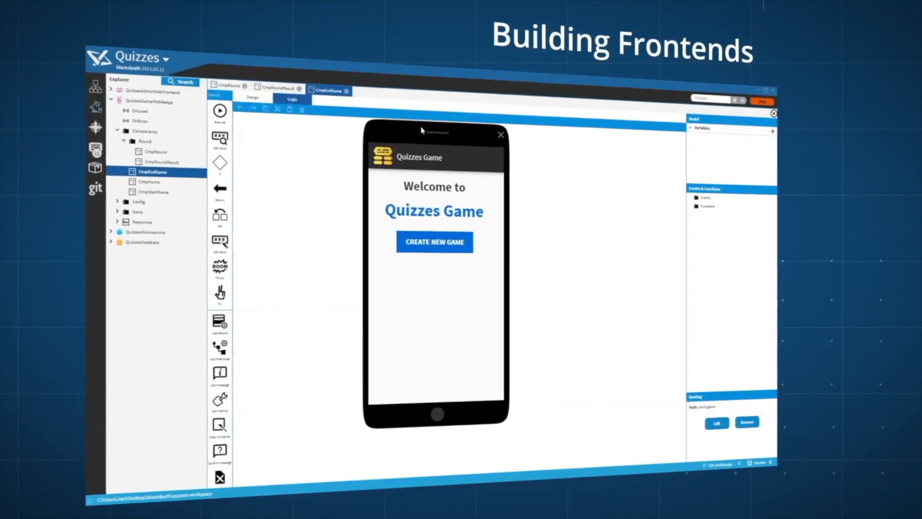
pyautogui.click(434, 242)
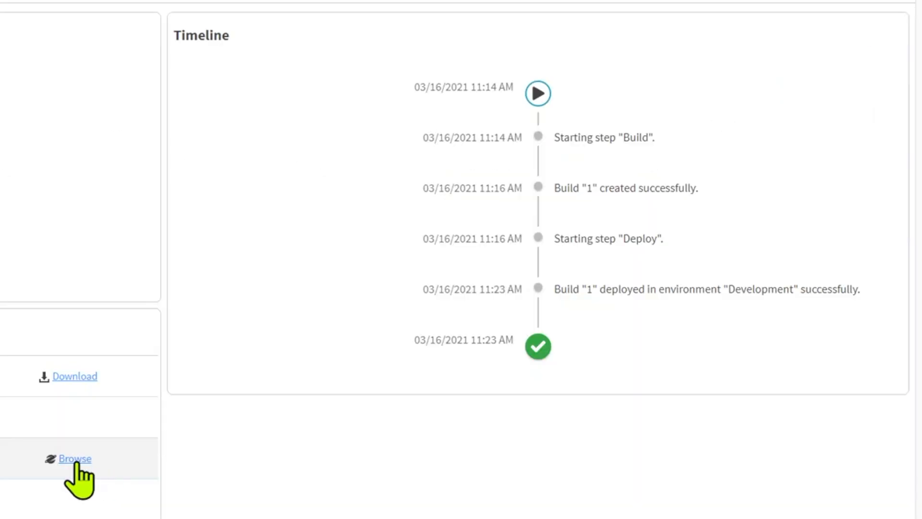
pyautogui.click(75, 458)
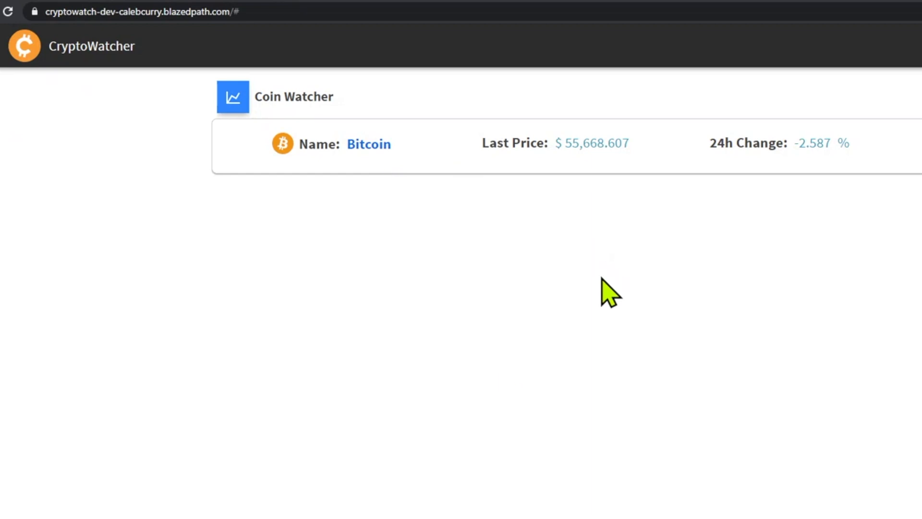